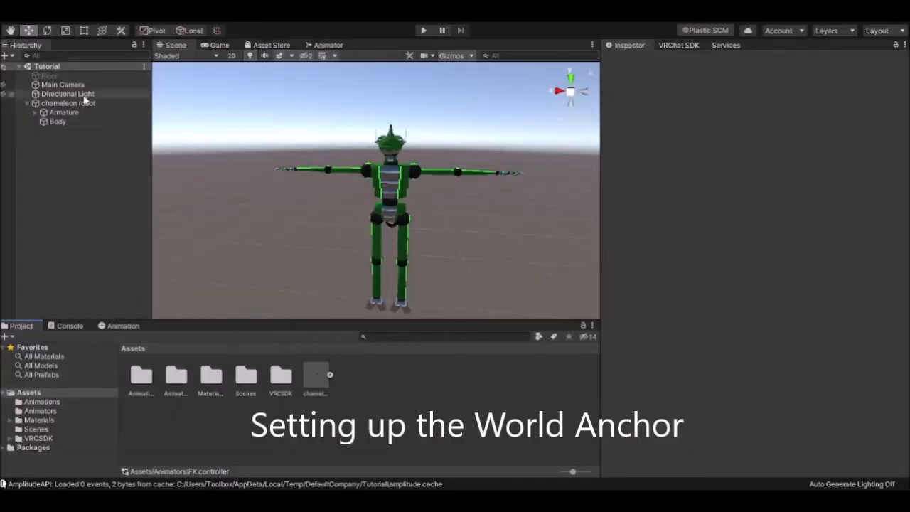
Step: Create an empty child named 'World Anchor' under the chameleon robot and select it
left_click(68, 102)
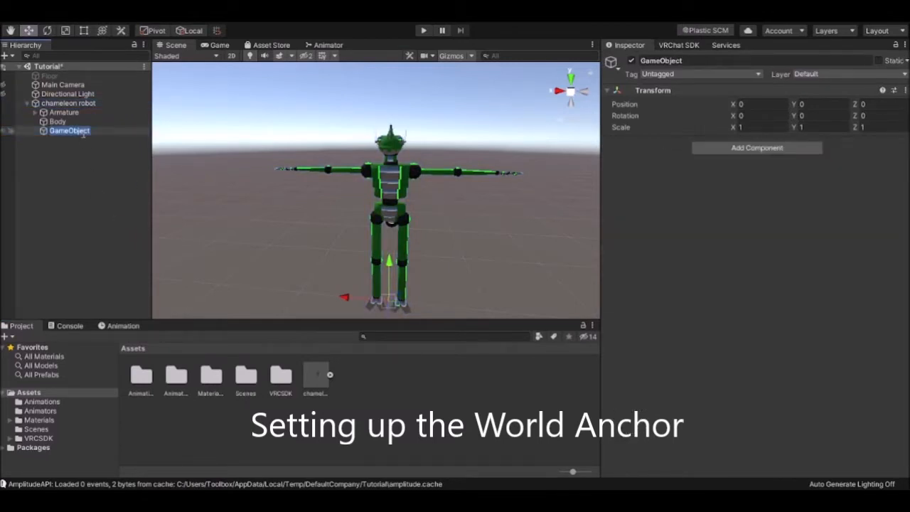
type("World Anchor")
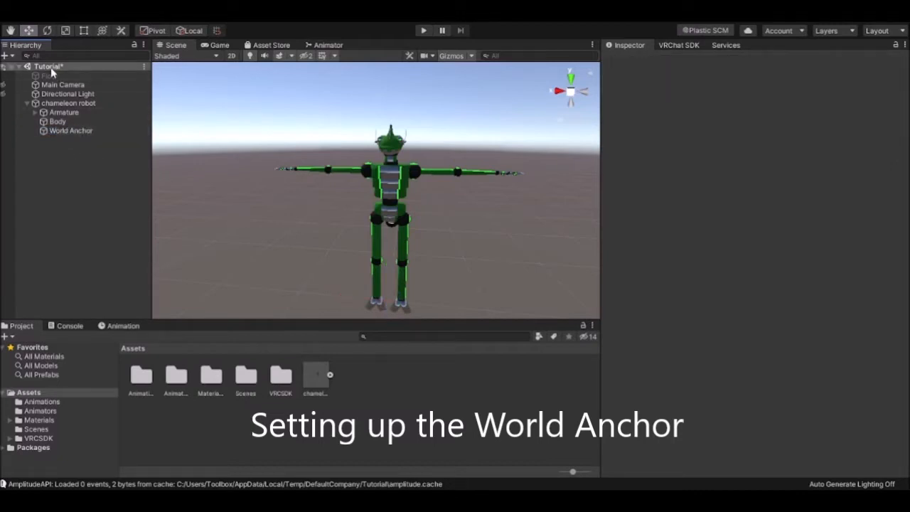
left_click(71, 130)
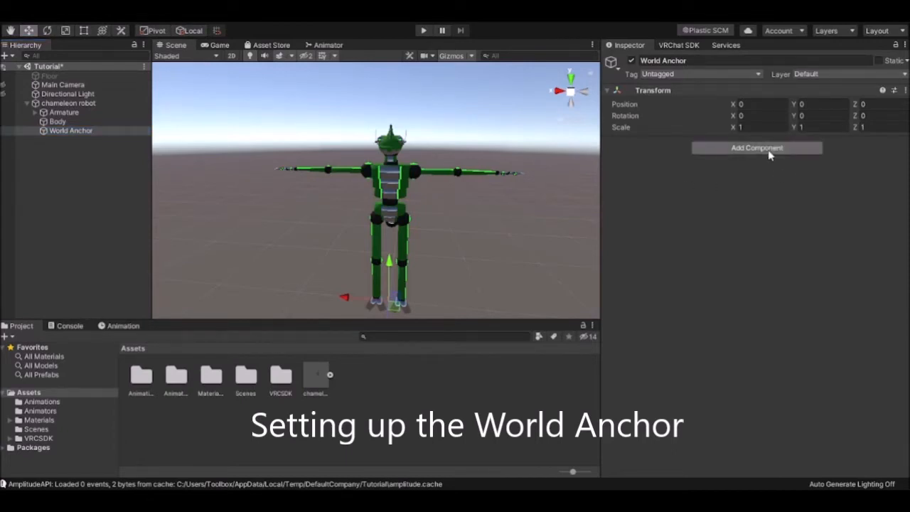
Step: Add a Parent Constraint to World Anchor with one empty source slot
left_click(756, 147)
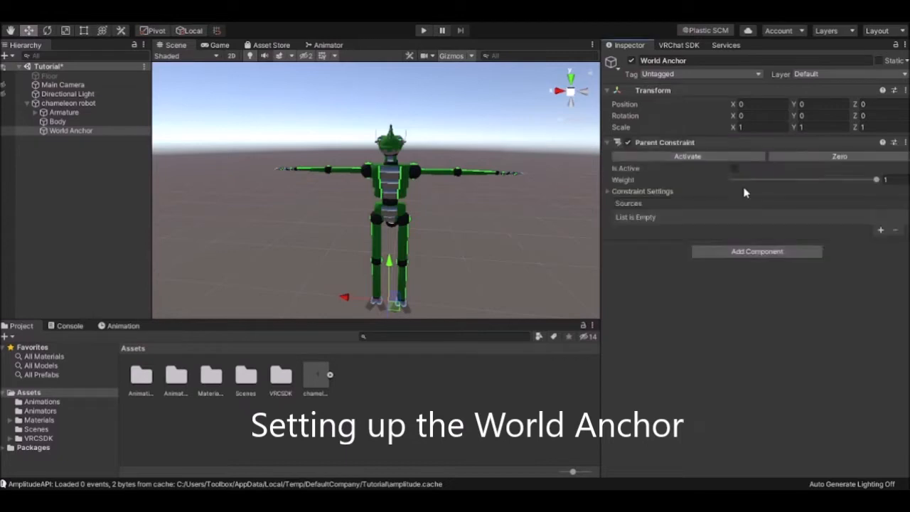
left_click(880, 228)
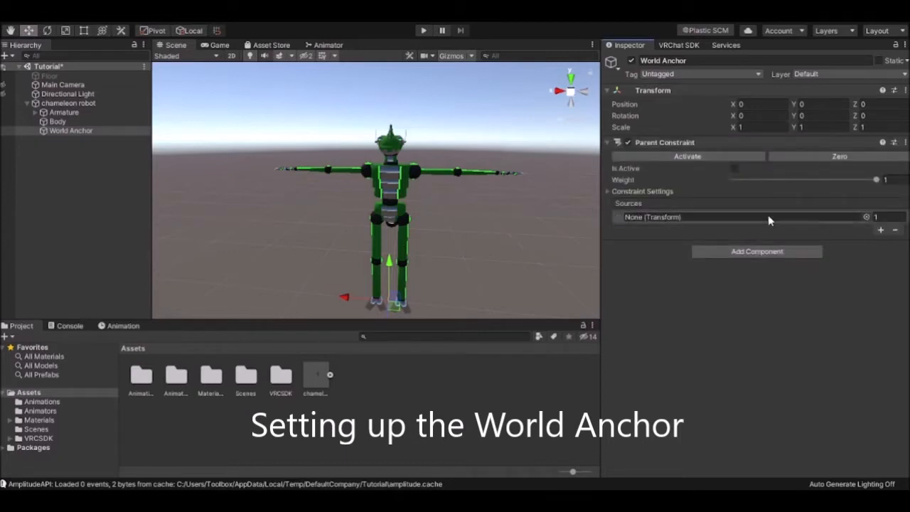
mouse_move(375, 363)
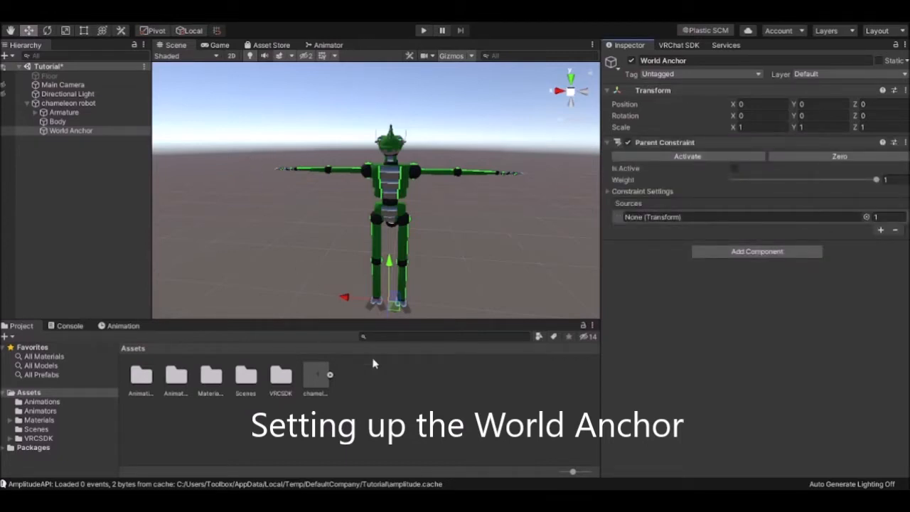
mouse_move(321, 410)
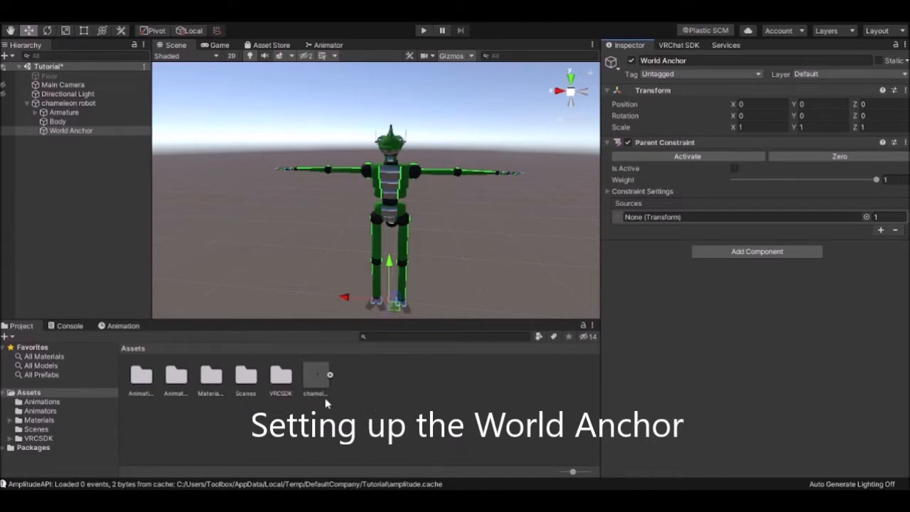
mouse_move(317, 402)
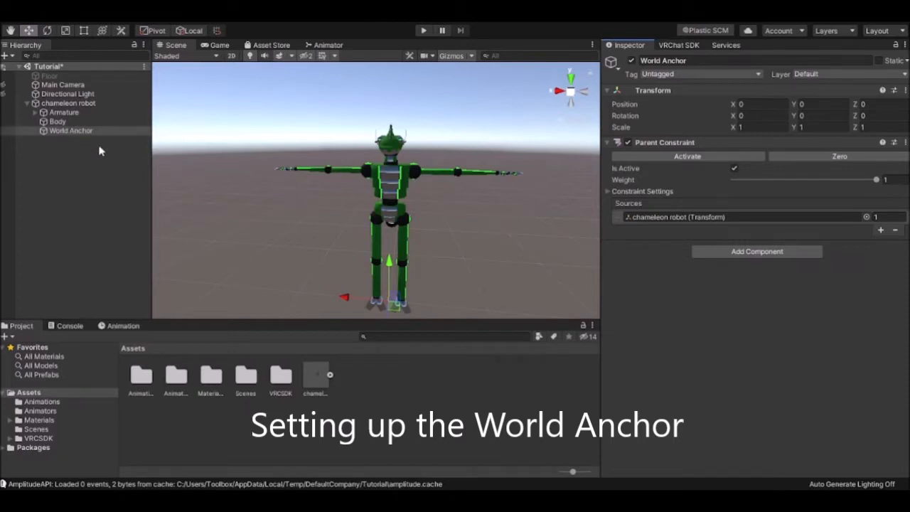
mouse_move(713, 216)
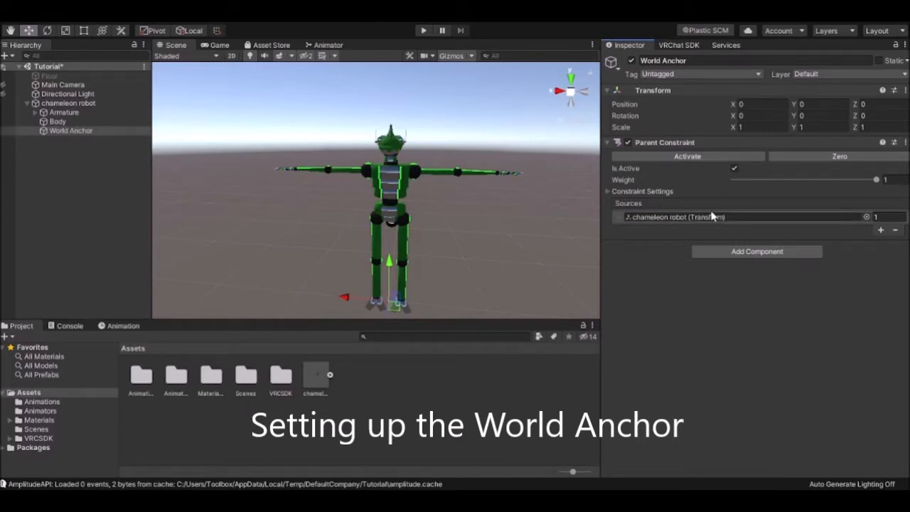
mouse_move(703, 226)
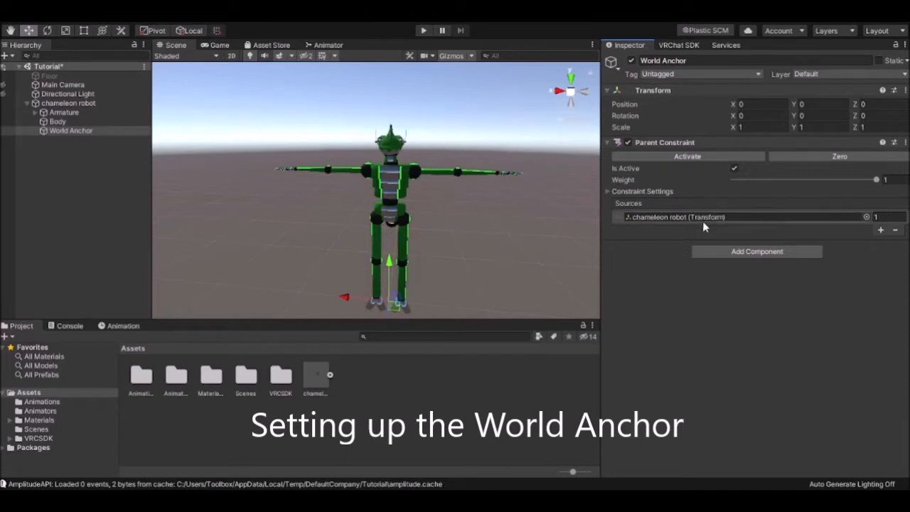
mouse_move(544, 319)
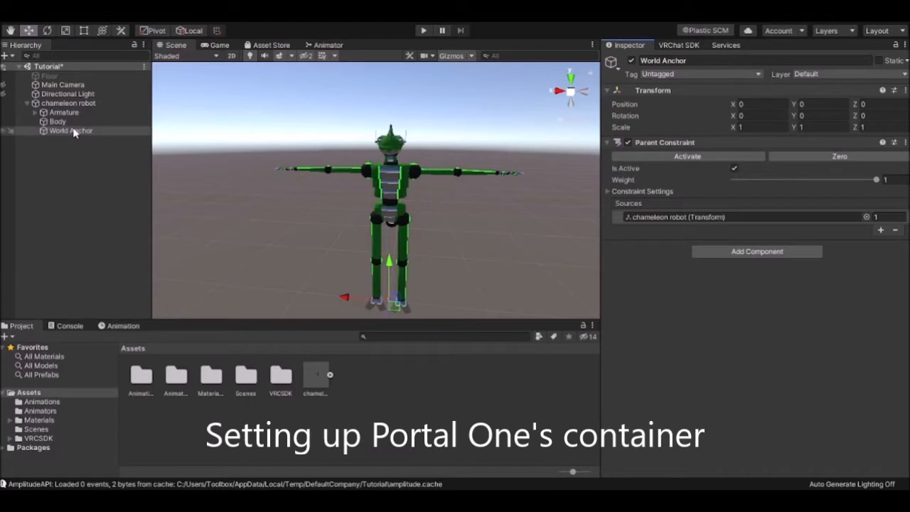
Step: Create Portal One under World Anchor with a Parent Constraint, expanding Armature to Left wrist
left_click(70, 131)
type("Portal One")
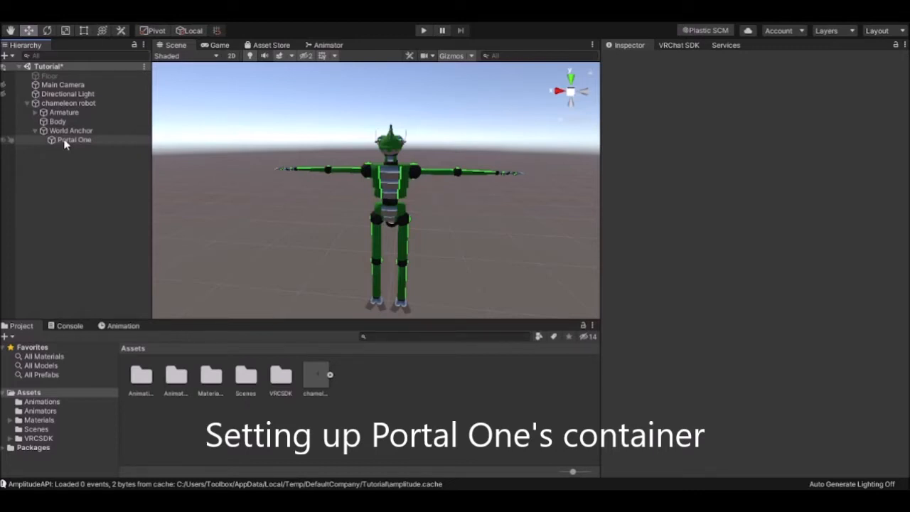
left_click(74, 139)
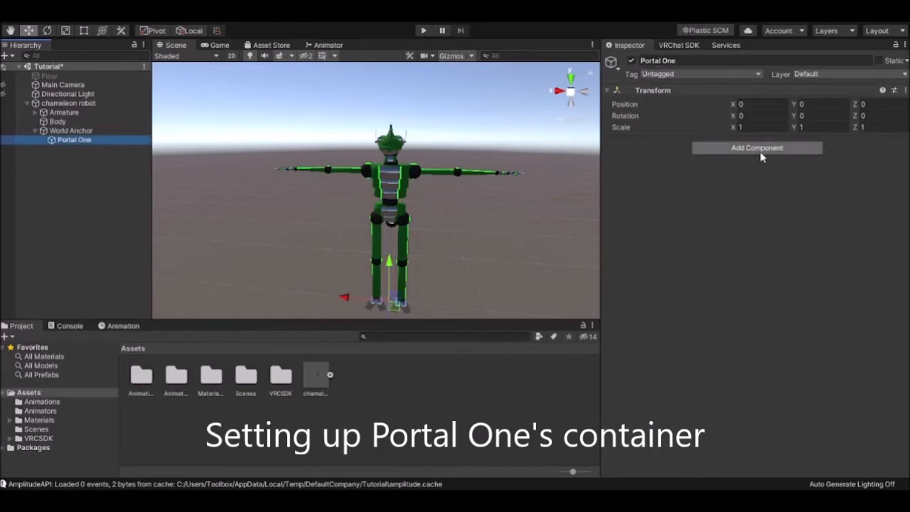
mouse_move(753, 201)
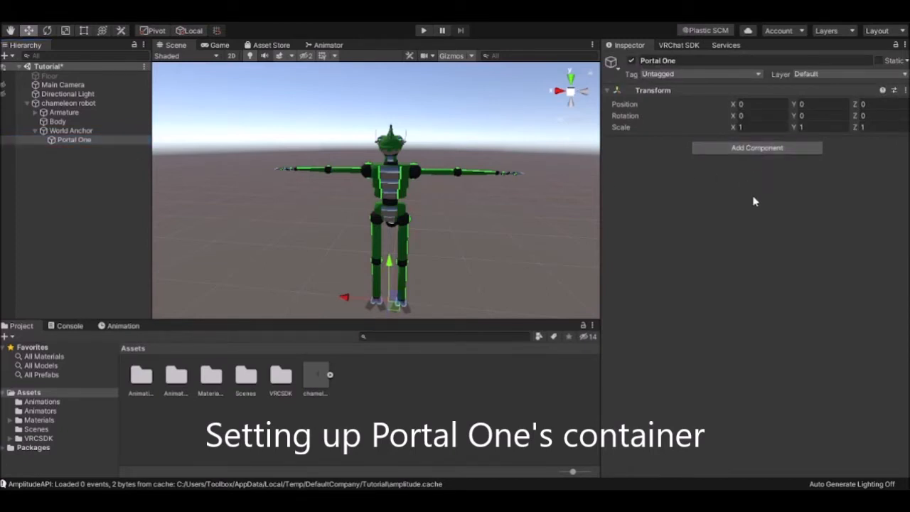
left_click(756, 147)
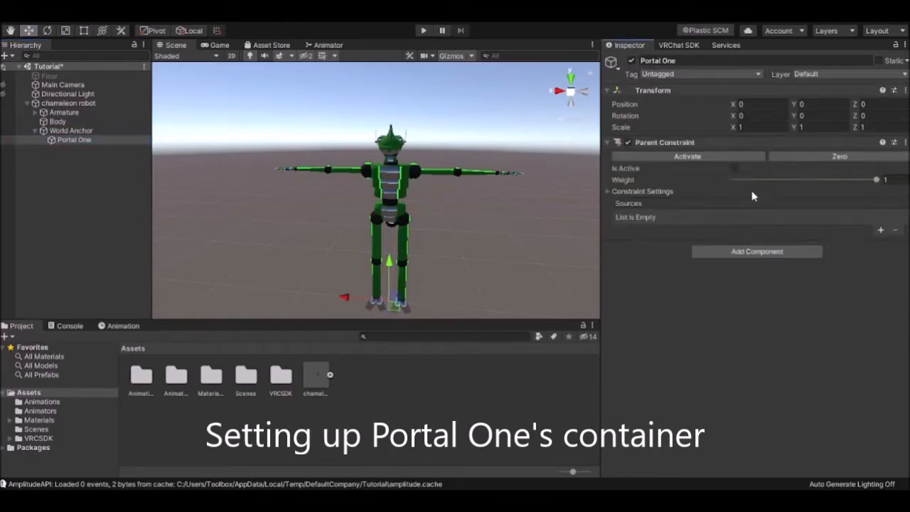
left_click(879, 229)
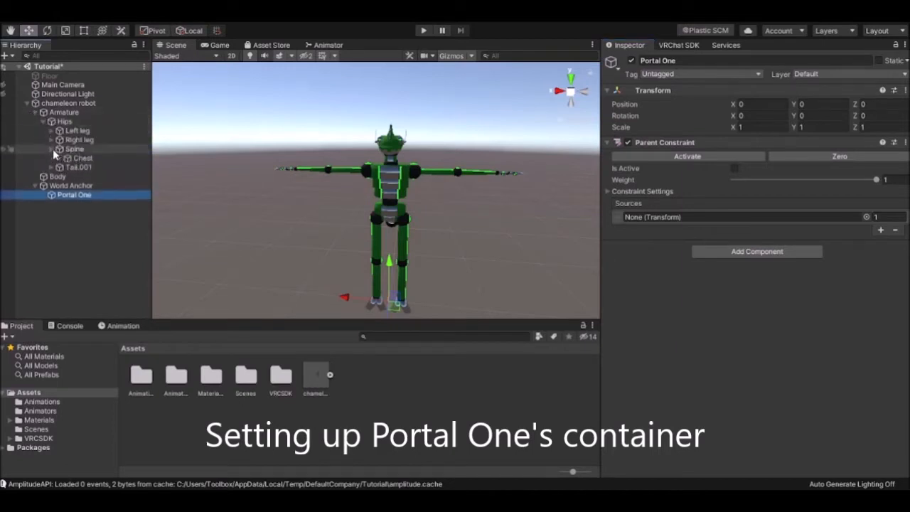
left_click(69, 157)
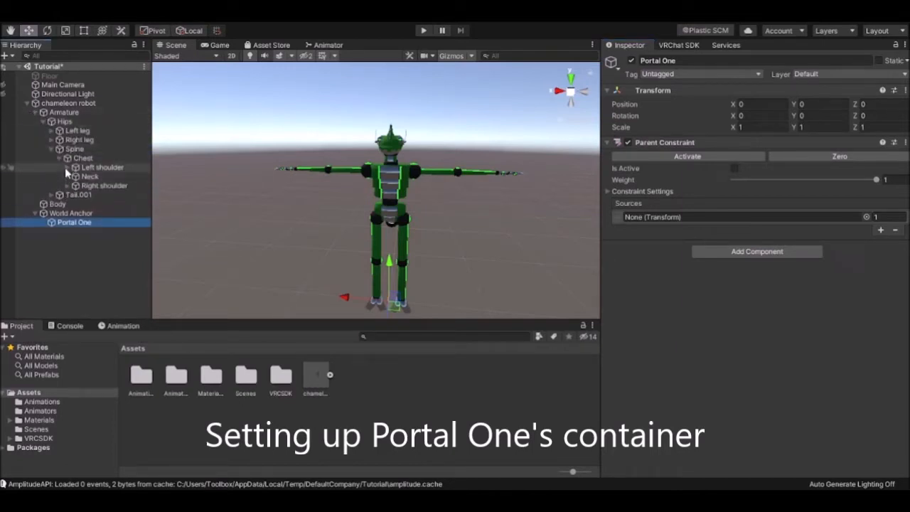
left_click(67, 167)
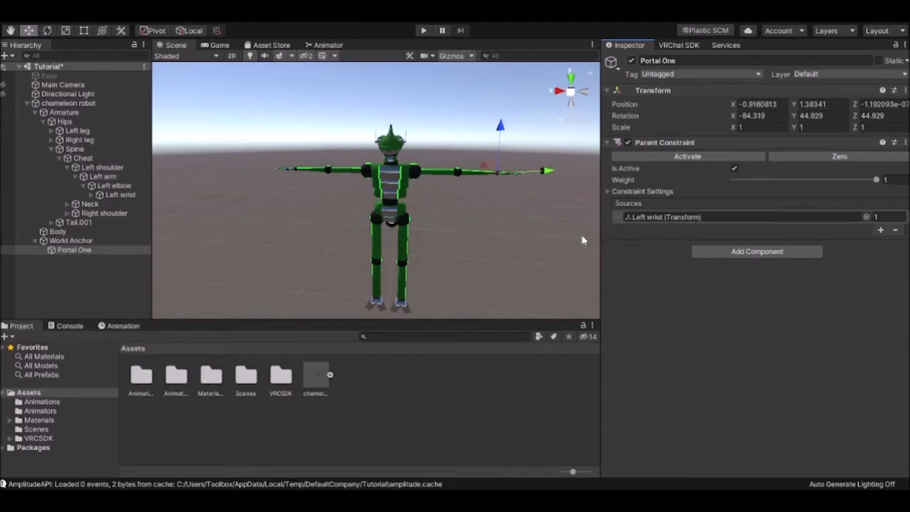
mouse_move(96, 303)
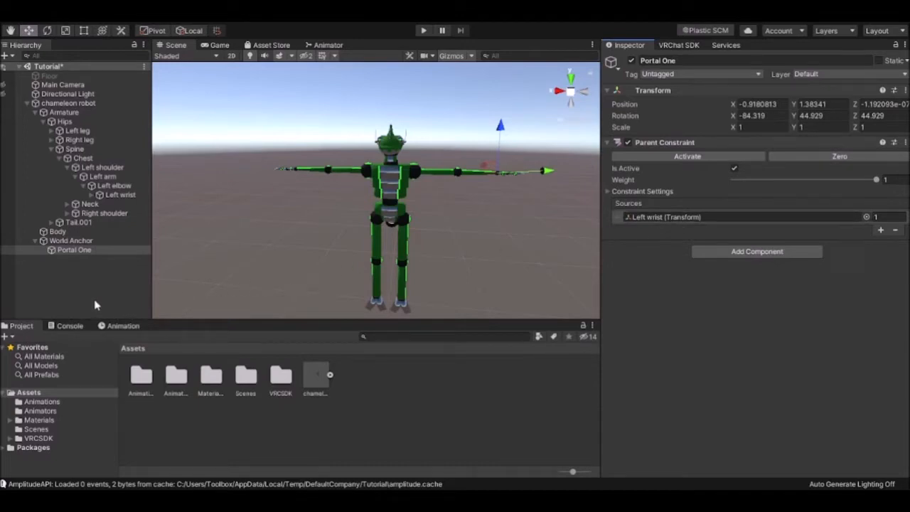
Step: Create Station under Portal One with a VRC Station and a trigger Sphere Collider
left_click(73, 249)
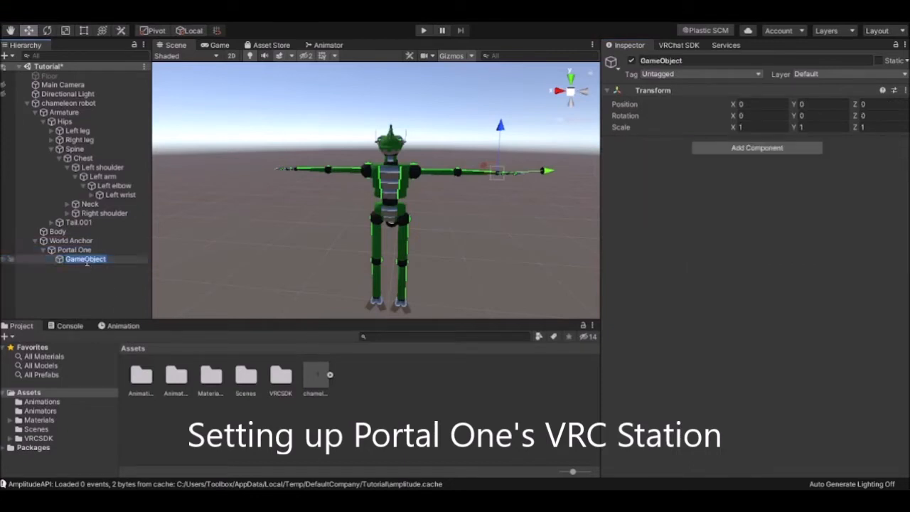
type("Station")
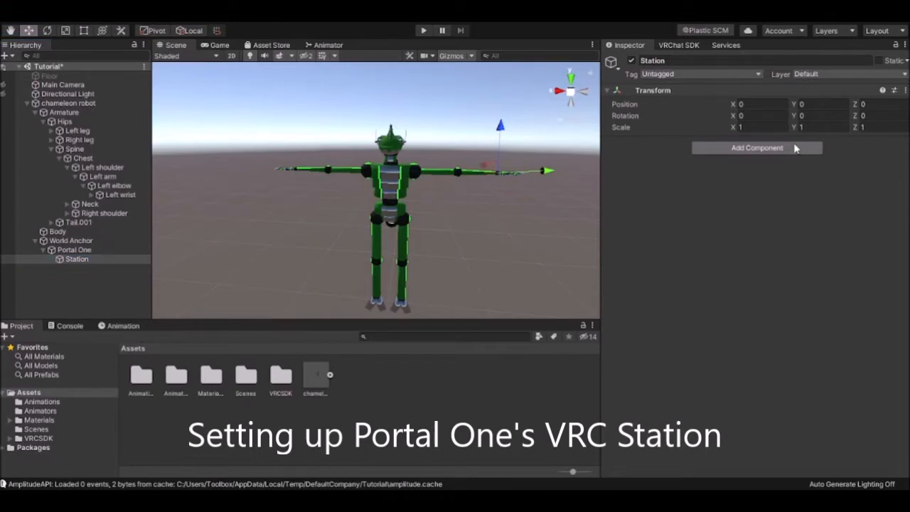
left_click(756, 147)
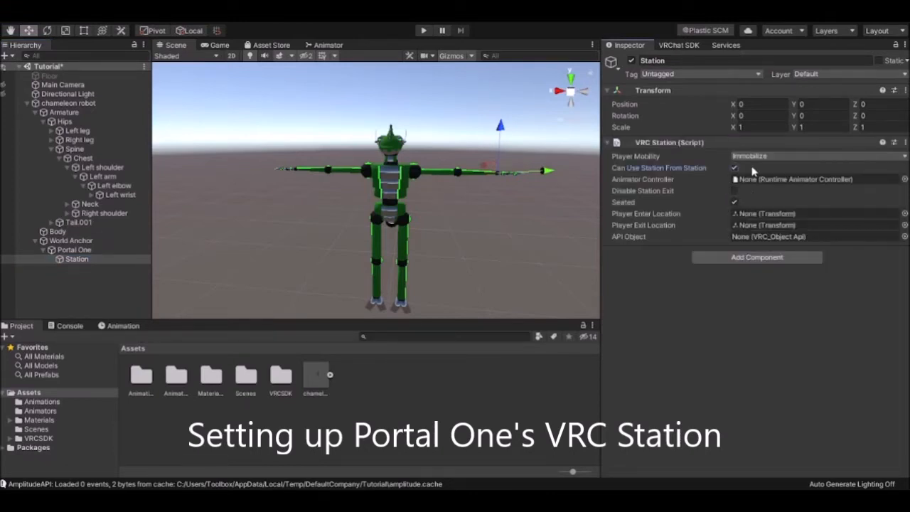
left_click(734, 168)
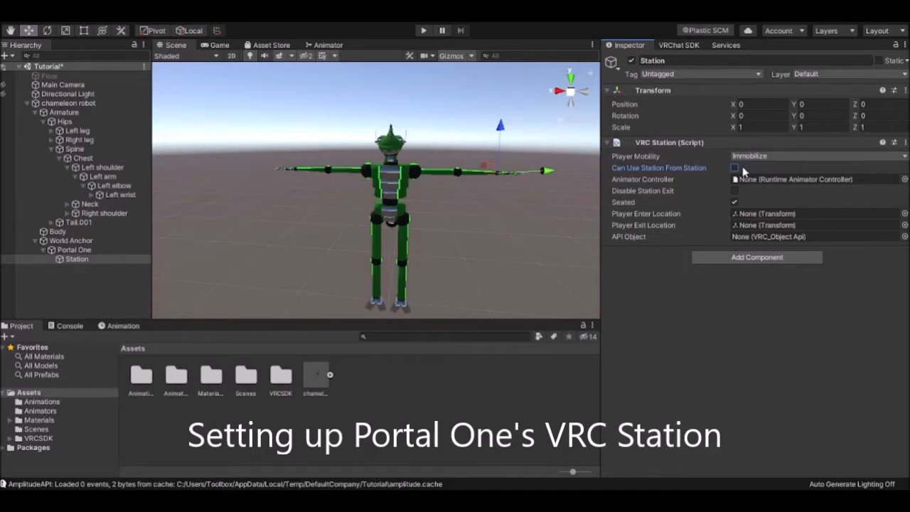
left_click(734, 167)
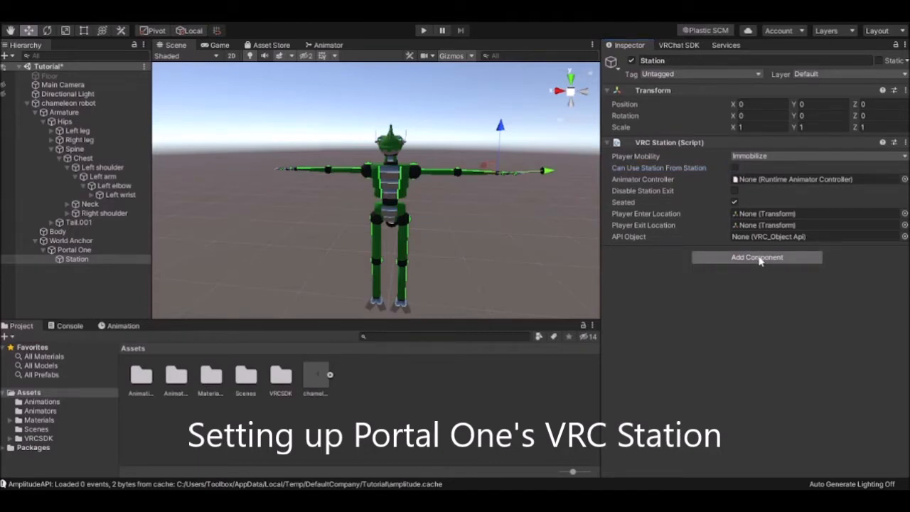
left_click(756, 257)
type("1")
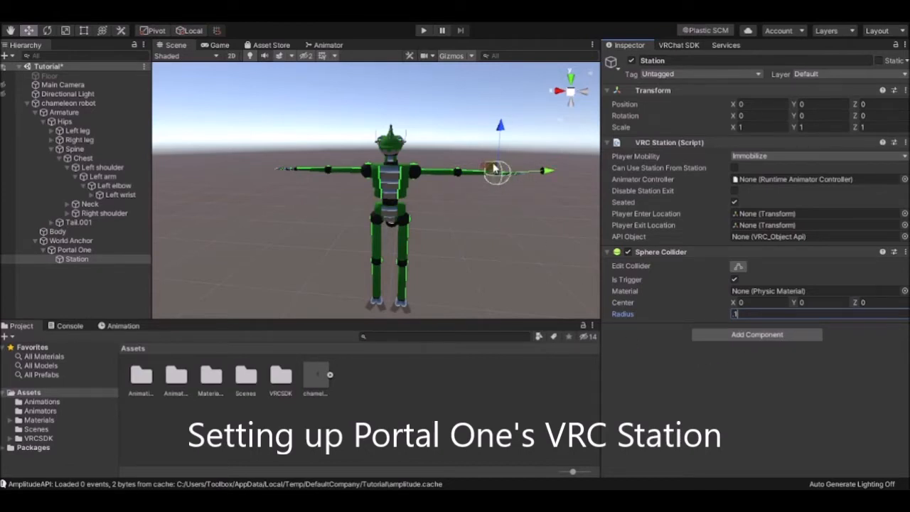
mouse_move(661, 323)
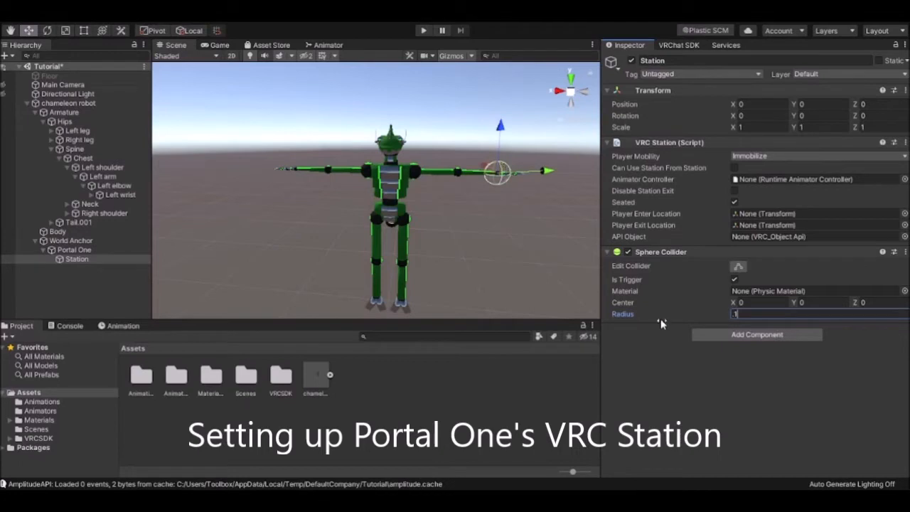
mouse_move(689, 381)
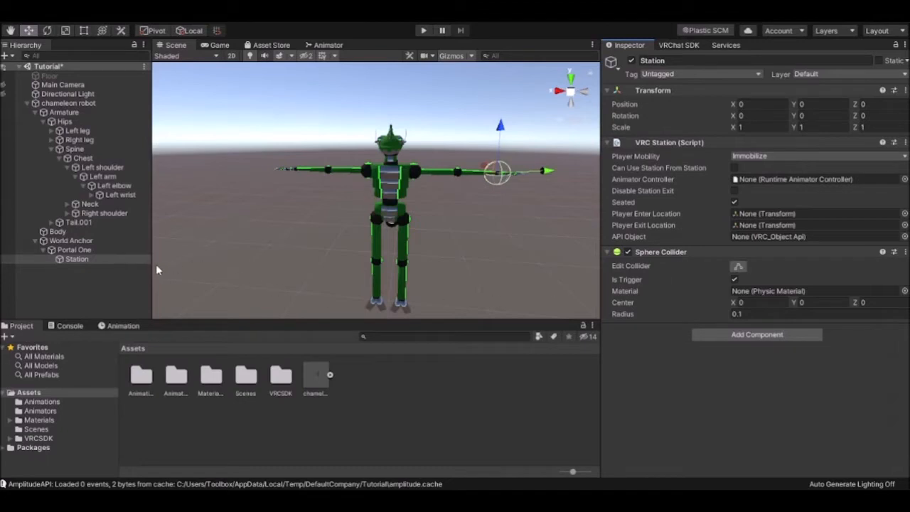
mouse_move(110, 289)
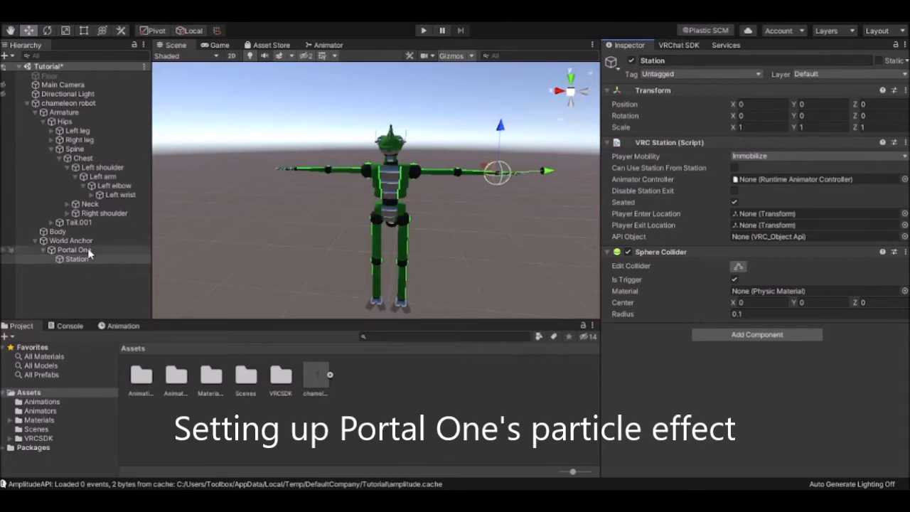
Step: Create a 'Visual' child under Portal One and add a Particle System
left_click(71, 249)
type("Visual")
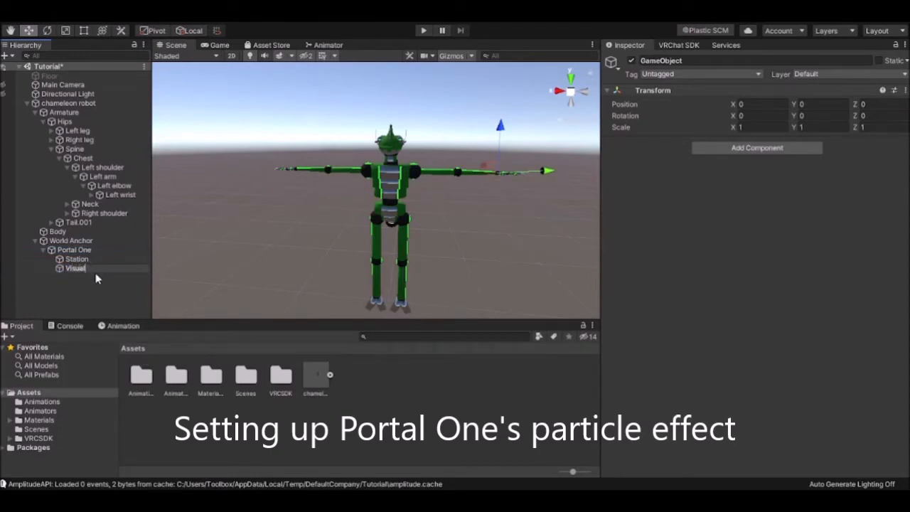
left_click(73, 268)
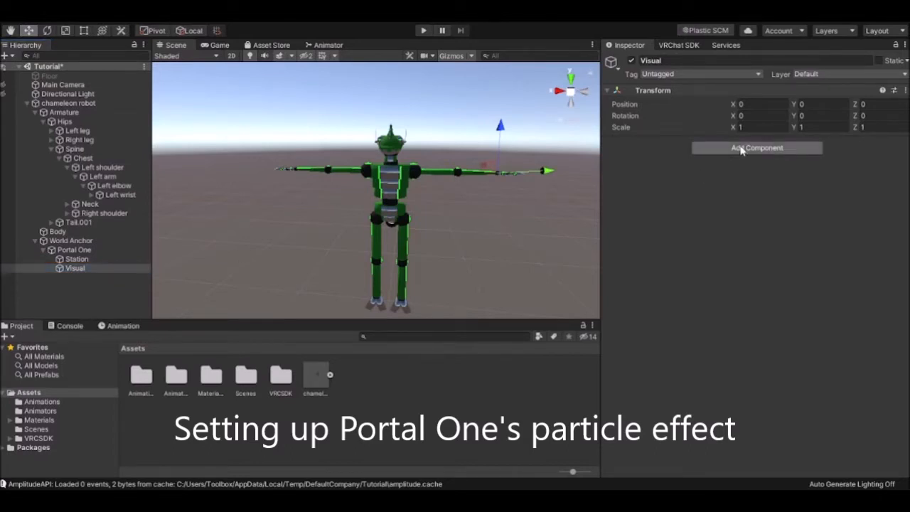
left_click(756, 147)
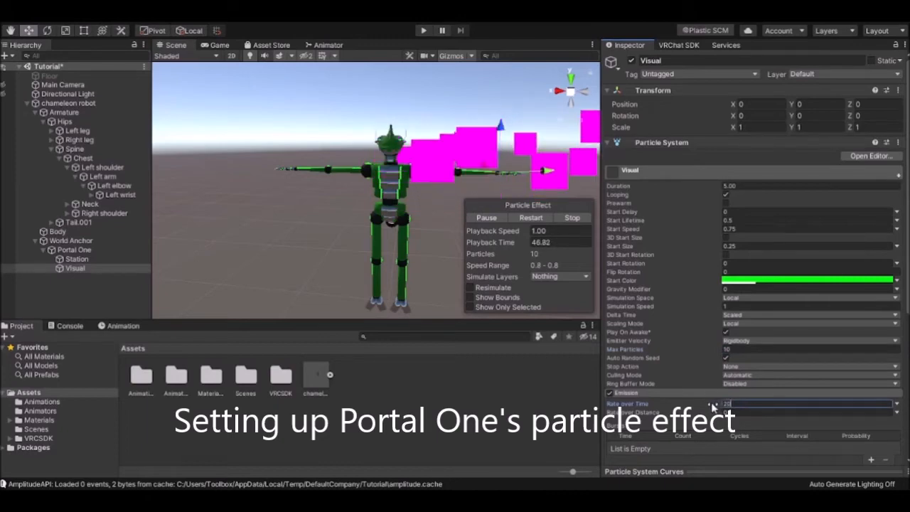
Step: Set the particle Shape to Circle (radius 0.0001, rotation X 90) and enable Size over Lifetime
scroll("down", 3)
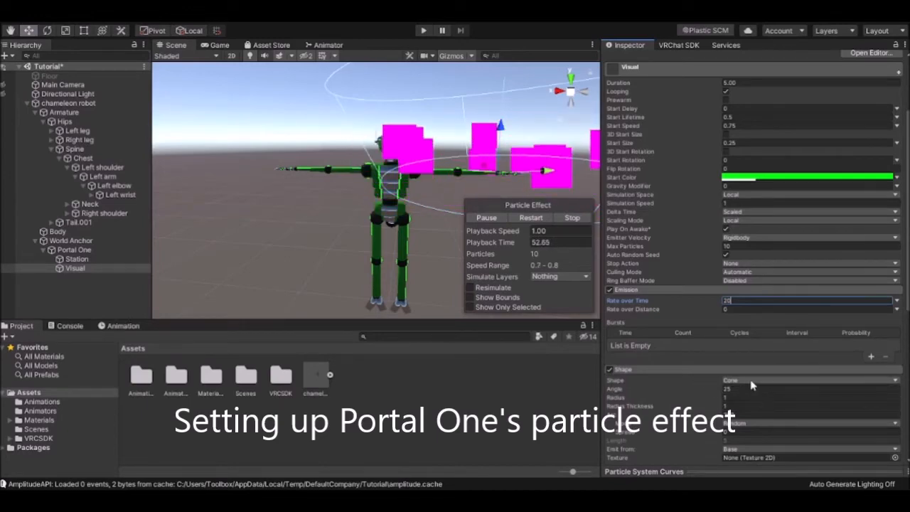
left_click(810, 379)
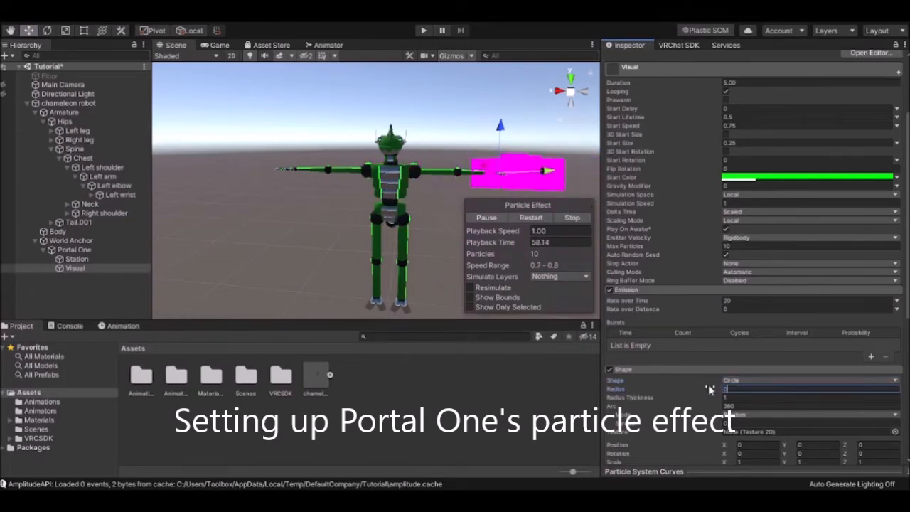
scroll("down", 3)
type(".0001")
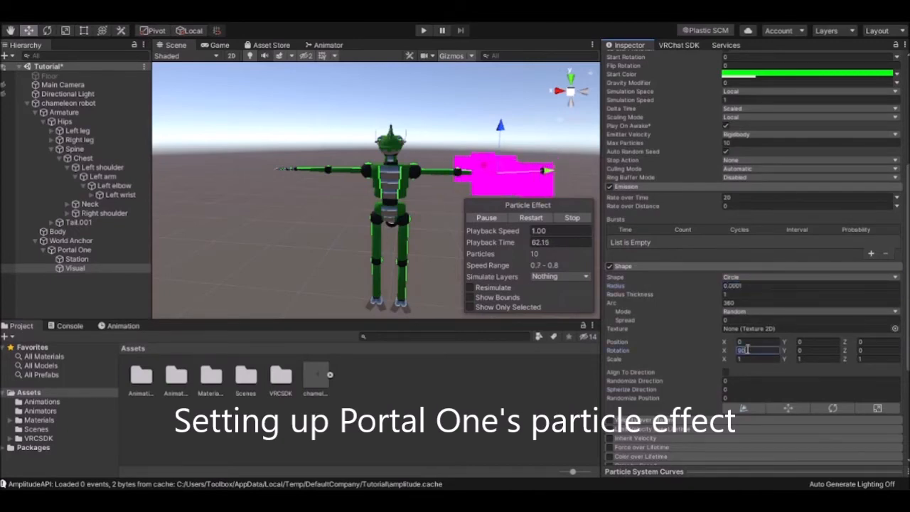
scroll("down", 3)
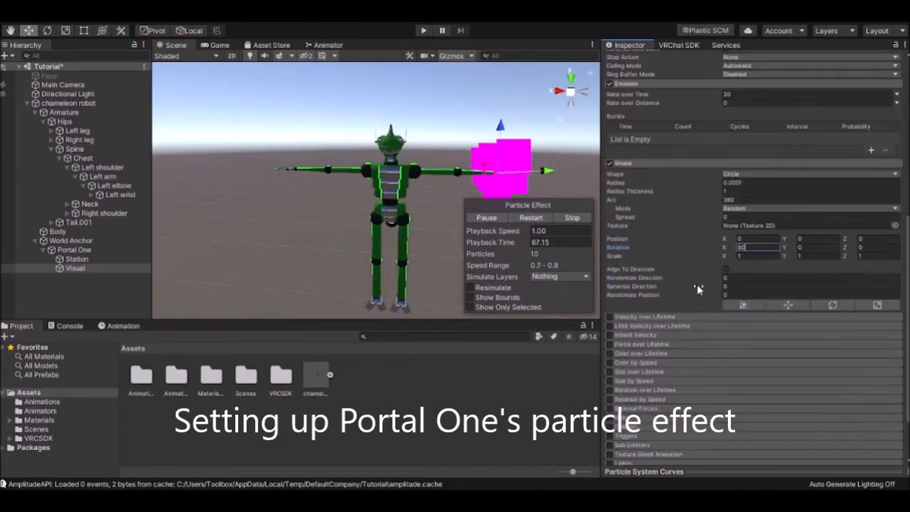
scroll("down", 3)
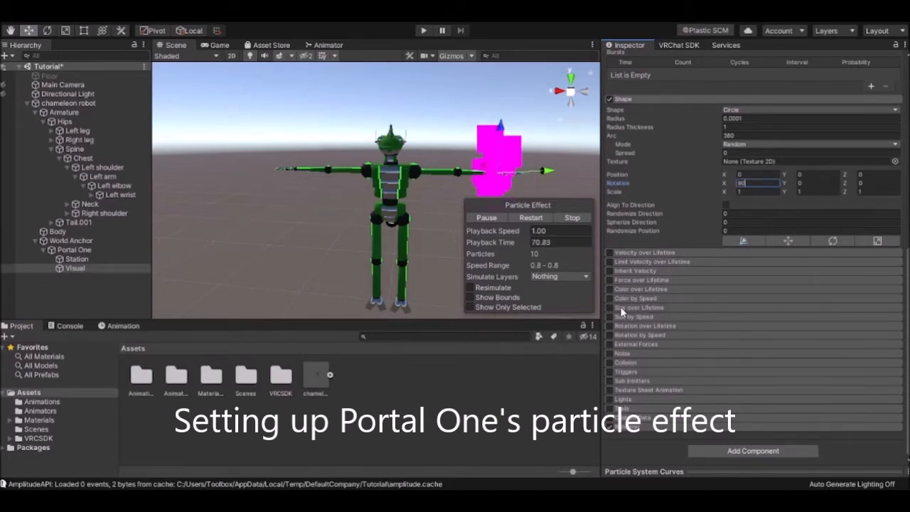
left_click(610, 307)
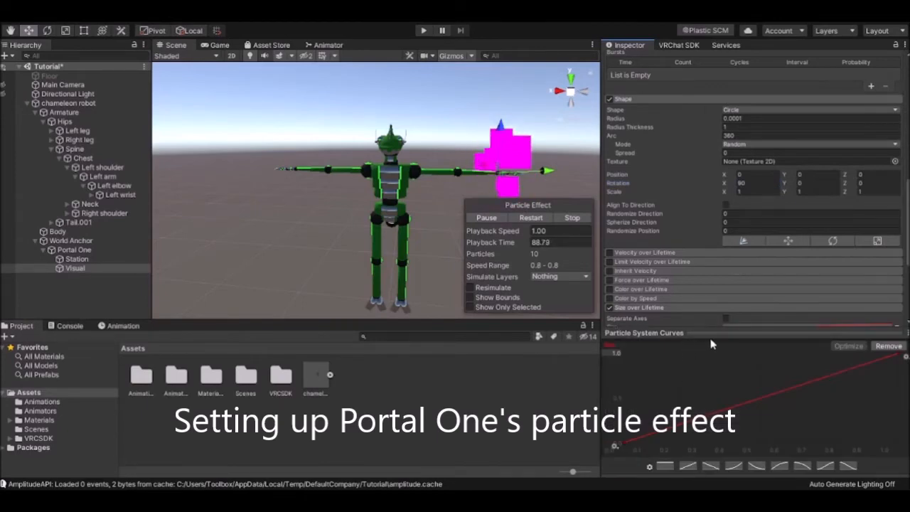
mouse_move(684, 394)
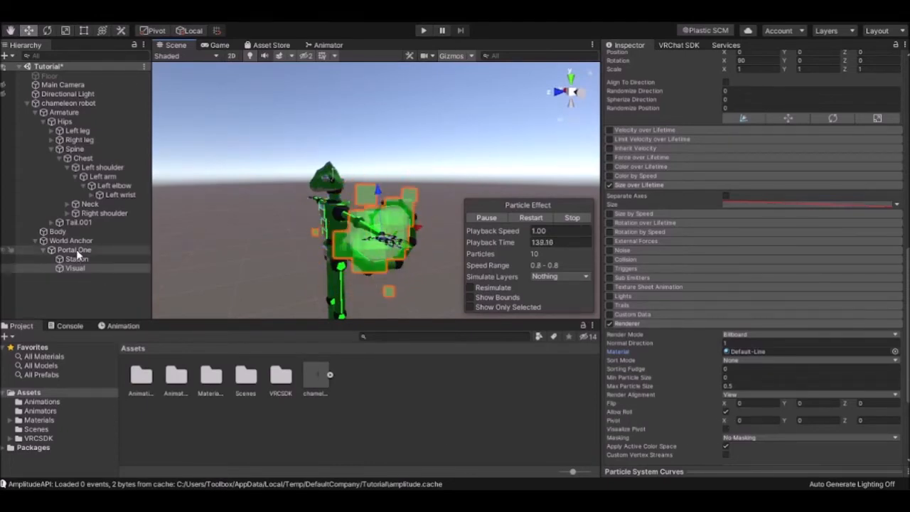
Step: Duplicate Portal One as Portal Two and expand its Station and Visual children
left_click(74, 250)
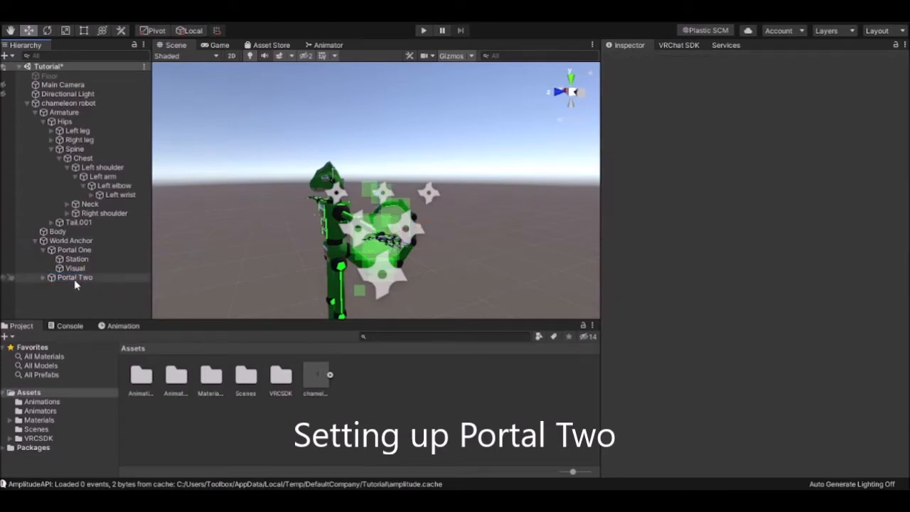
left_click(42, 276)
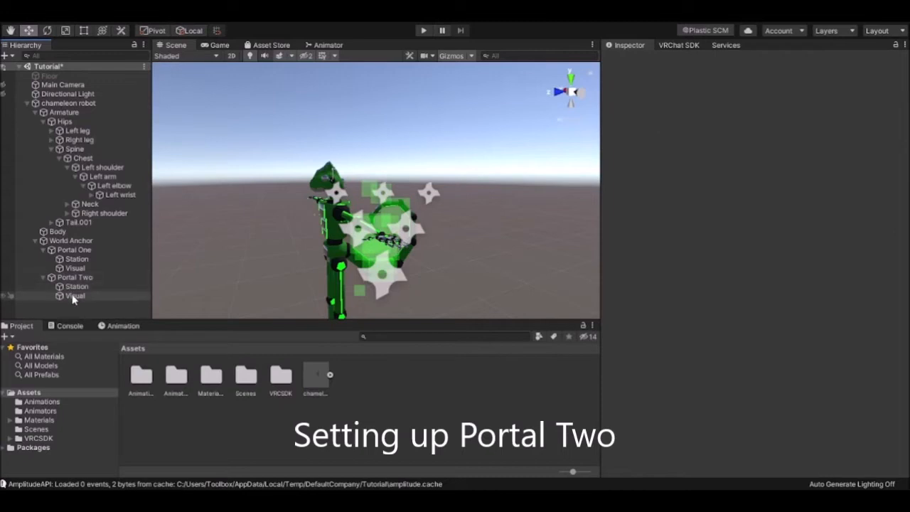
left_click(74, 295)
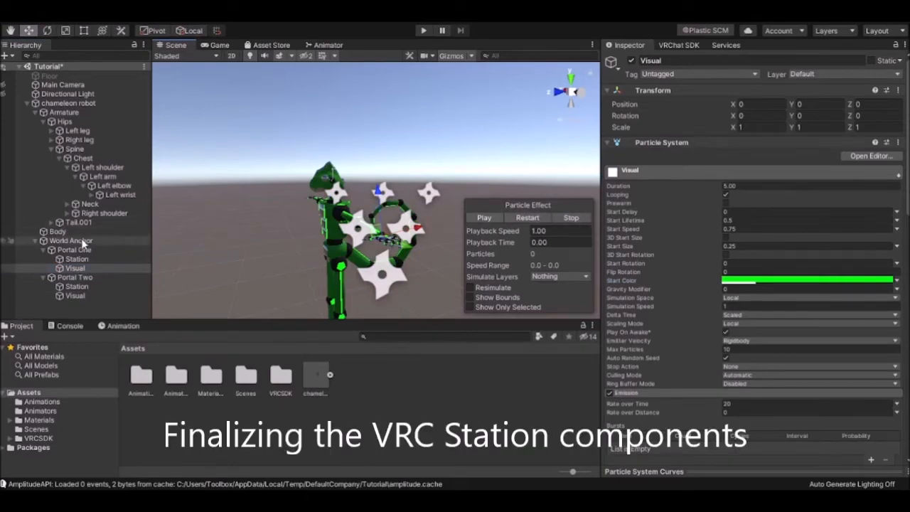
Step: Assign each Station as its own Player Enter and Player Exit Location
left_click(75, 258)
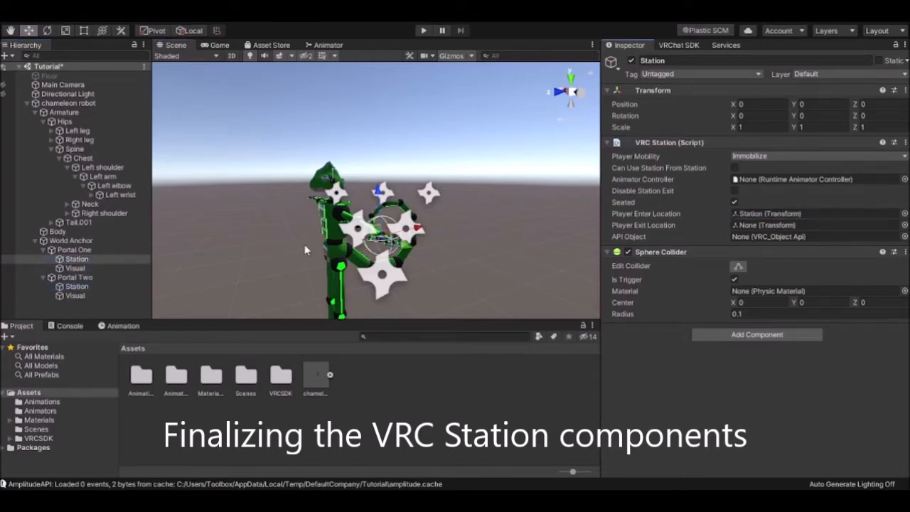
left_click(810, 224)
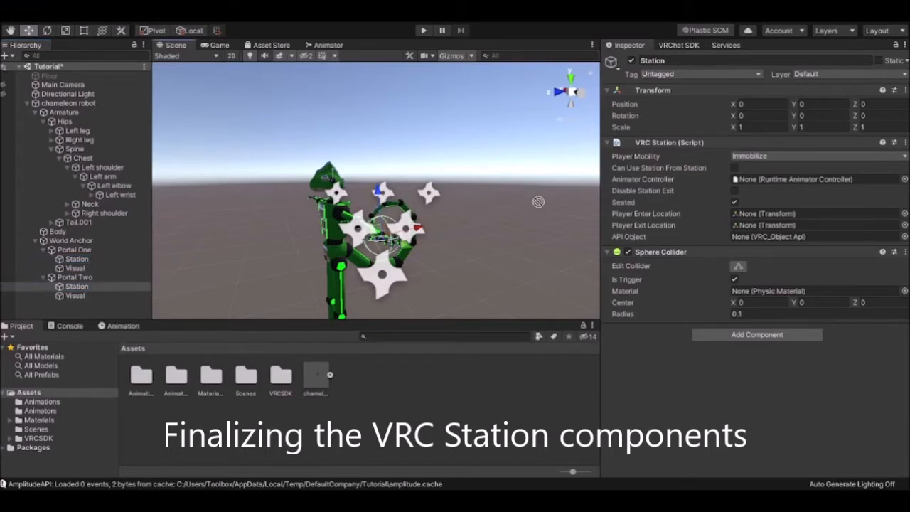
left_click(74, 258)
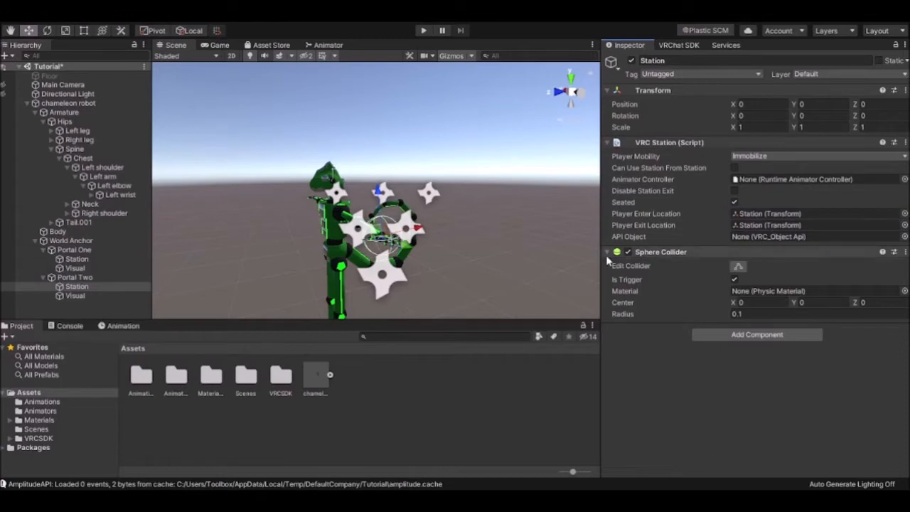
mouse_move(625, 269)
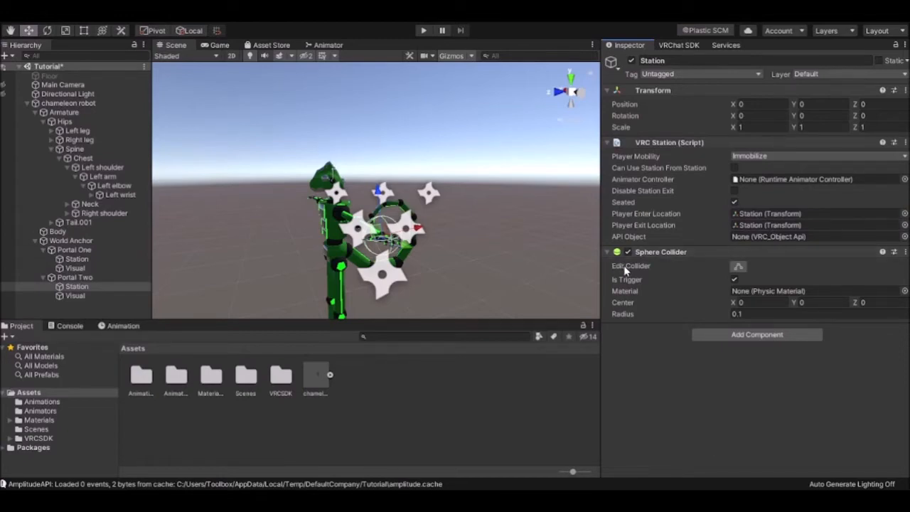
Step: Untick the active checkbox on the portals' Visual objects, then select Portal One's Station
left_click(74, 295)
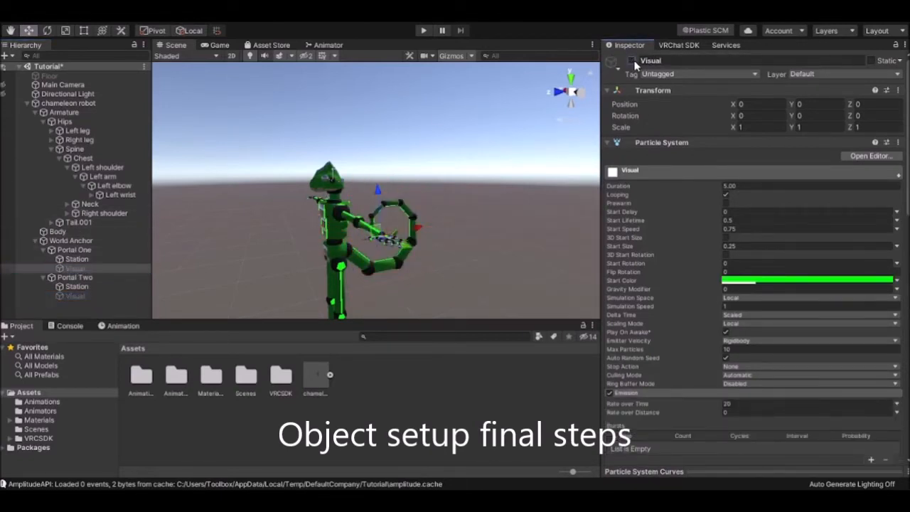
left_click(75, 259)
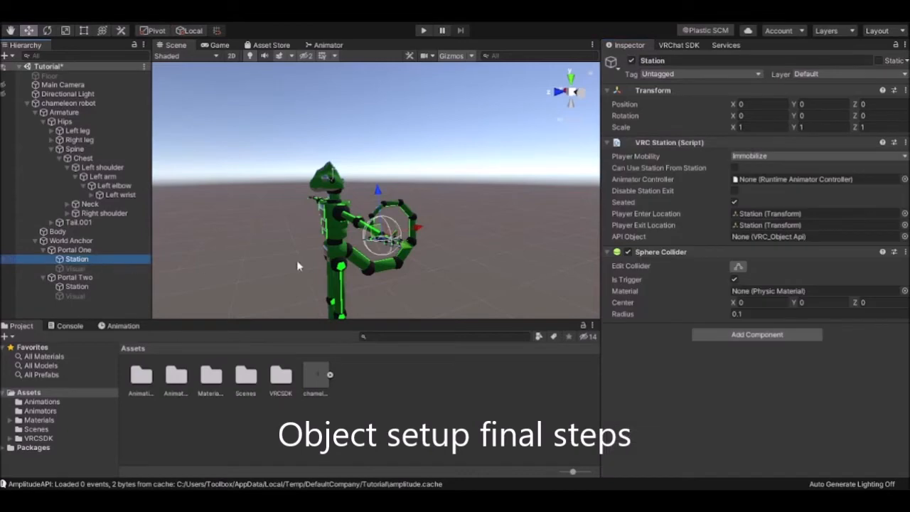
left_click(75, 287)
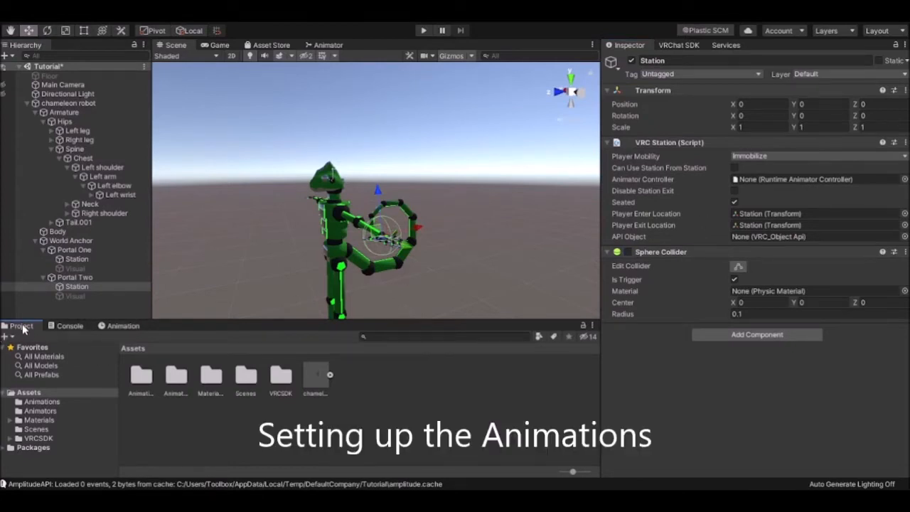
mouse_move(201, 417)
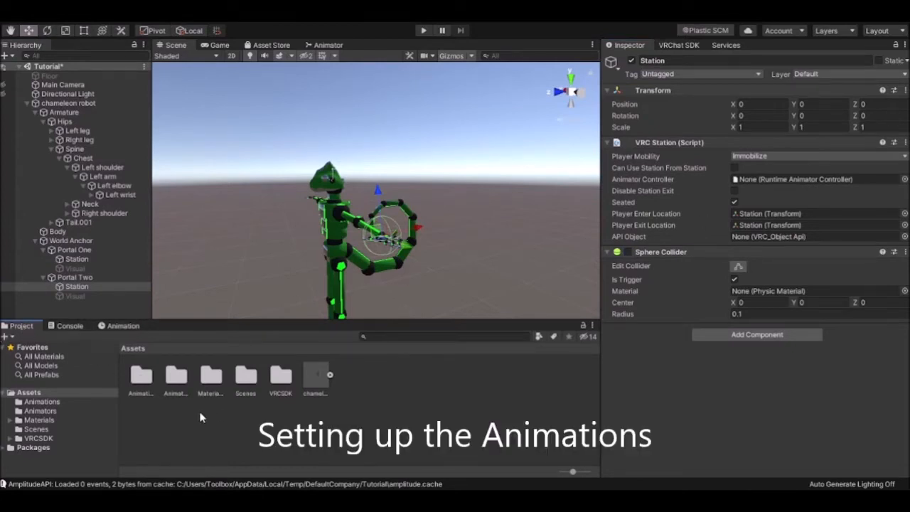
Step: Add 'Portal One' and 'Portal Two' animation clips in Assets/Animations and select both
left_click(78, 286)
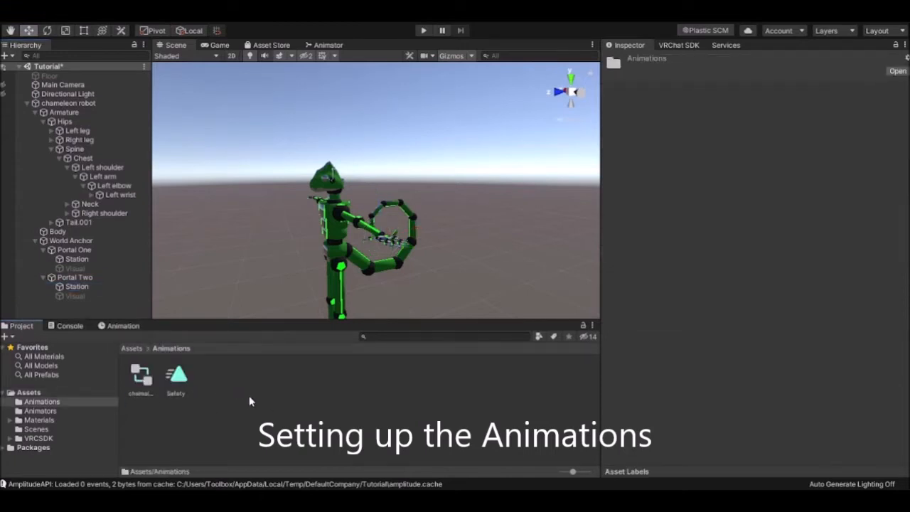
mouse_move(217, 403)
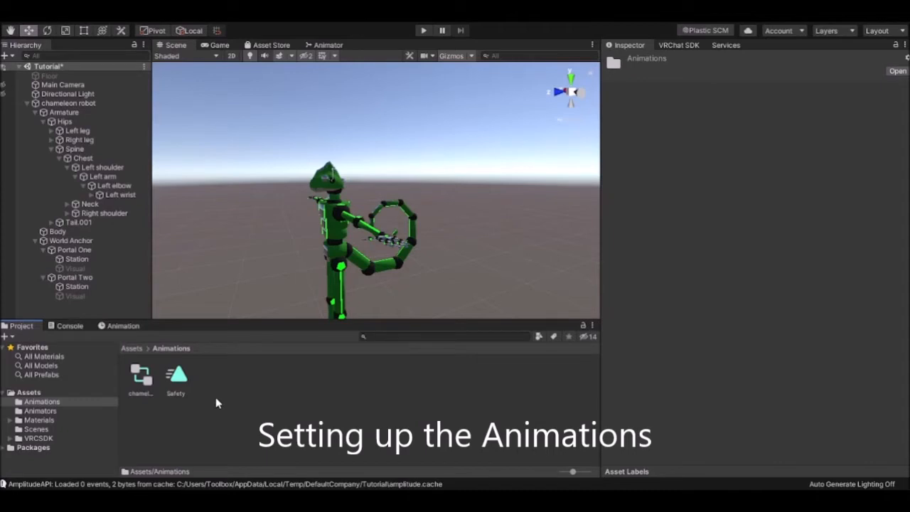
mouse_move(237, 383)
type("Portal Two")
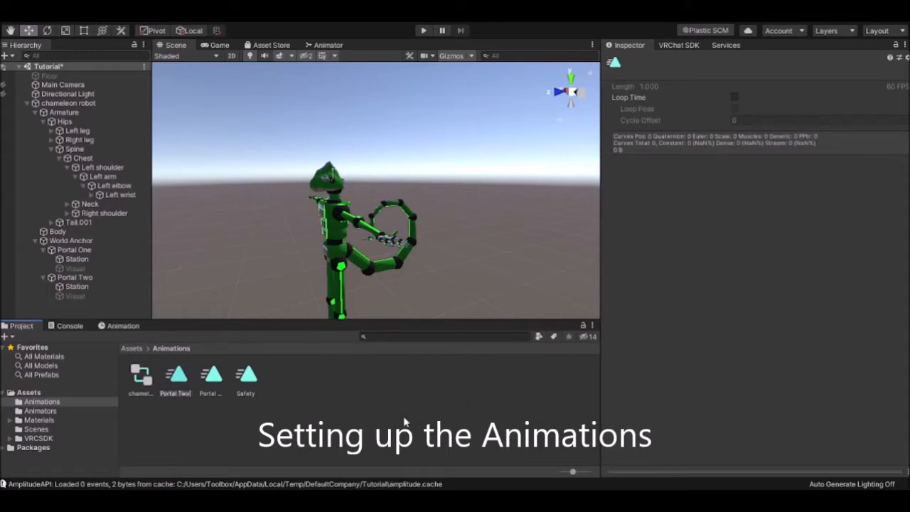
left_click(175, 375)
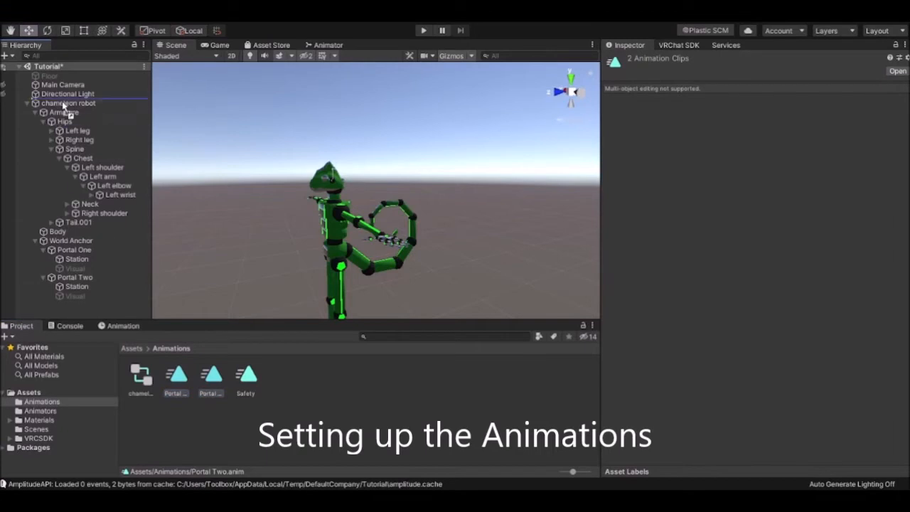
Step: Select the chameleon robot avatar in the Animation window and create the Portal One clip
left_click(68, 102)
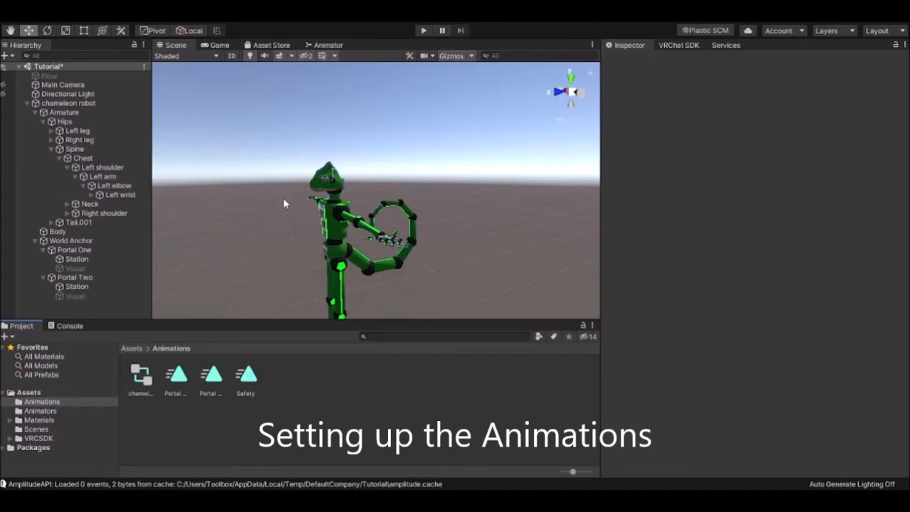
mouse_move(380, 193)
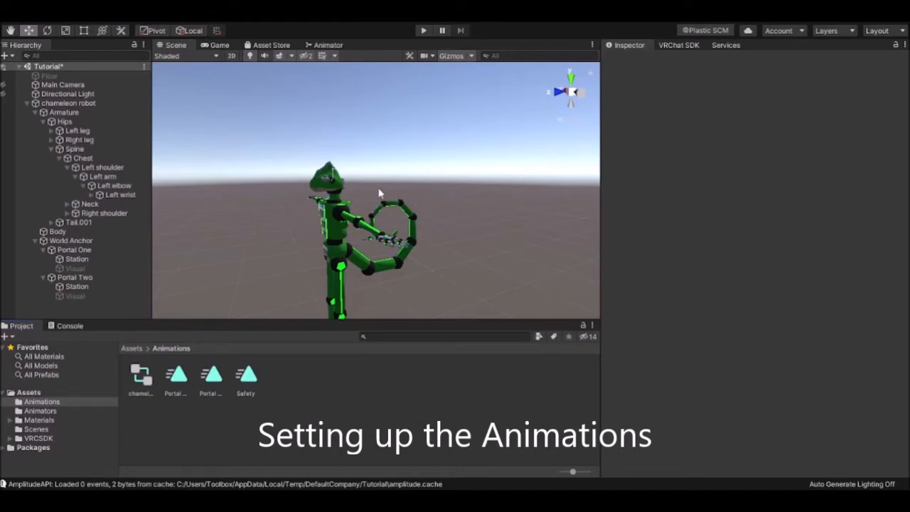
mouse_move(140, 155)
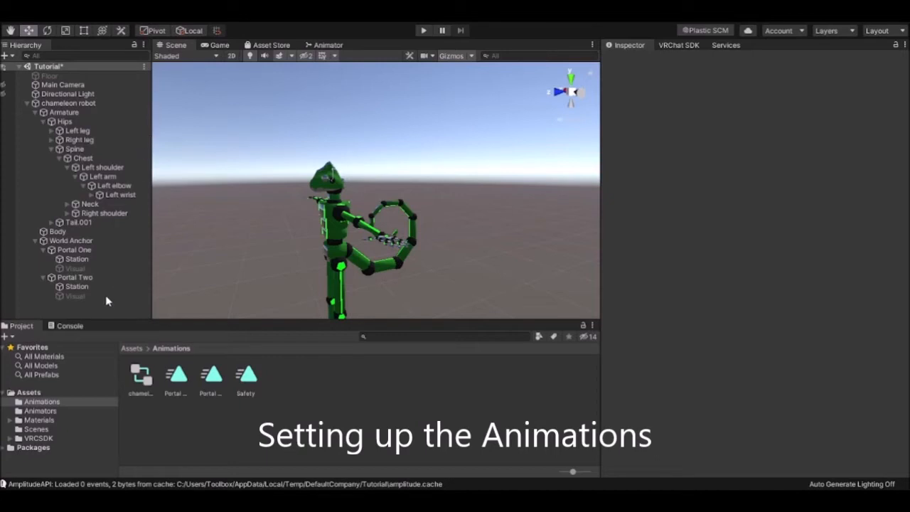
left_click(122, 326)
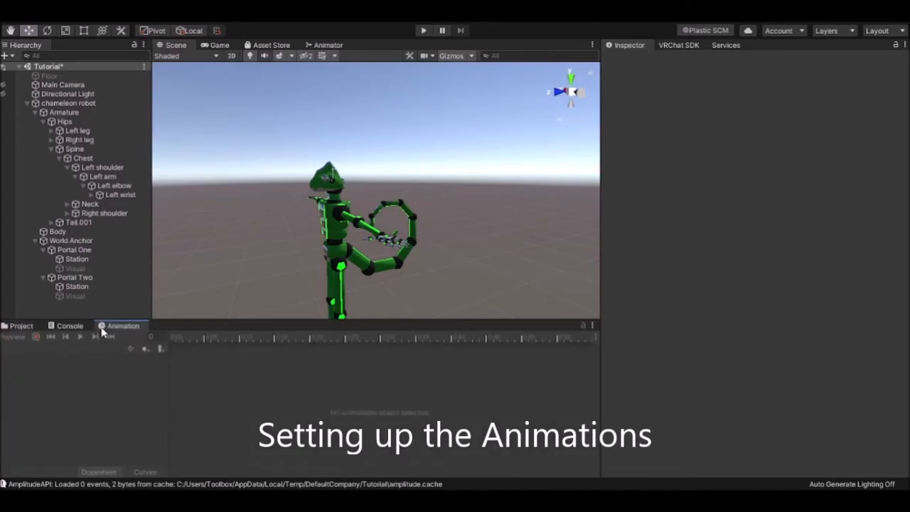
mouse_move(550, 330)
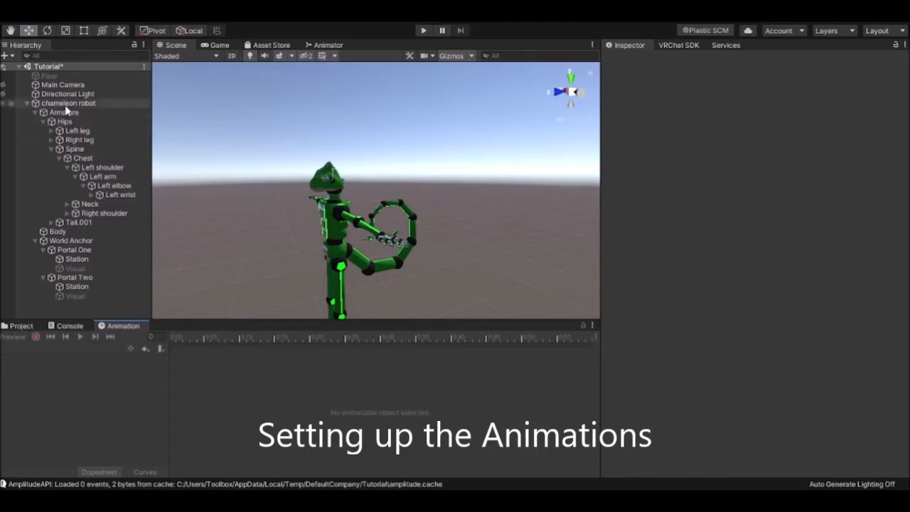
left_click(68, 102)
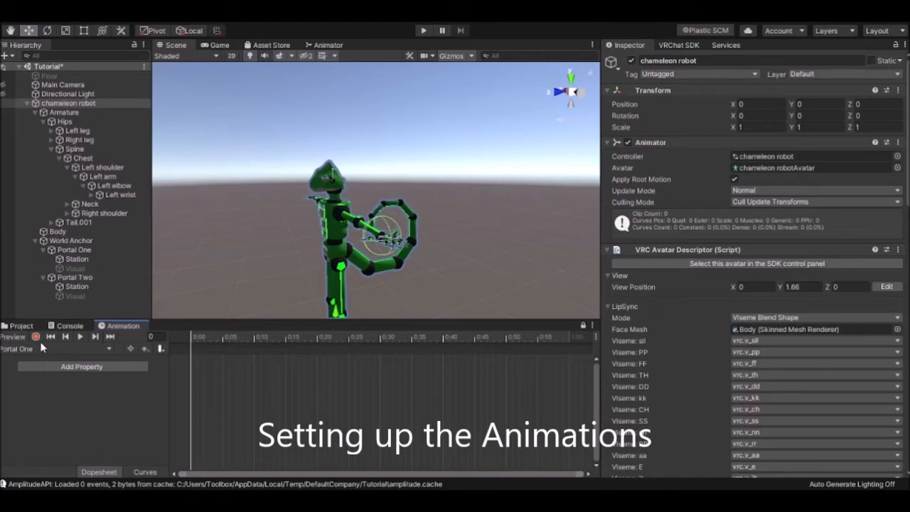
Step: Record keys for Portal One's Parent Constraint, Station Sphere Collider and Visual active state
left_click(34, 337)
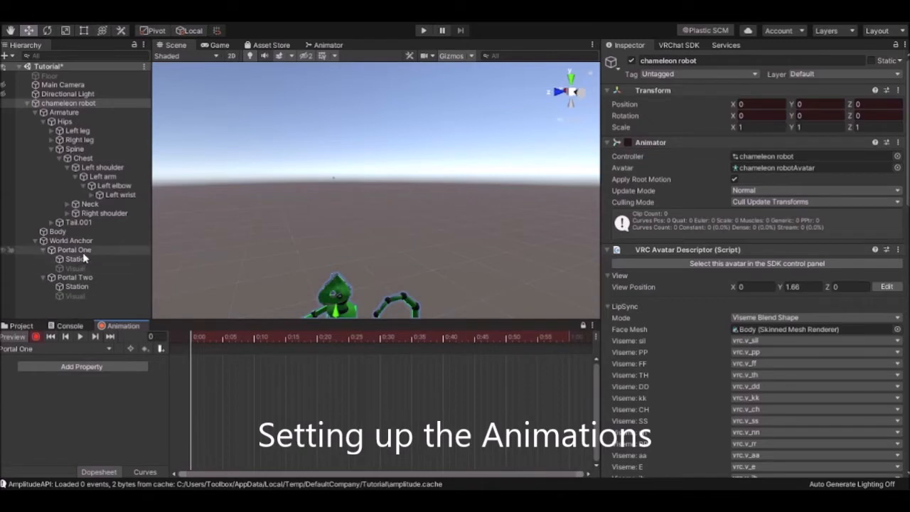
left_click(74, 249)
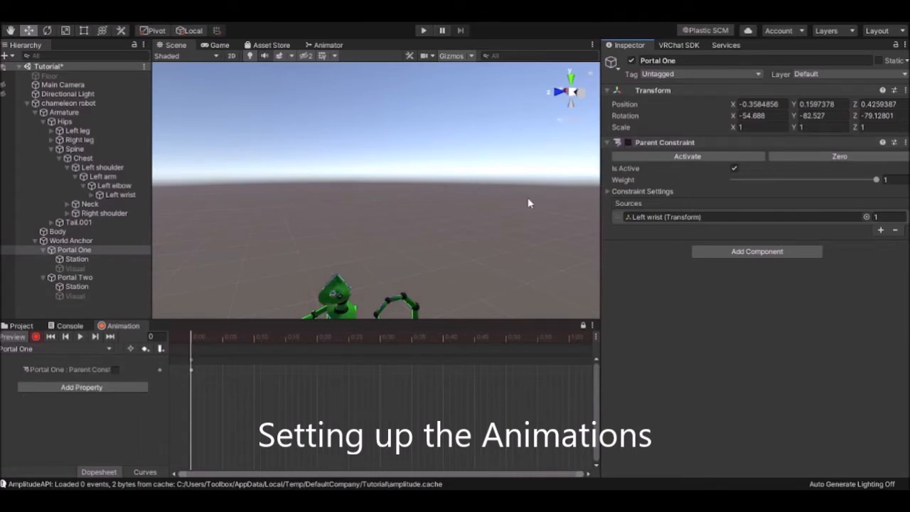
mouse_move(430, 239)
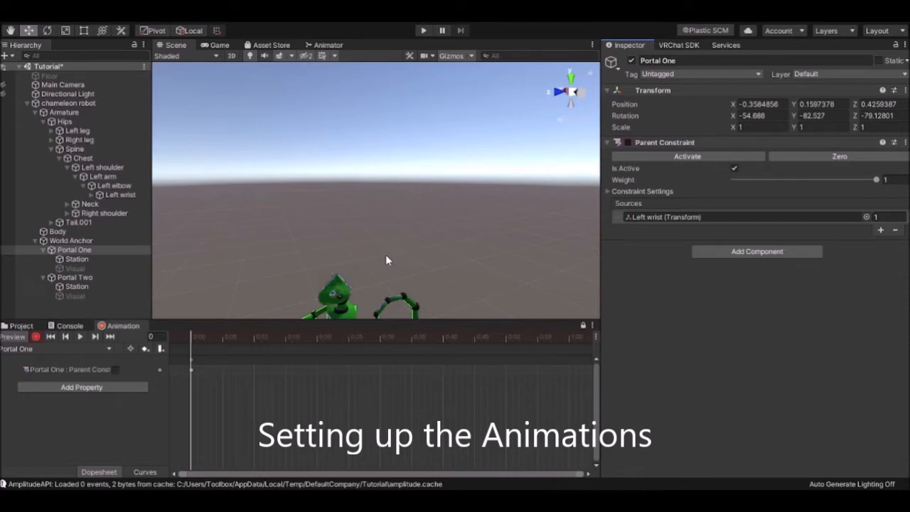
left_click(76, 259)
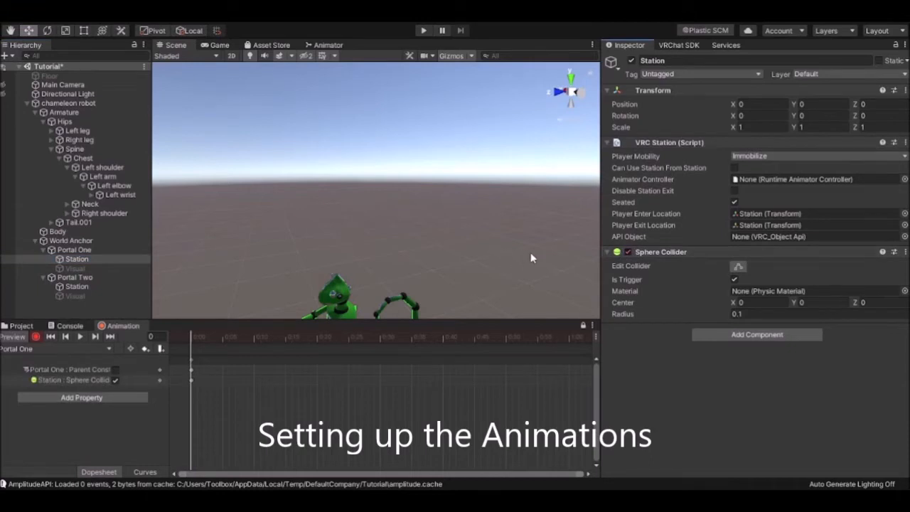
mouse_move(642, 202)
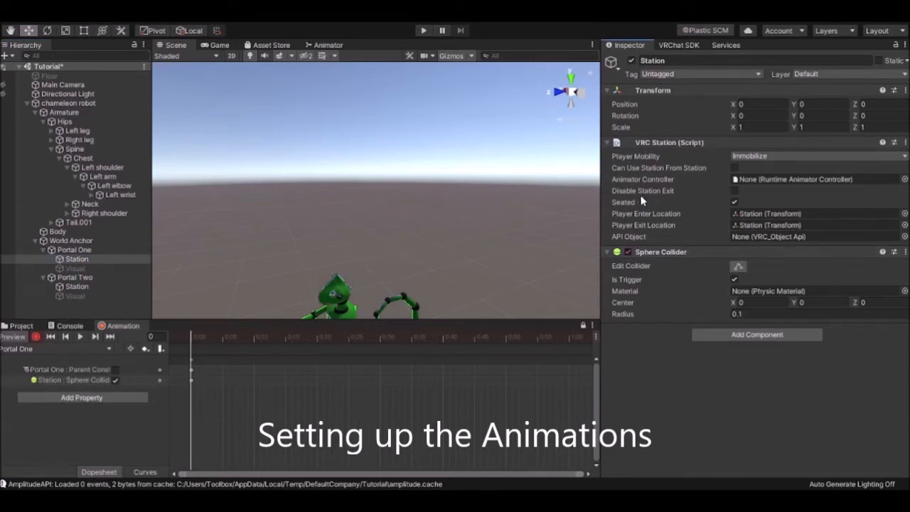
mouse_move(638, 204)
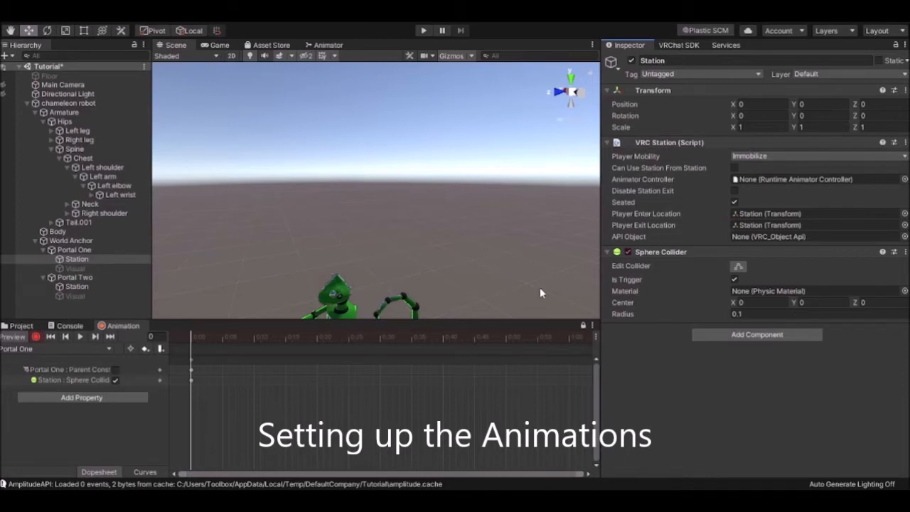
mouse_move(652, 260)
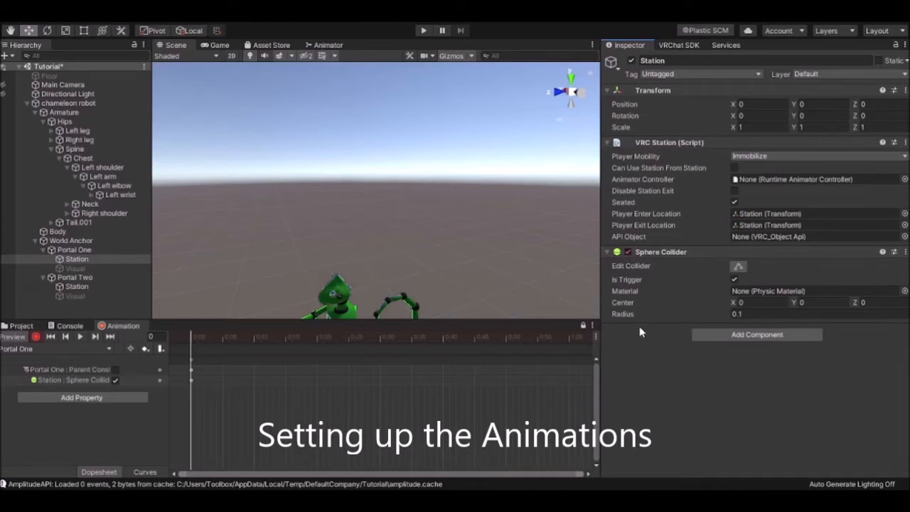
mouse_move(637, 345)
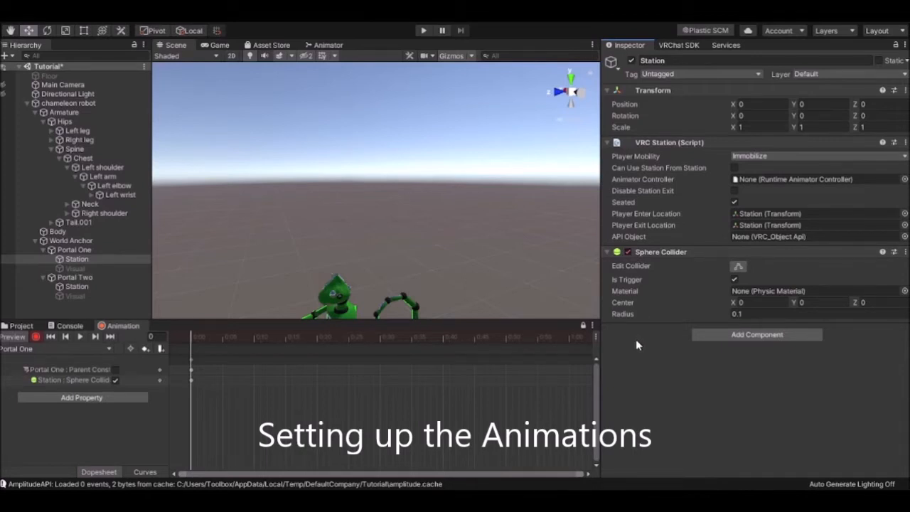
left_click(75, 269)
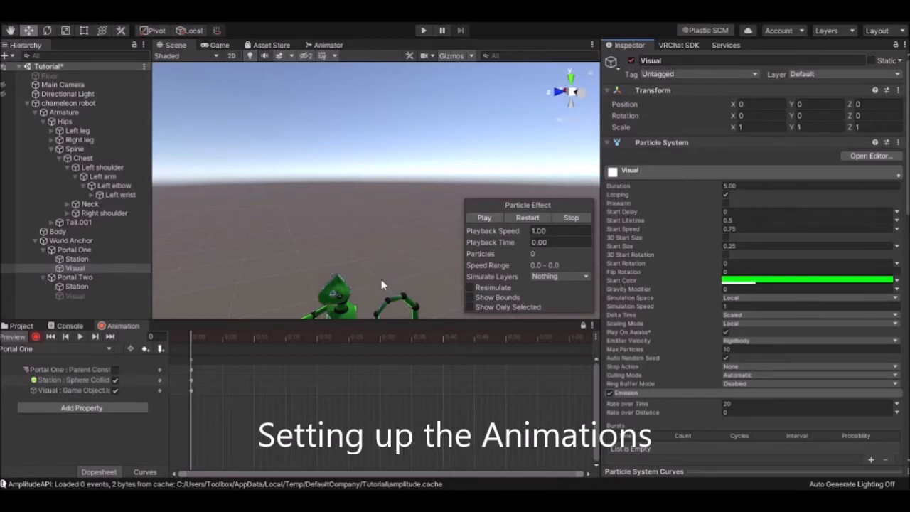
mouse_move(182, 290)
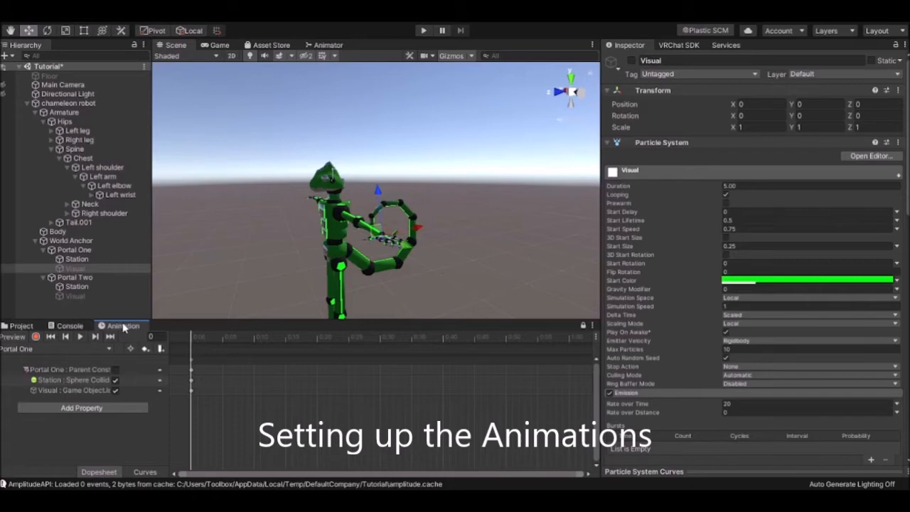
mouse_move(88, 358)
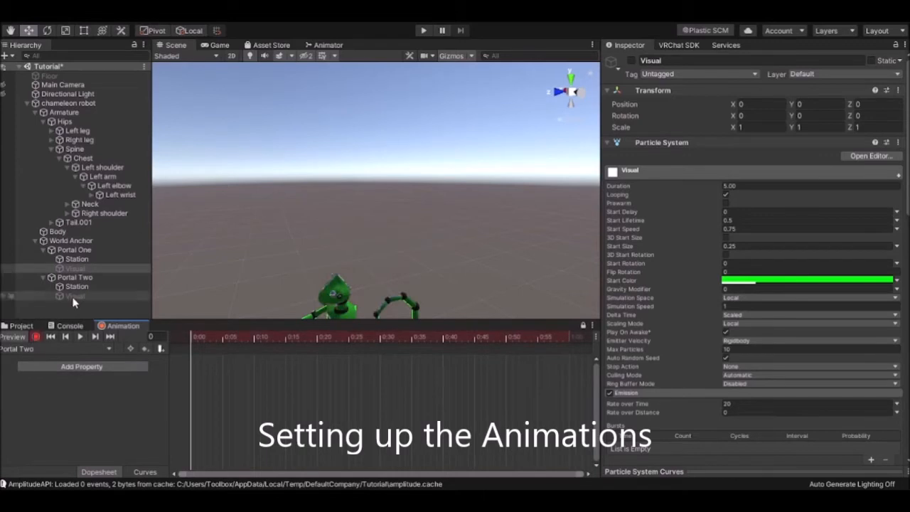
Step: Key Portal Two's Parent Constraint, Visual active state and Station Sphere Collider
left_click(75, 277)
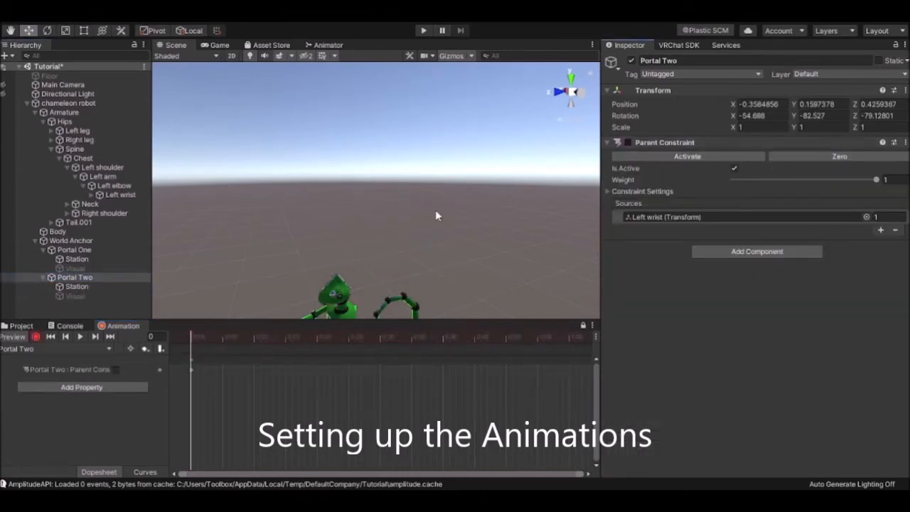
left_click(71, 295)
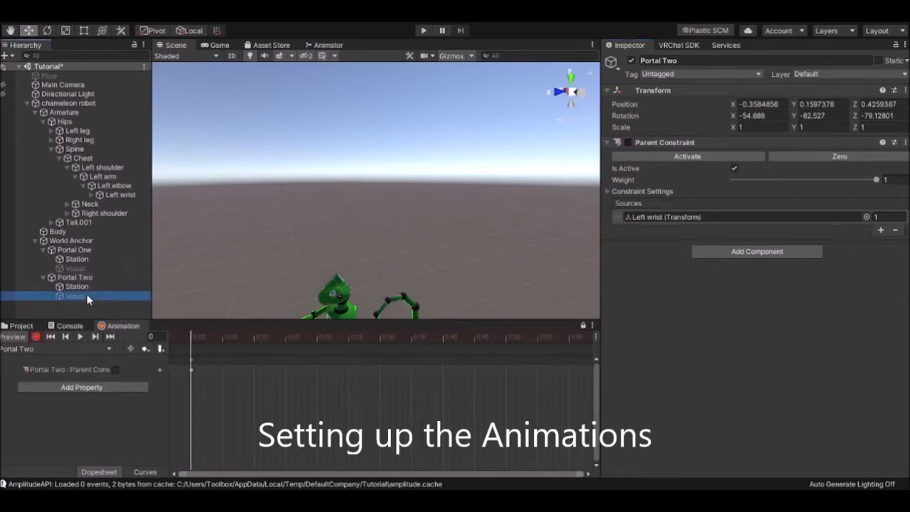
left_click(71, 295)
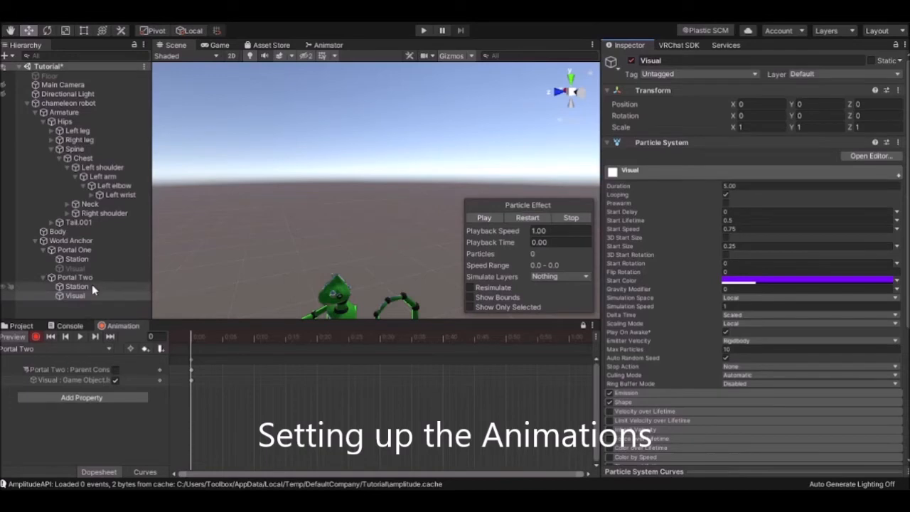
left_click(73, 286)
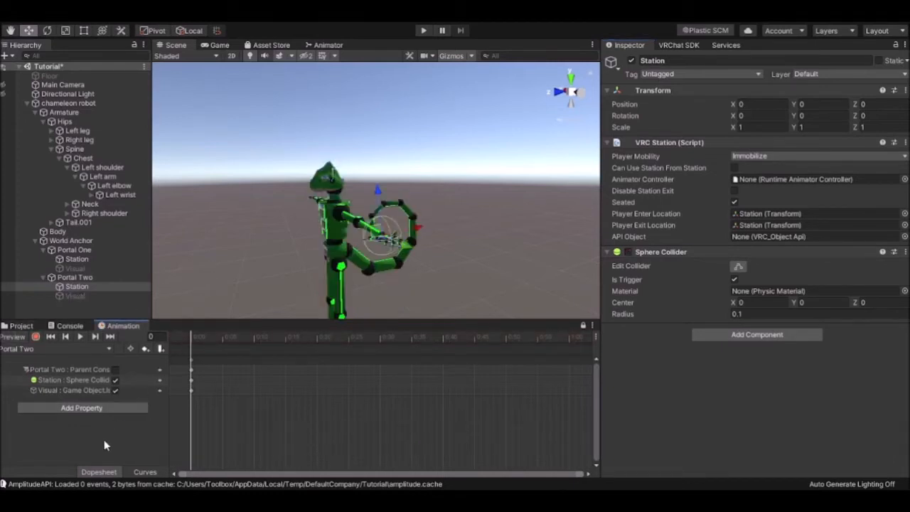
mouse_move(73, 439)
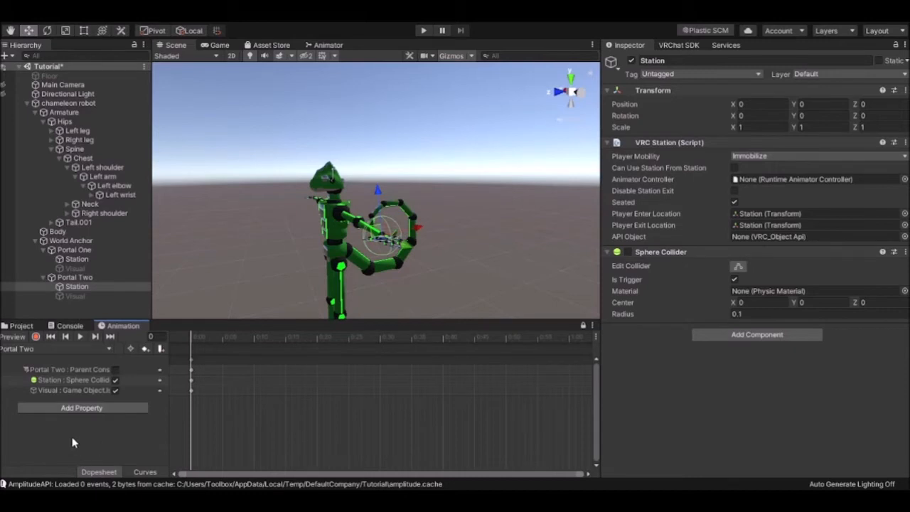
mouse_move(92, 446)
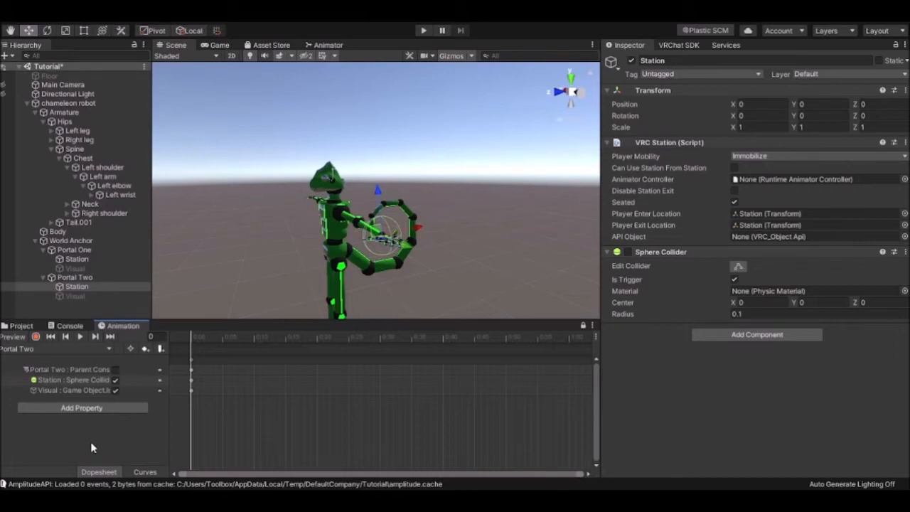
mouse_move(91, 447)
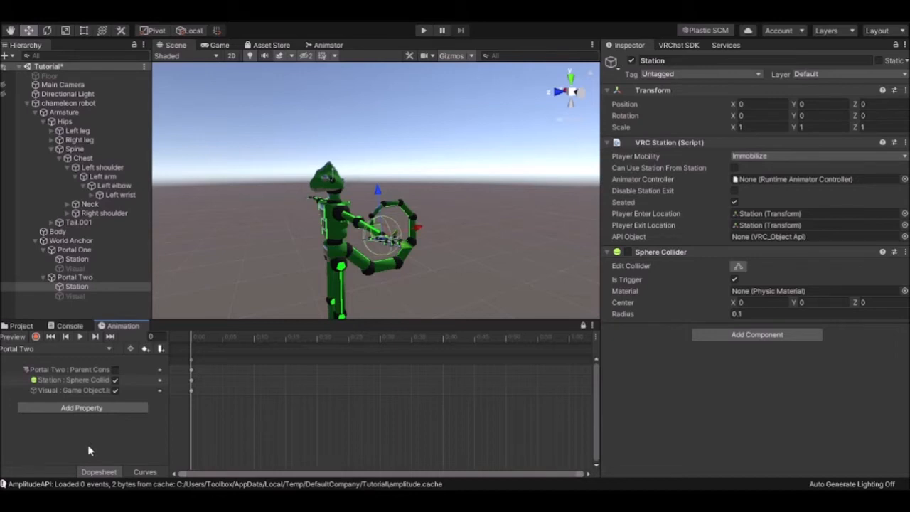
mouse_move(117, 447)
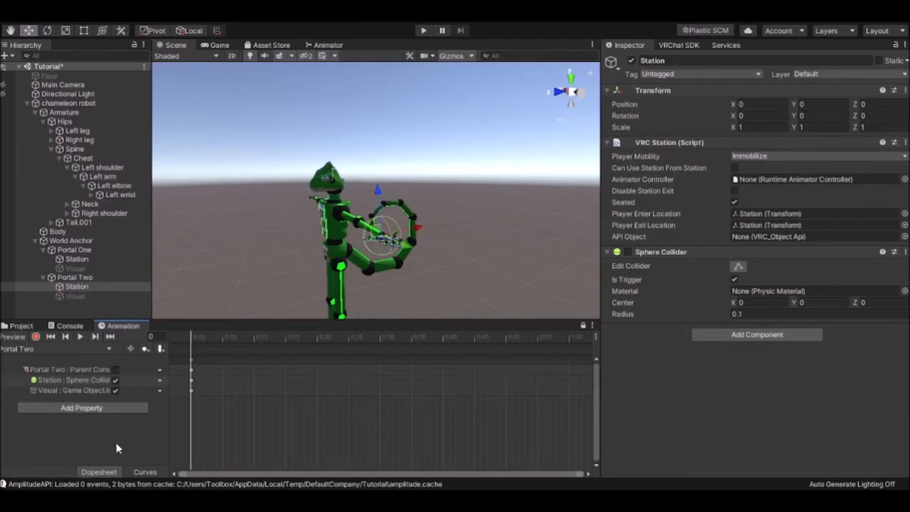
left_click(68, 102)
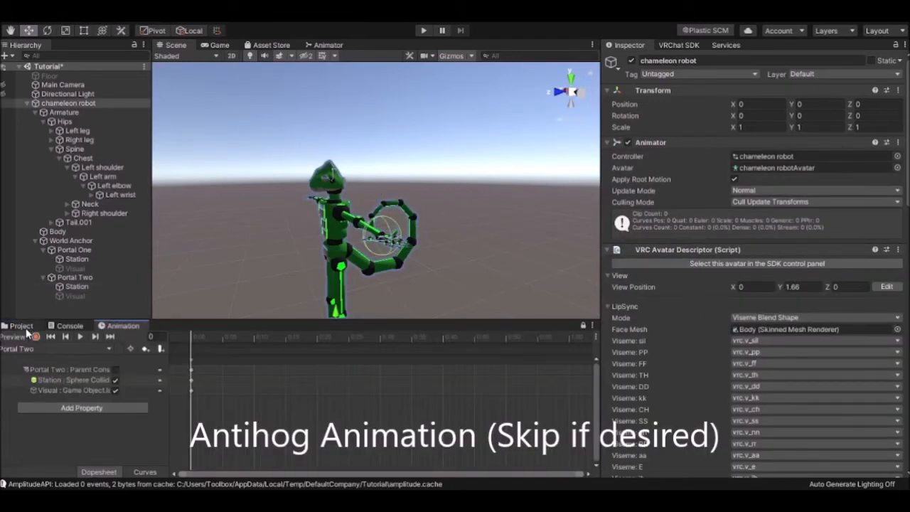
Step: Create the Portal Antihog animation clip in the project assets and set it to loop
left_click(20, 326)
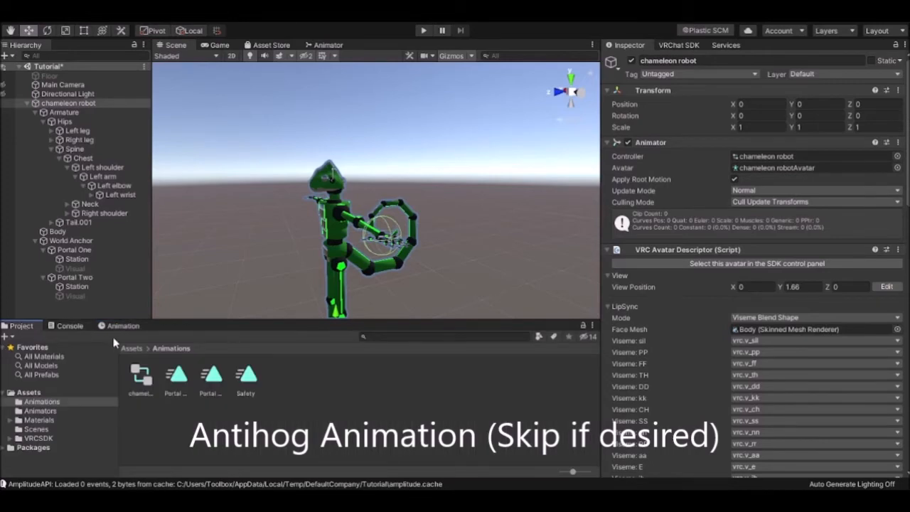
mouse_move(116, 341)
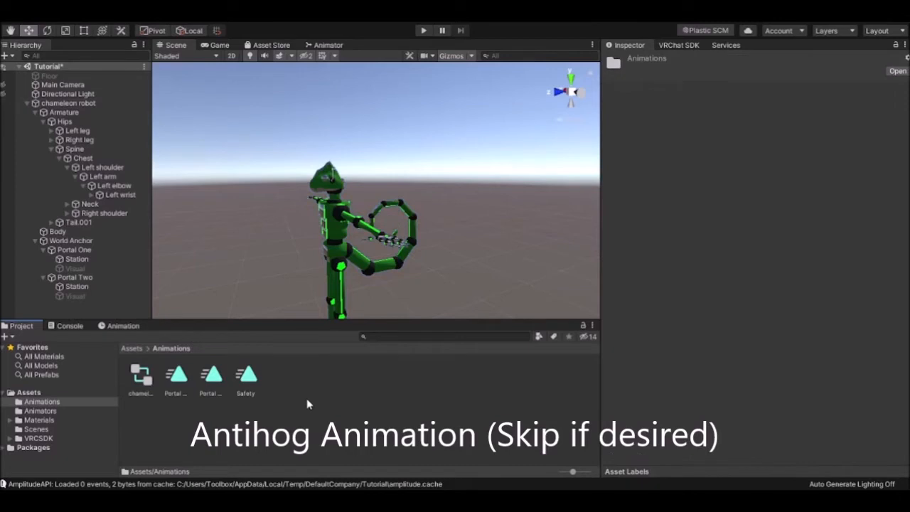
mouse_move(387, 113)
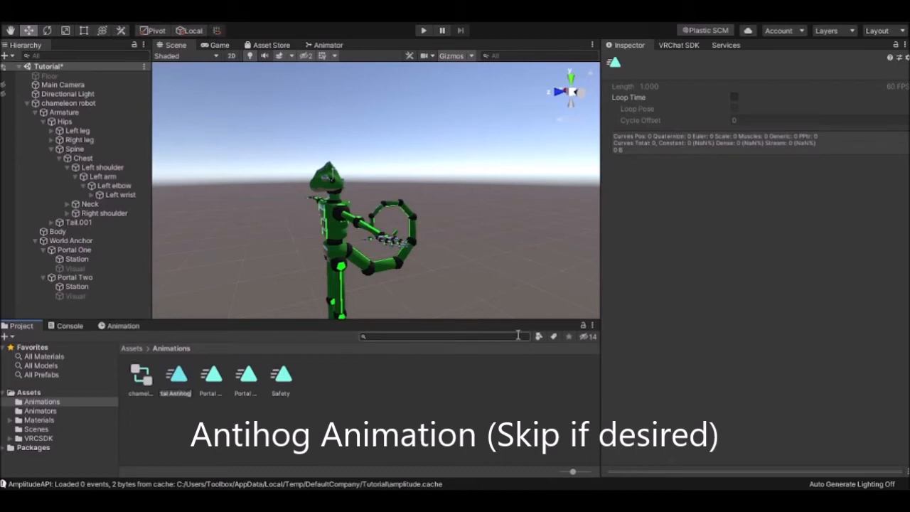
left_click(175, 375)
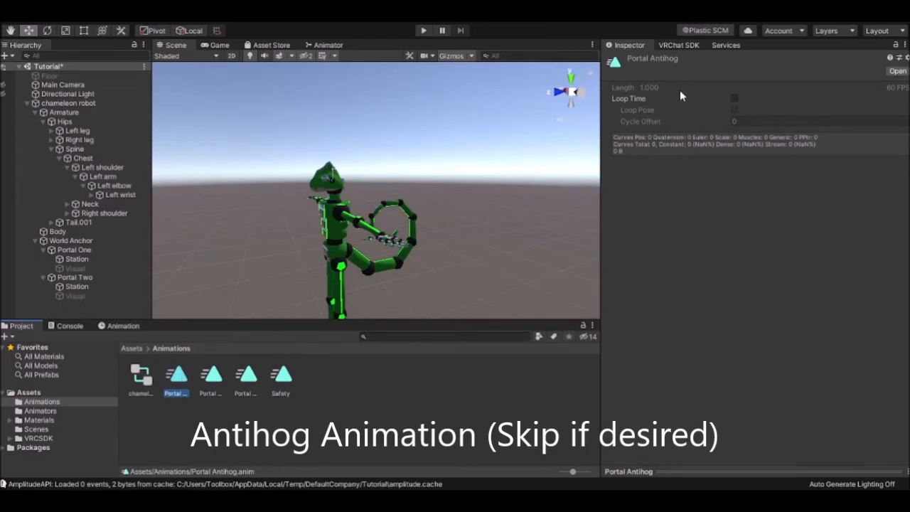
left_click(733, 98)
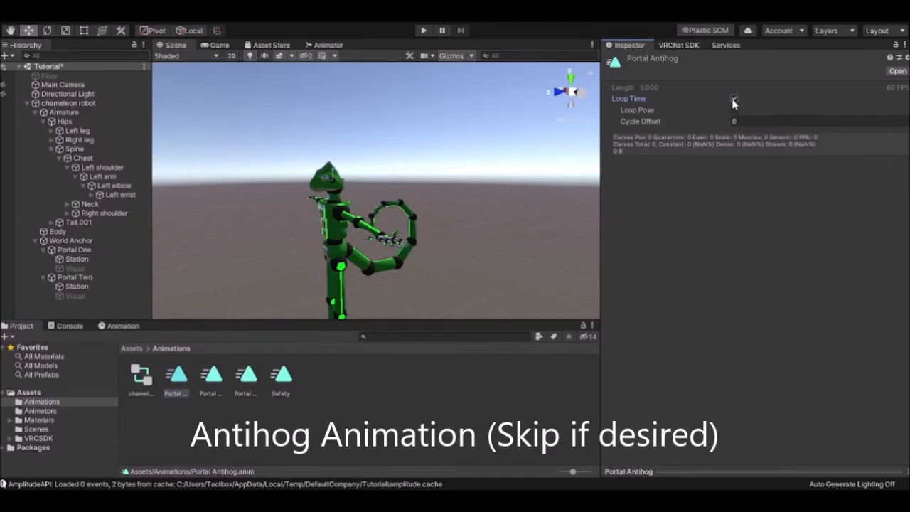
left_click(733, 99)
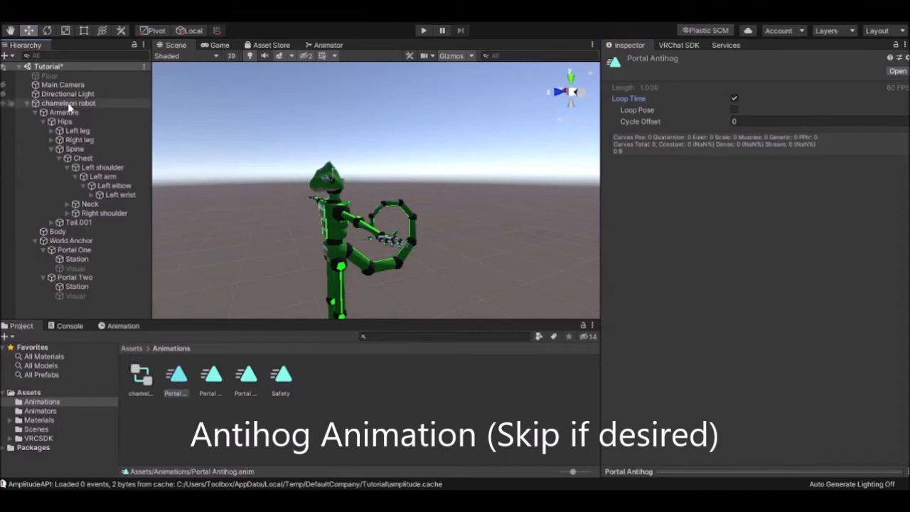
Step: With the chameleon robot selected, key the Portal One Station disabled at frame 0
left_click(68, 102)
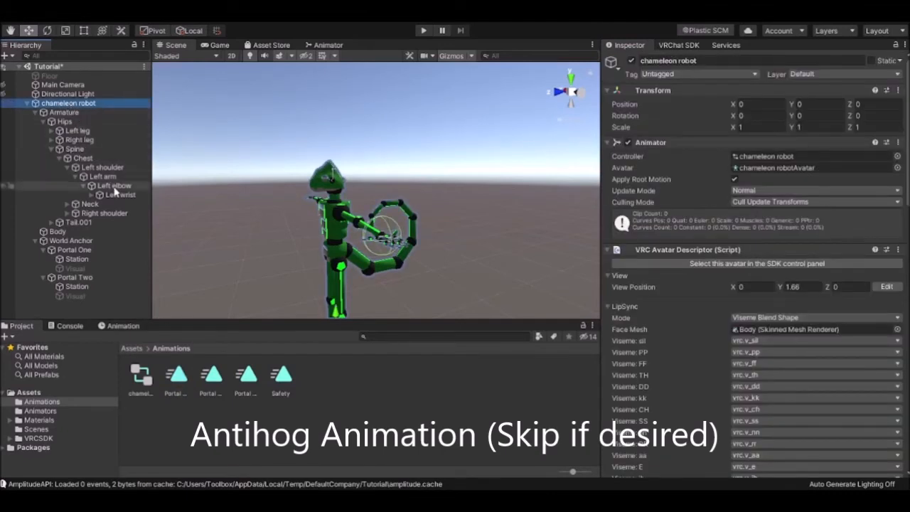
left_click(122, 325)
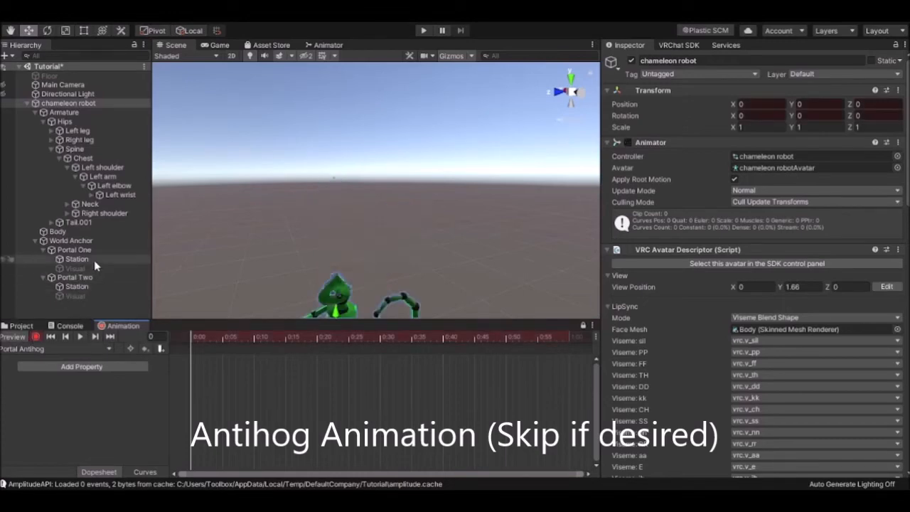
left_click(75, 258)
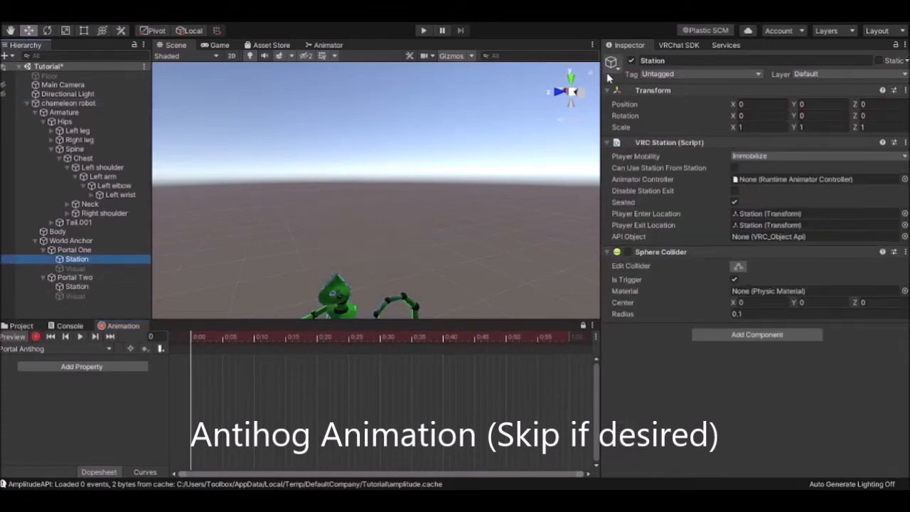
left_click(74, 286)
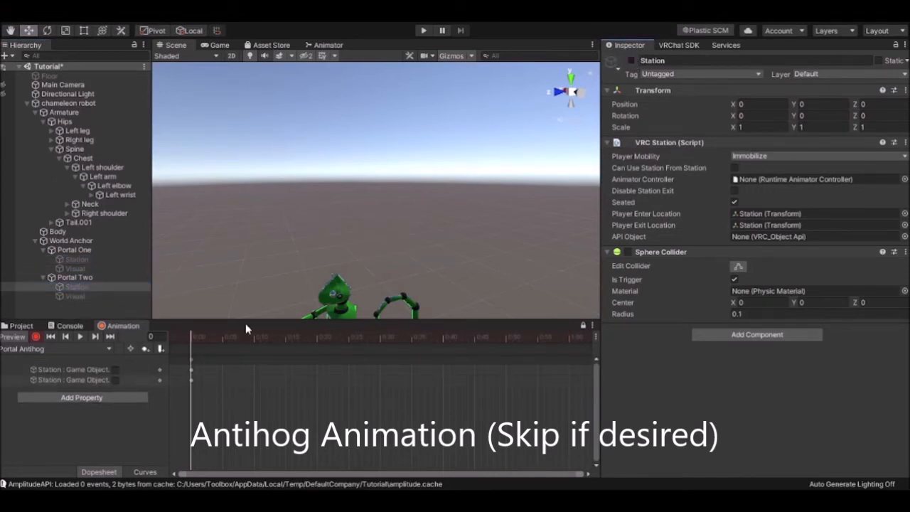
mouse_move(237, 416)
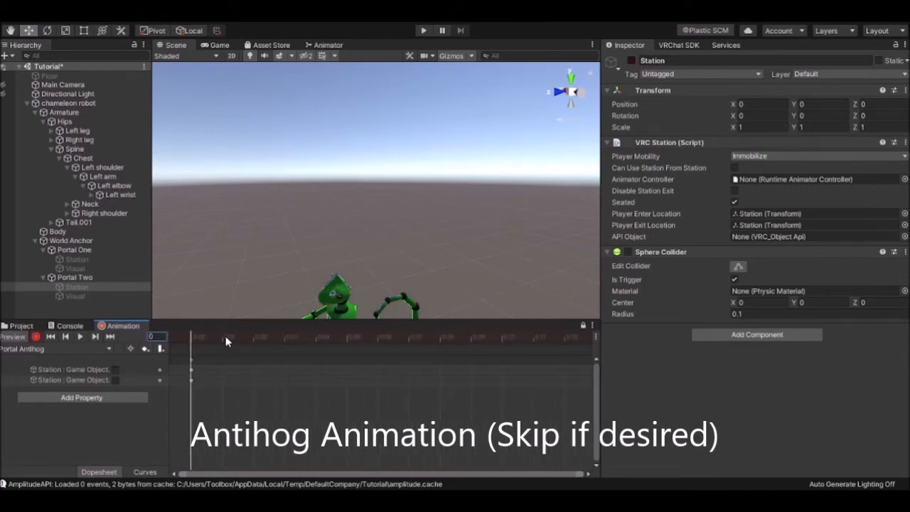
Step: Key the Station enabled at frame 60, then check the clip's start and end keyframes
left_click(226, 337)
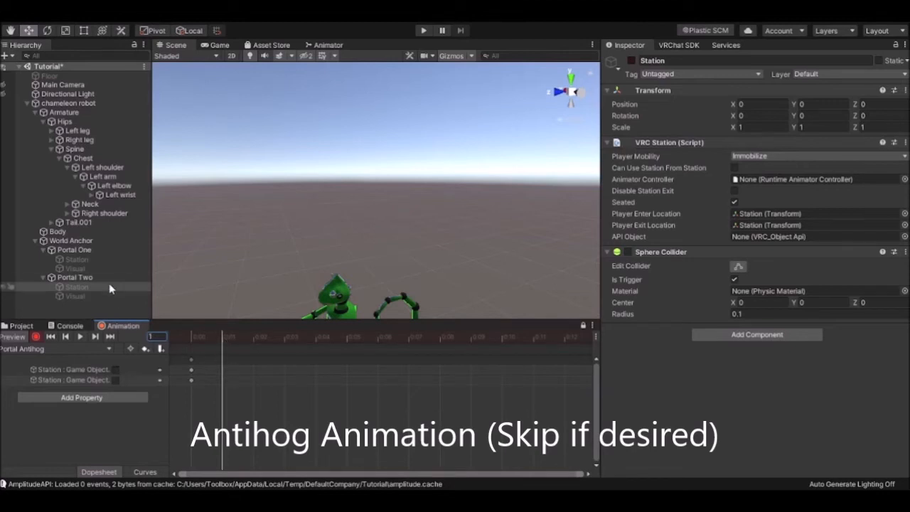
left_click(74, 259)
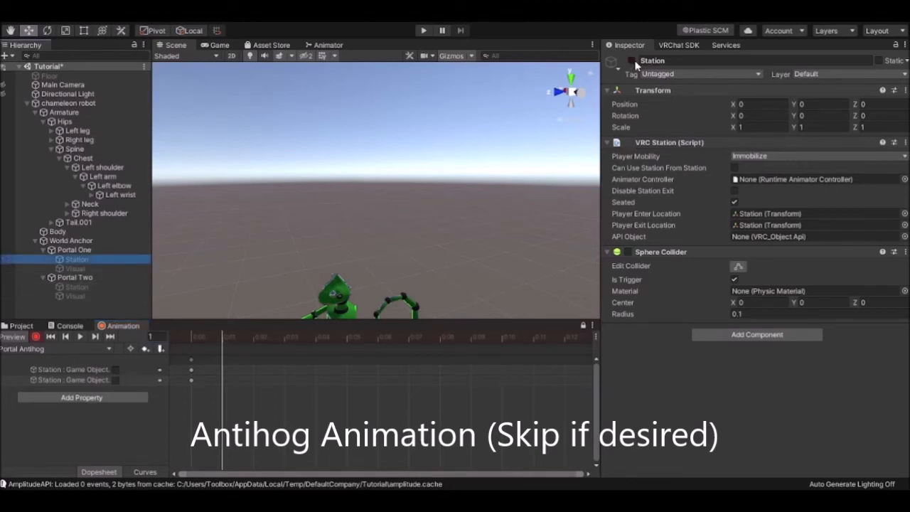
left_click(73, 287)
type("60")
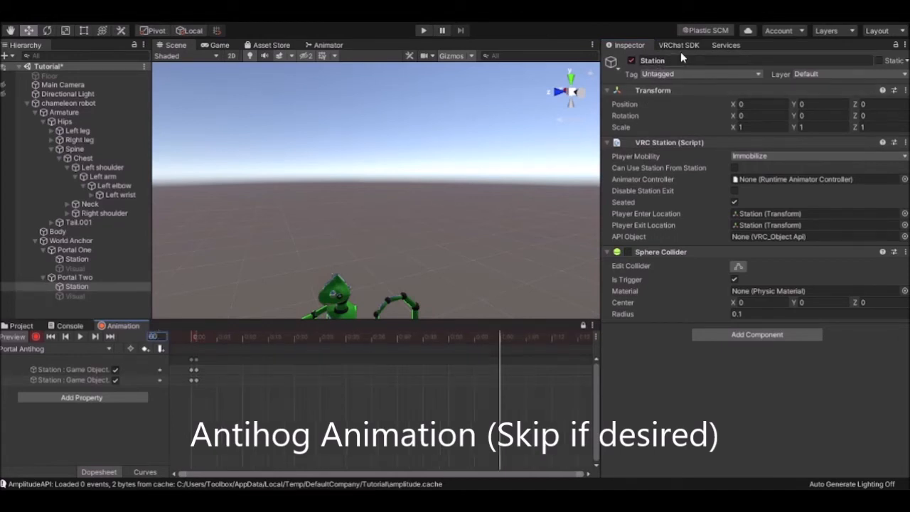
left_click(76, 259)
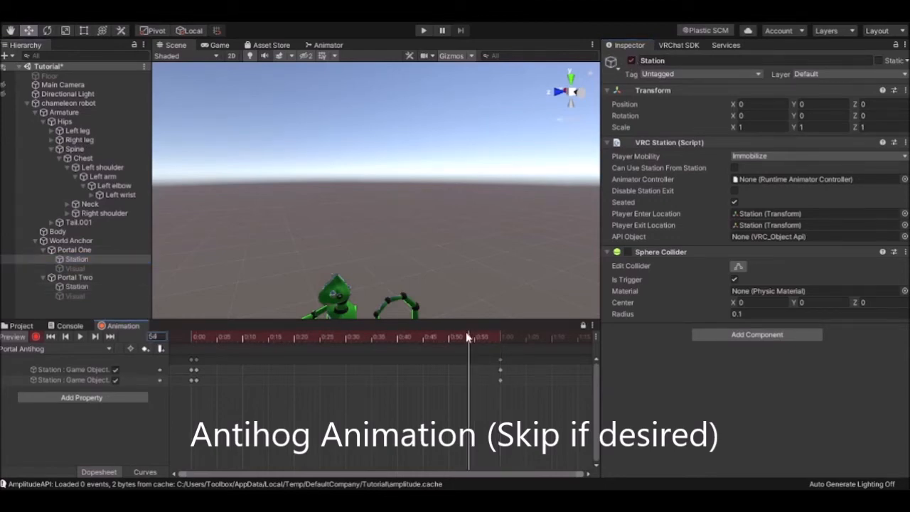
left_click(265, 342)
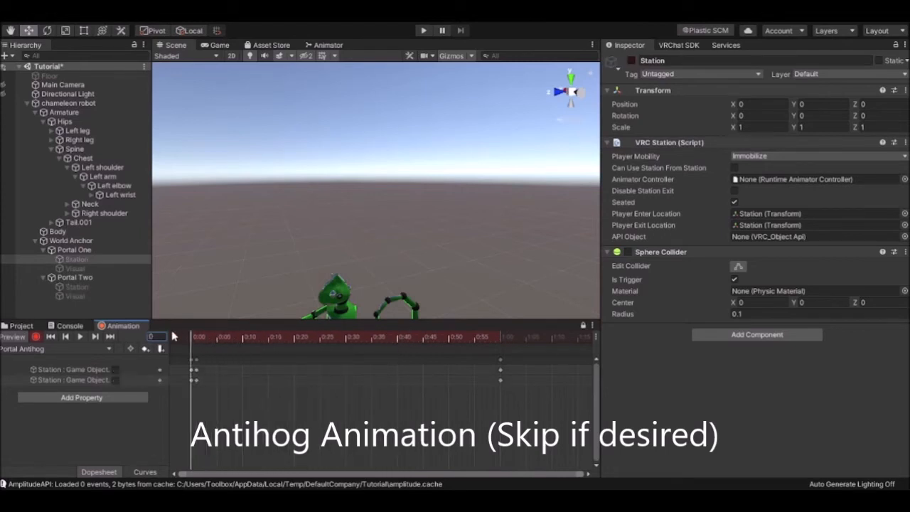
left_click(448, 334)
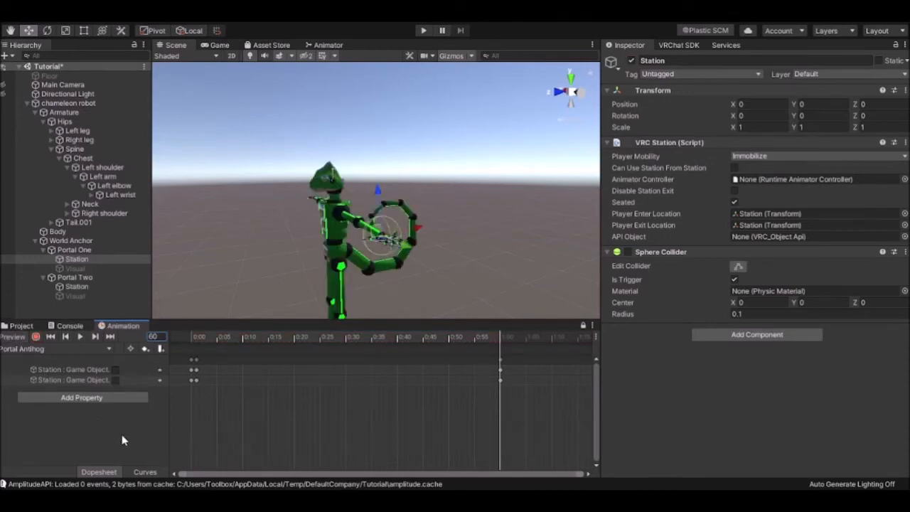
left_click(67, 102)
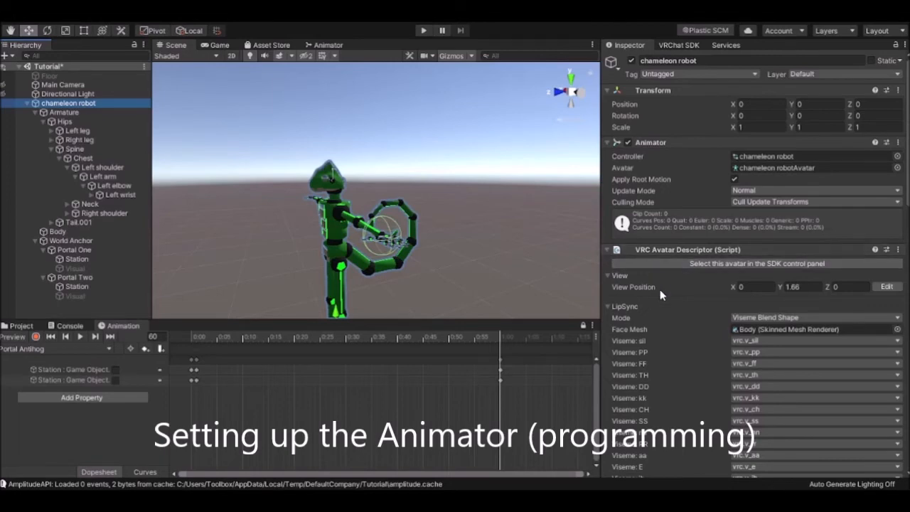
Step: Scroll the VRC Avatar Descriptor down to Playable Layers showing the FX controller
scroll("down", 3)
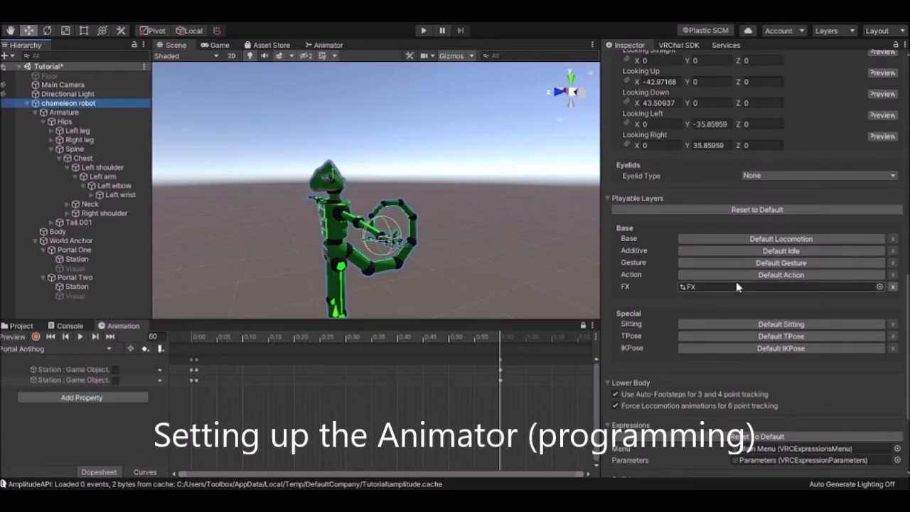
mouse_move(749, 302)
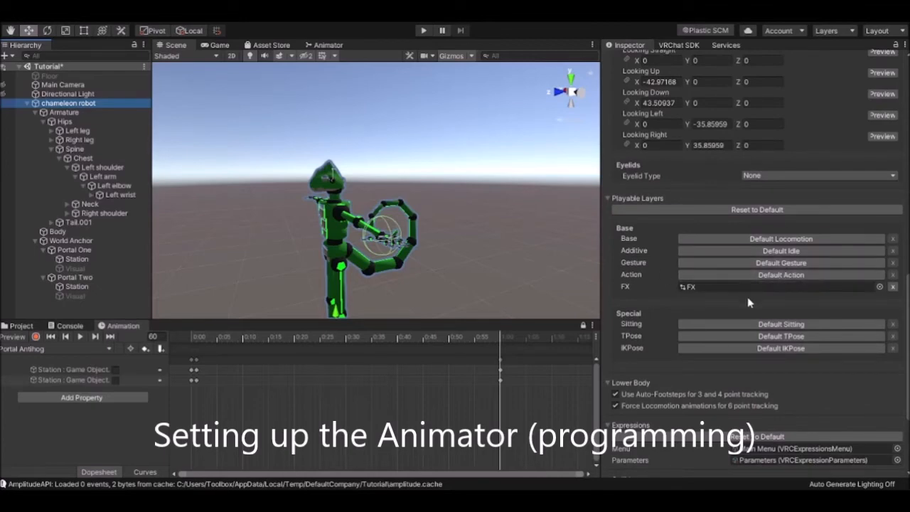
Step: Add Bool parameters named Portal One and Portal Two to the FX controller
left_click(325, 45)
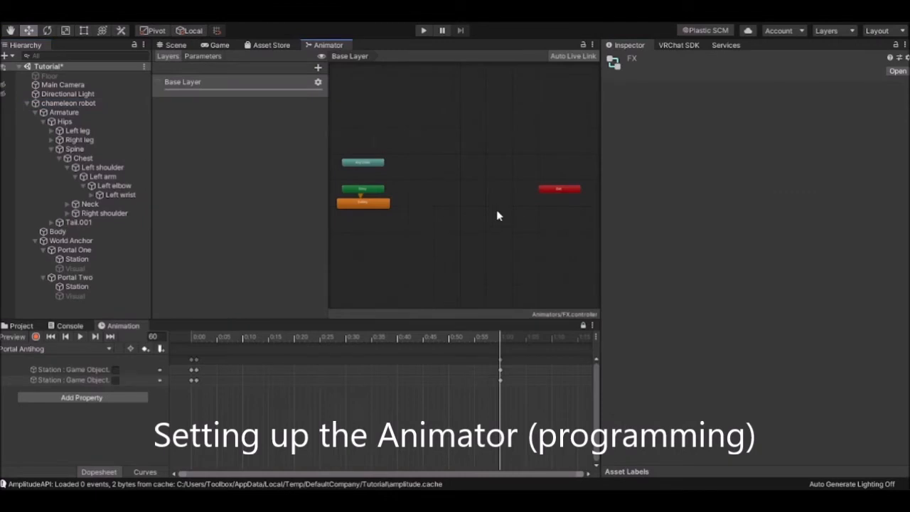
mouse_move(264, 108)
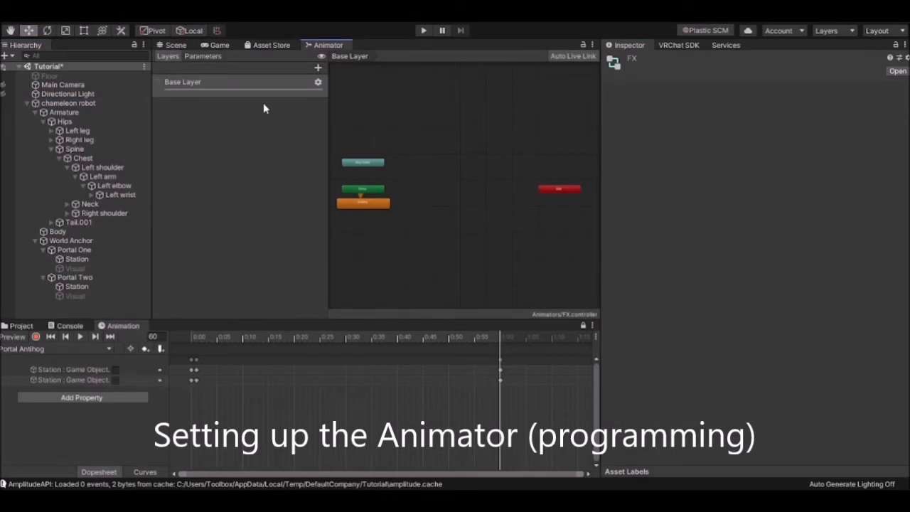
left_click(202, 56)
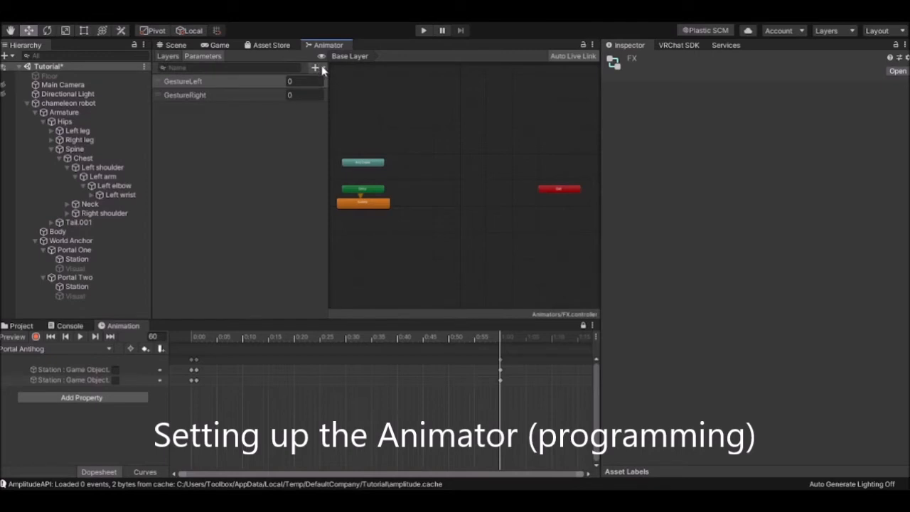
mouse_move(346, 116)
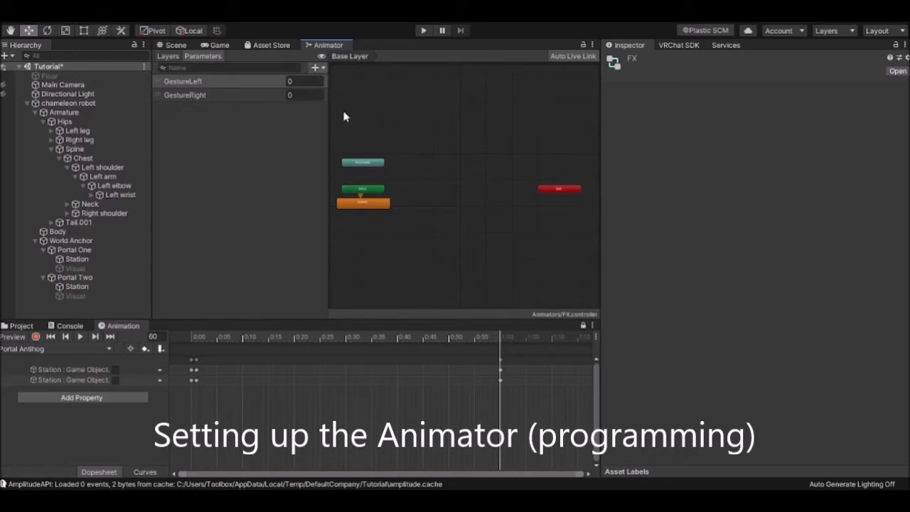
left_click(313, 67)
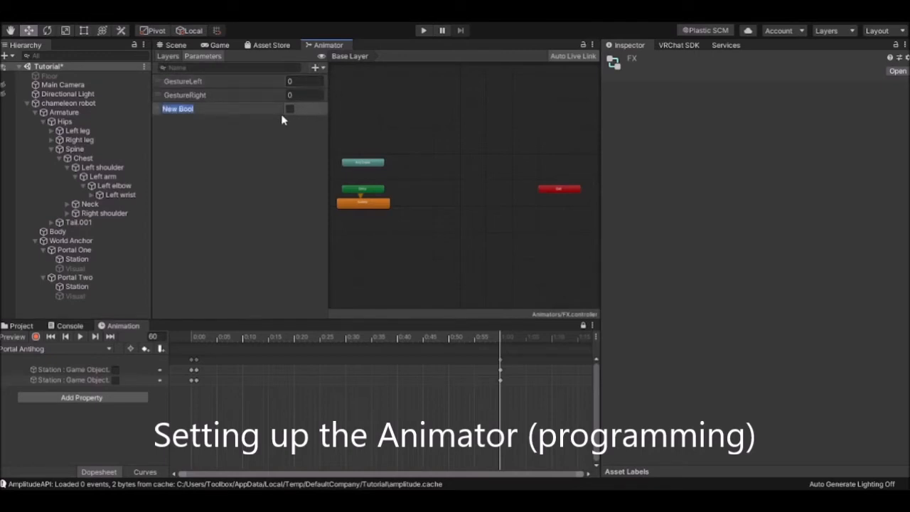
type("Portal One")
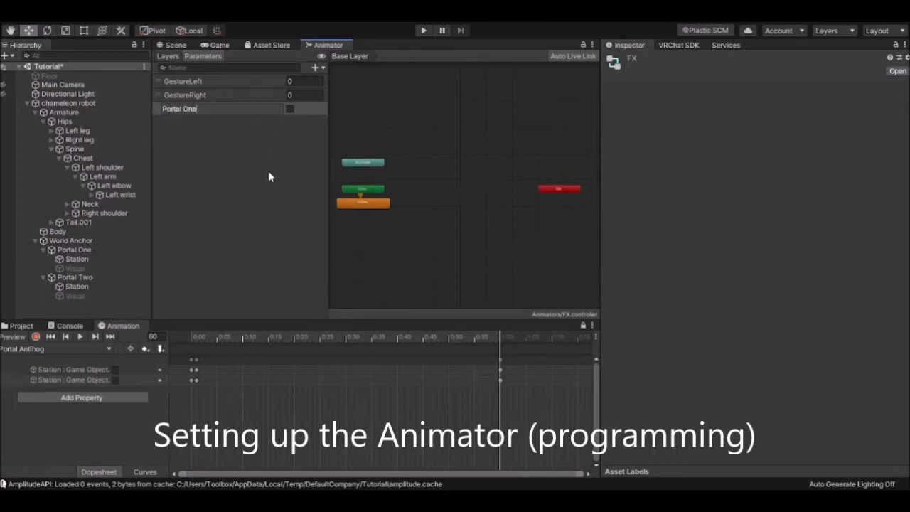
left_click(199, 108)
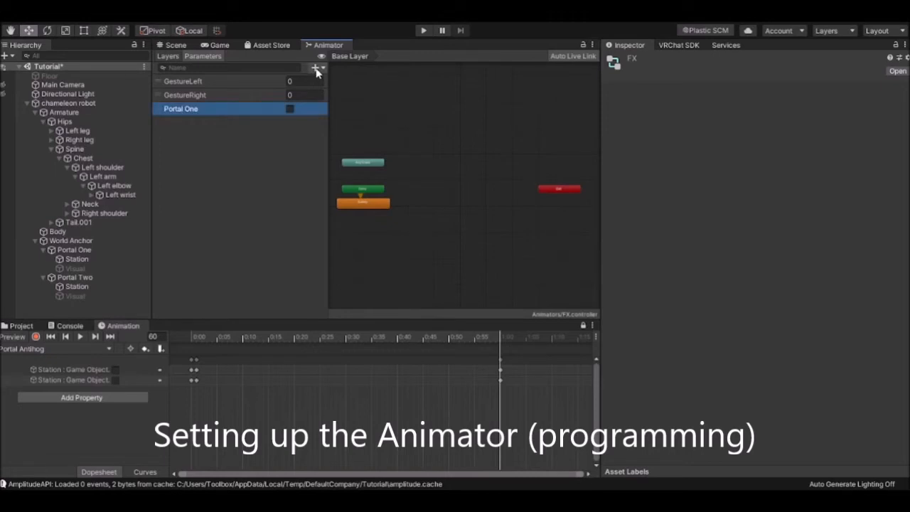
left_click(313, 67)
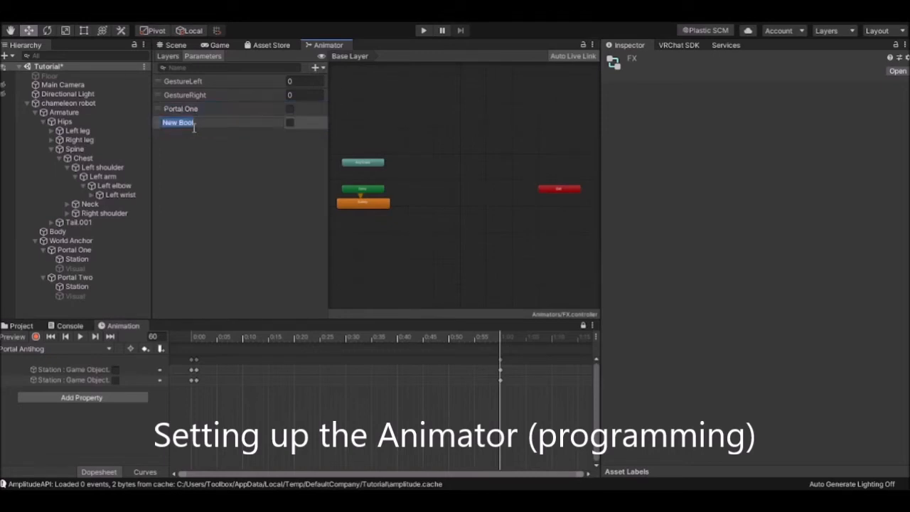
type("Portal Two")
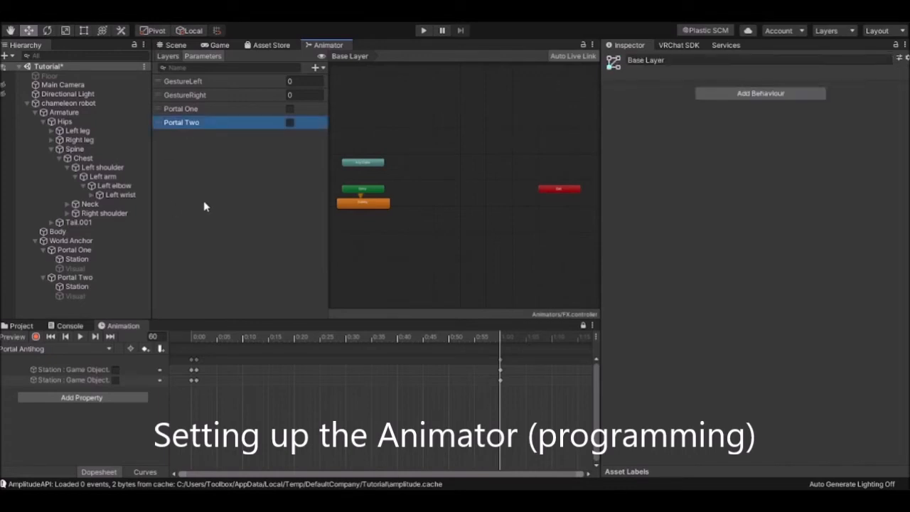
mouse_move(245, 192)
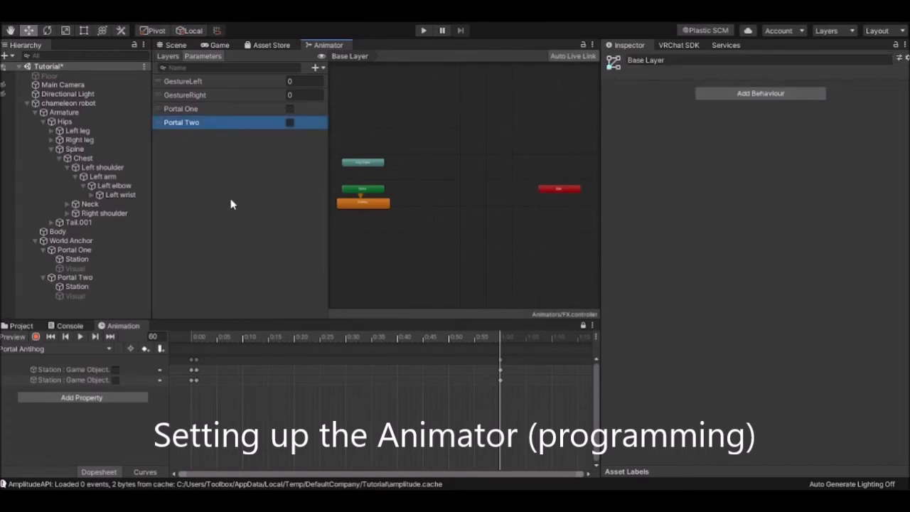
mouse_move(224, 233)
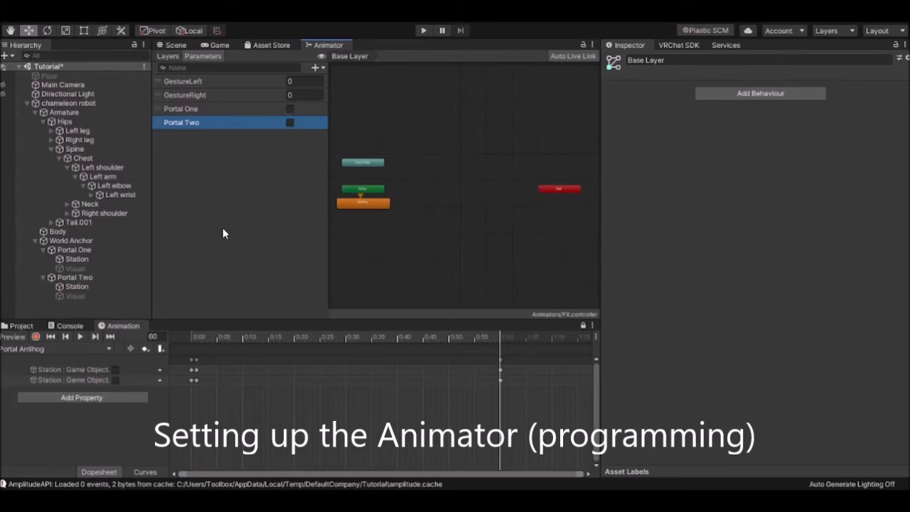
mouse_move(244, 182)
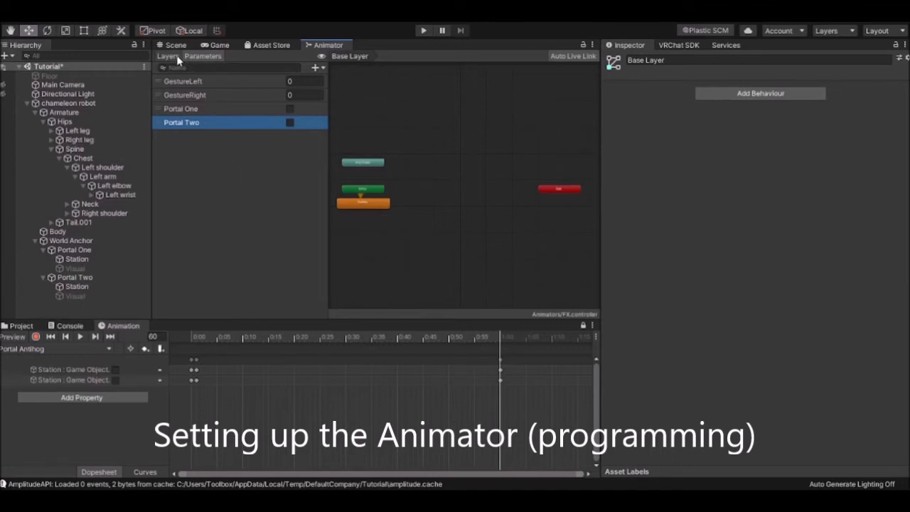
Step: Add a new animator layer named Portal One to the FX controller
left_click(168, 56)
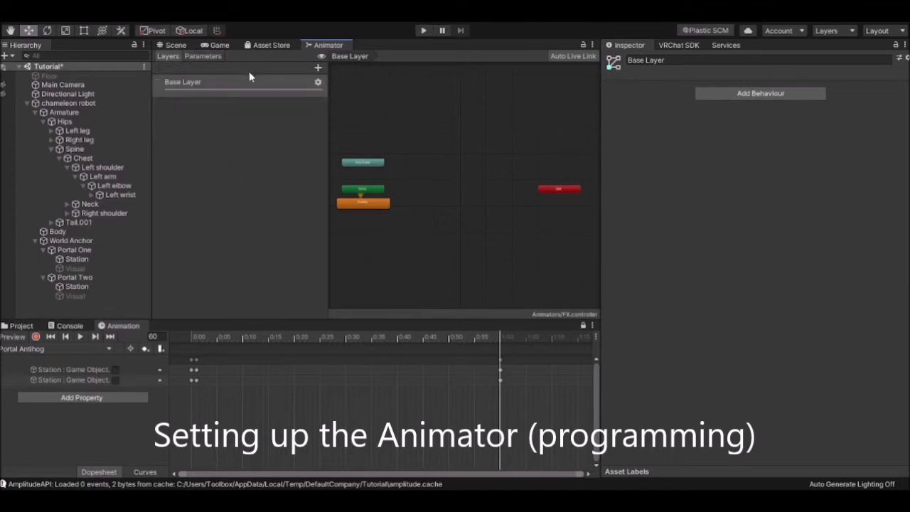
left_click(317, 67)
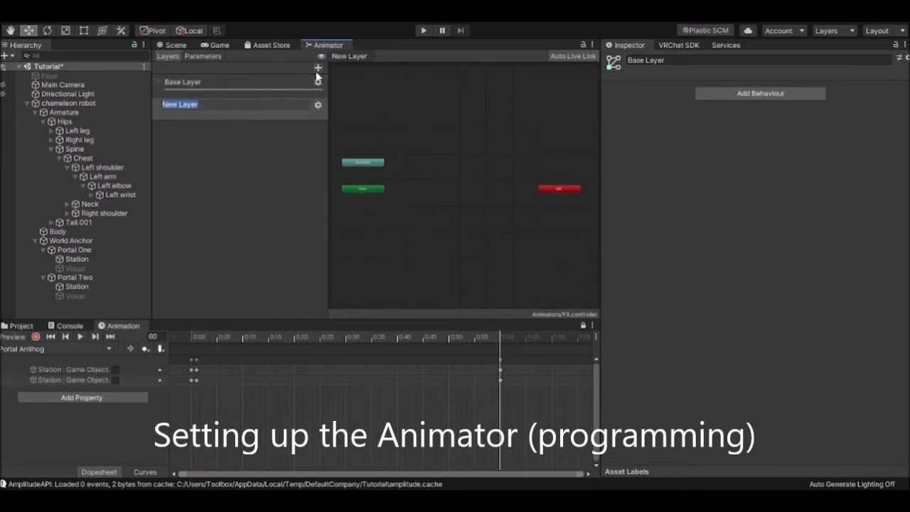
type("Portal One")
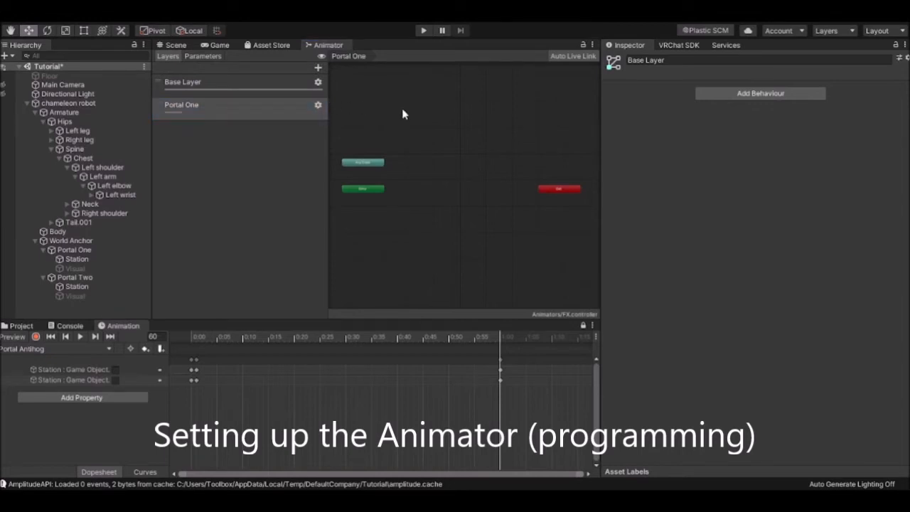
mouse_move(574, 106)
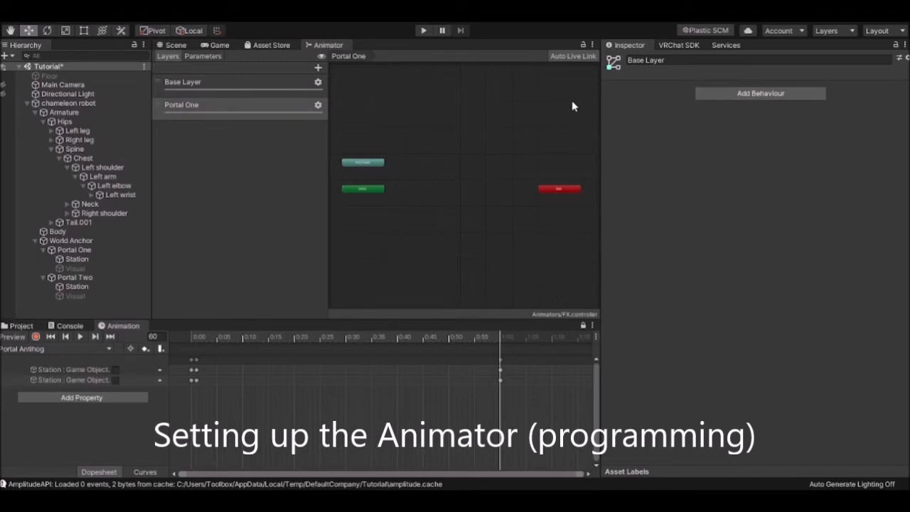
mouse_move(526, 145)
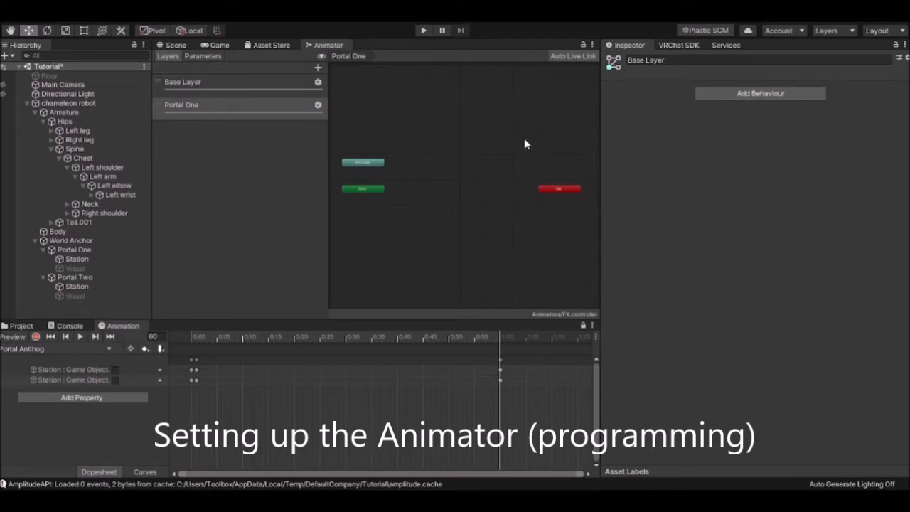
mouse_move(460, 169)
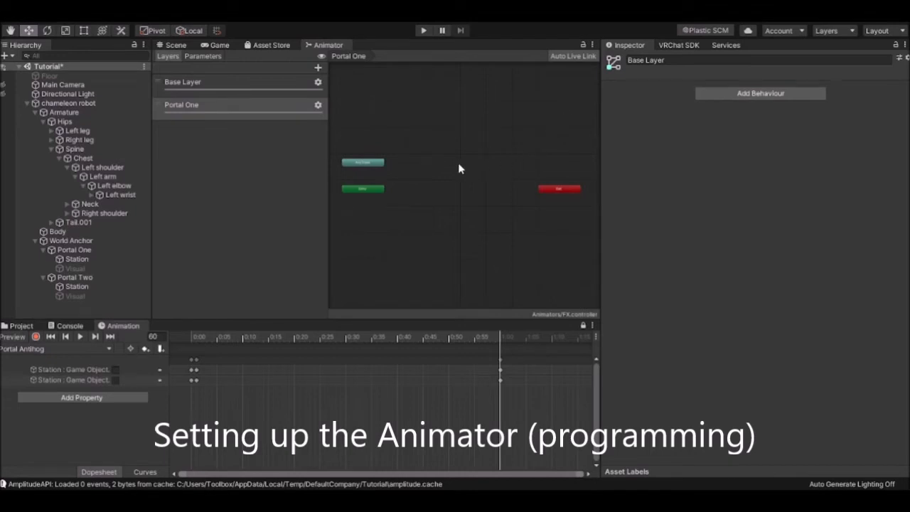
mouse_move(465, 168)
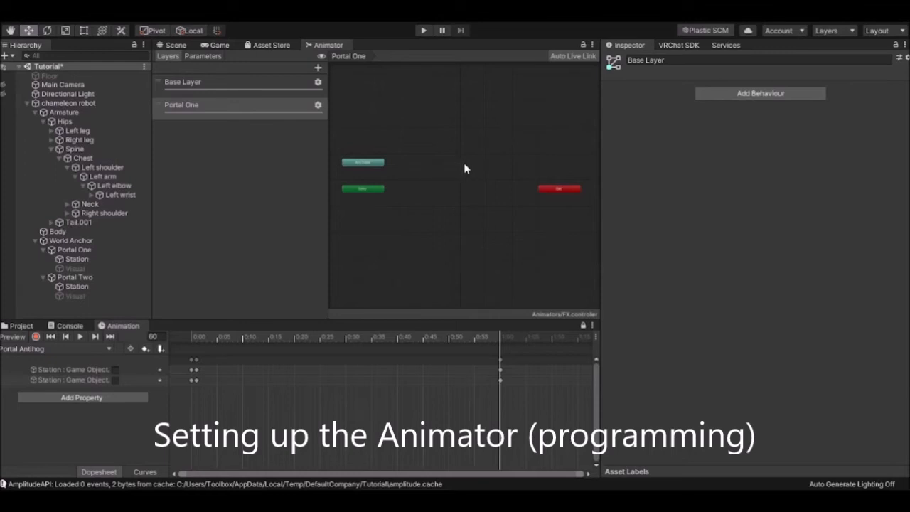
mouse_move(450, 110)
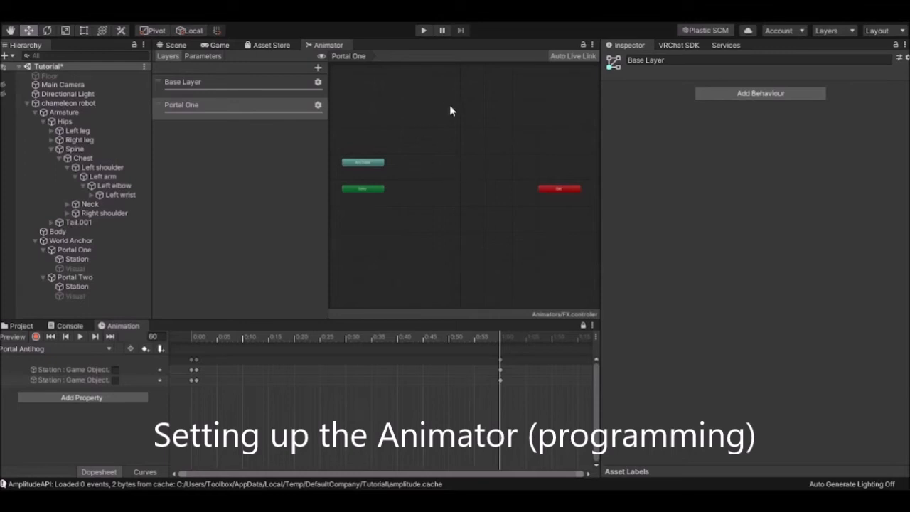
Step: Create Off and On states, with On playing the Portal One clip and transitioning to Off
double_click(181, 105)
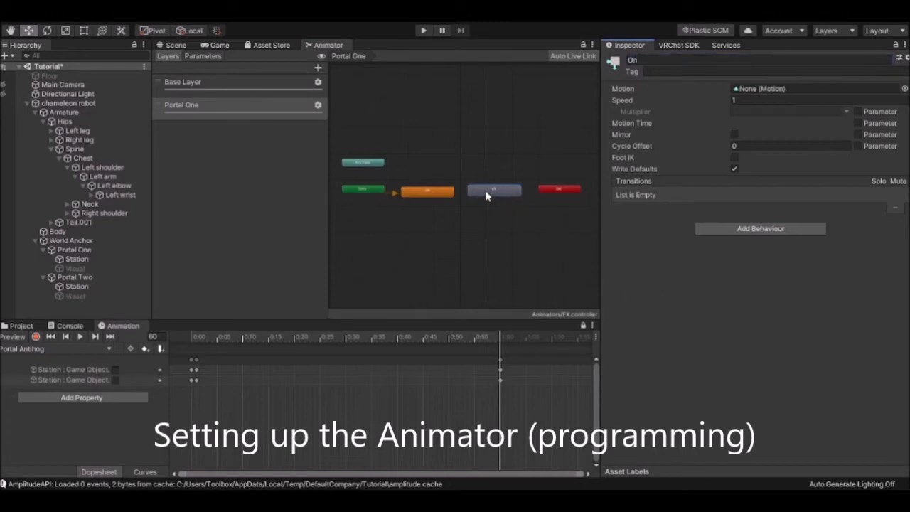
mouse_move(857, 125)
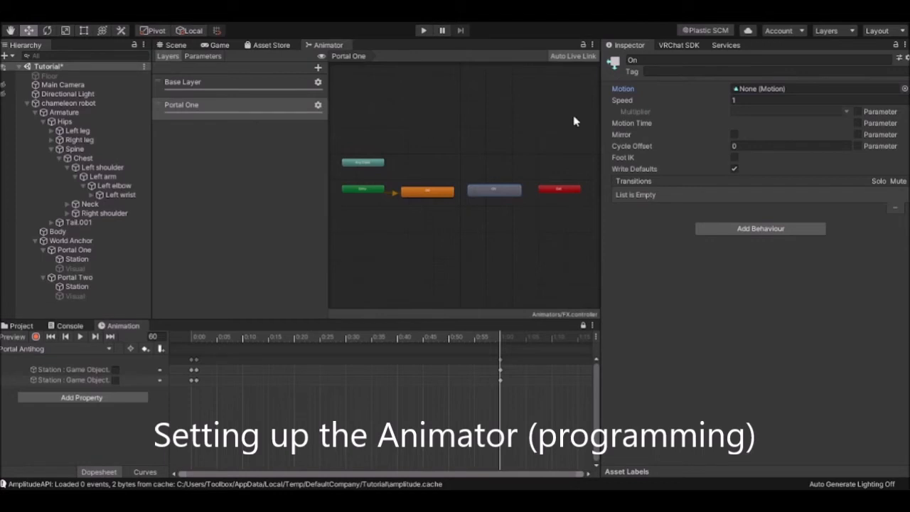
left_click(493, 190)
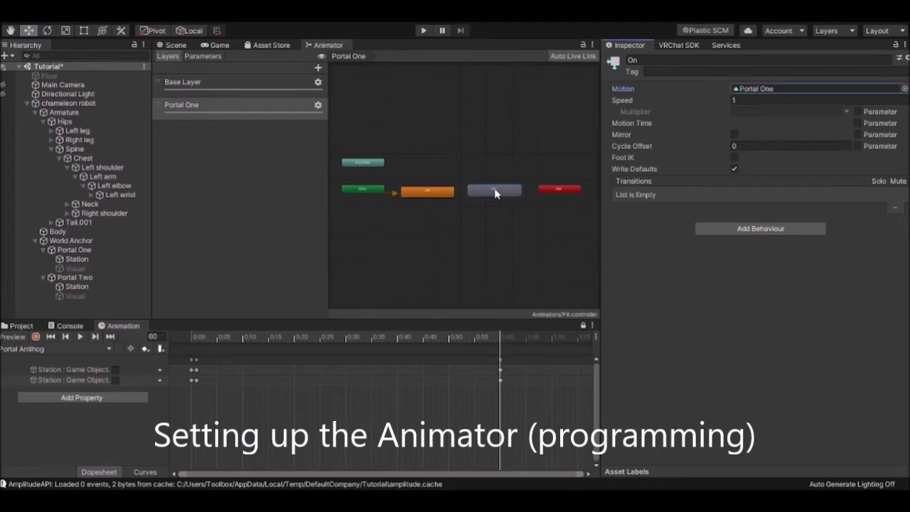
mouse_move(520, 200)
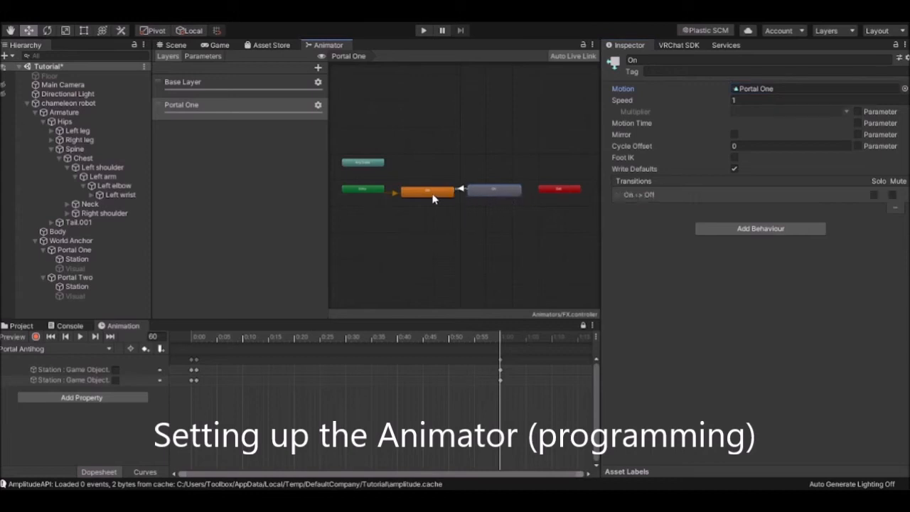
left_click(494, 190)
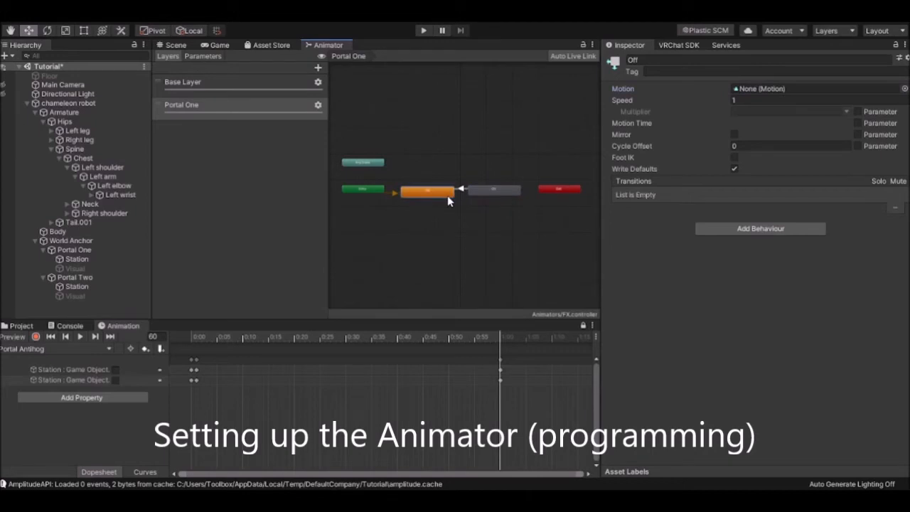
Step: Require Portal One true on the Off-to-On transition and false on On-to-Off
left_click(460, 191)
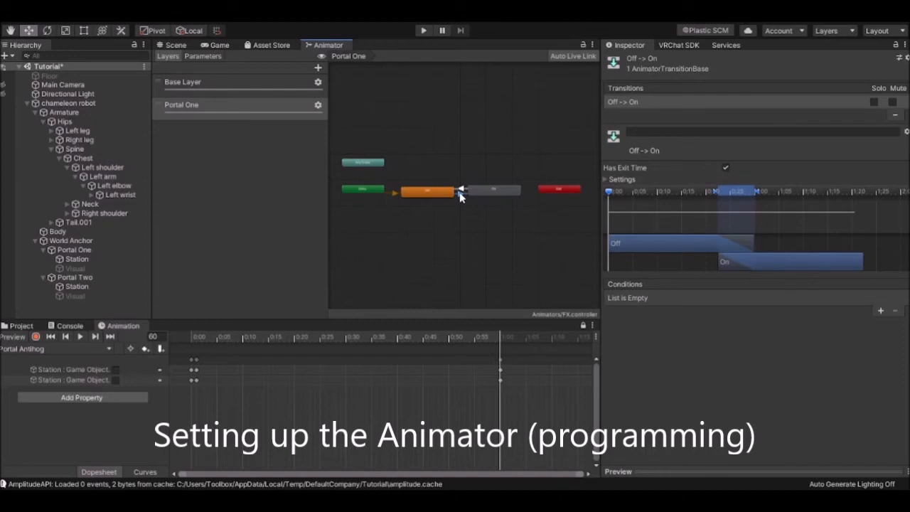
mouse_move(890, 348)
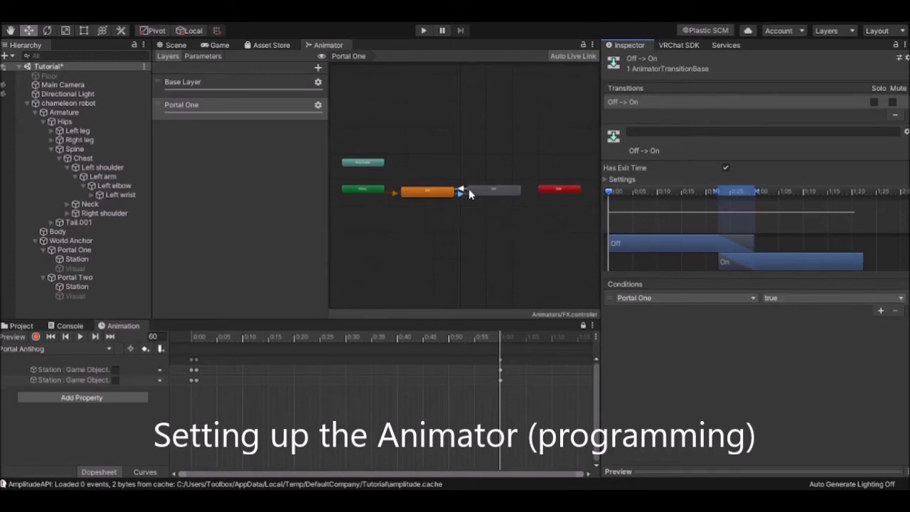
left_click(456, 192)
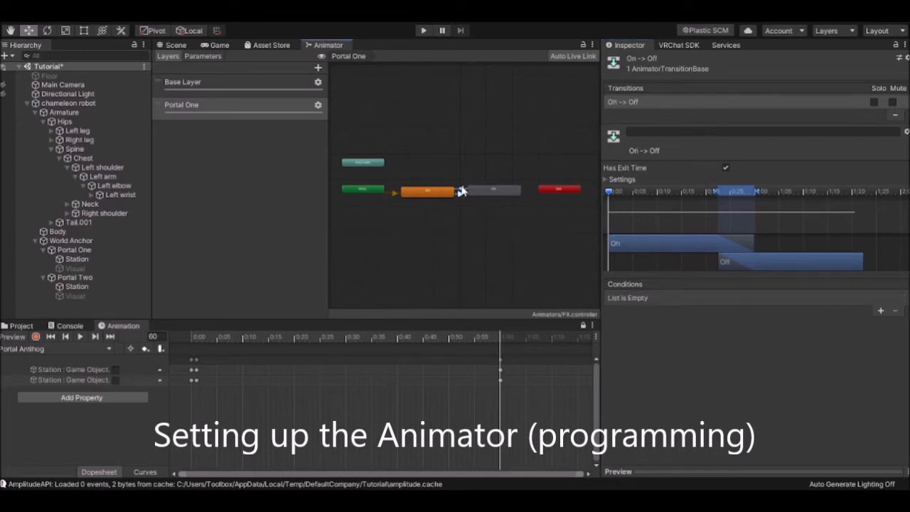
left_click(881, 311)
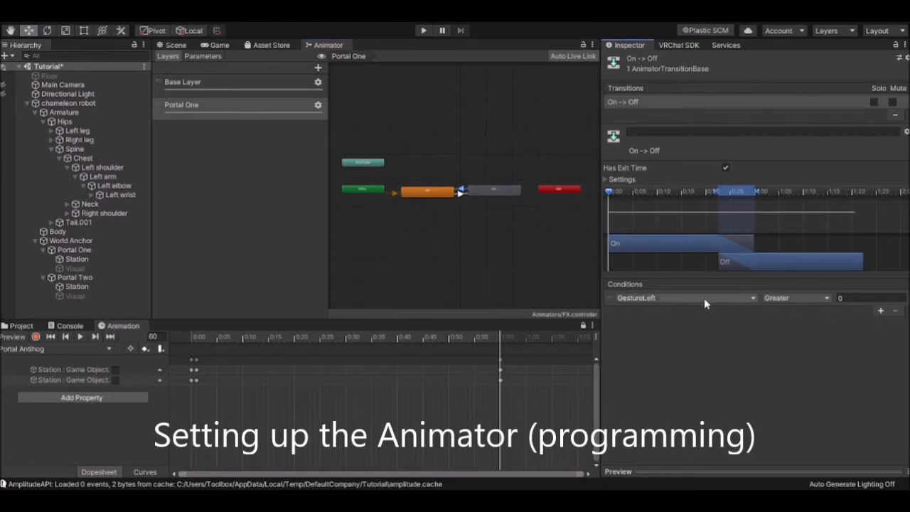
left_click(680, 298)
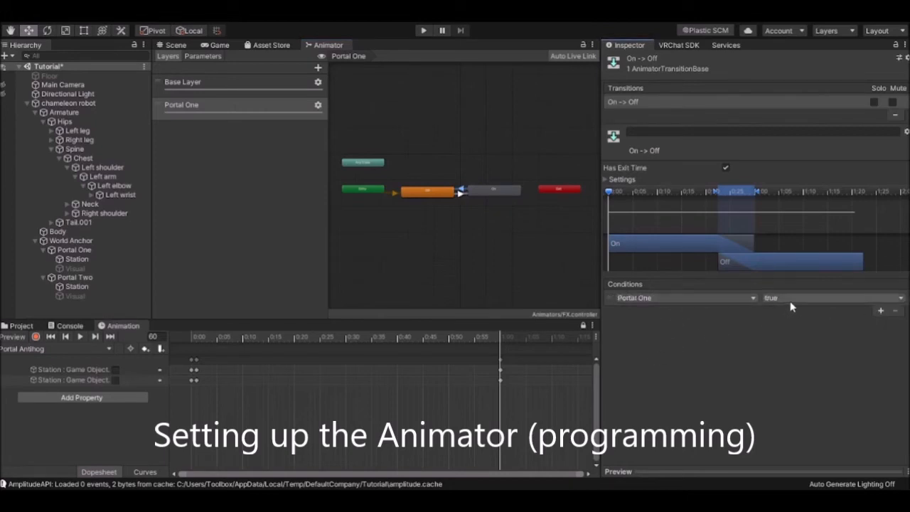
left_click(831, 298)
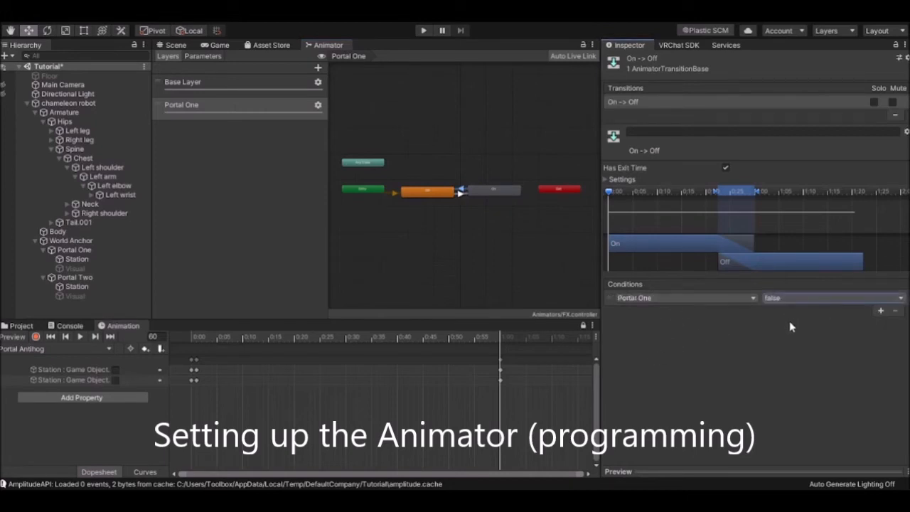
mouse_move(511, 227)
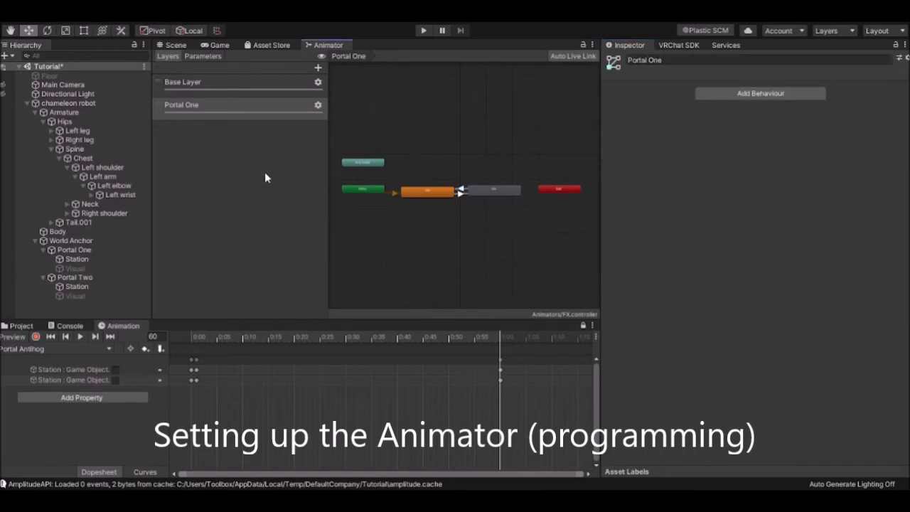
Step: Add a Portal Two layer with linked Off/On states and a condition on On-to-Off
left_click(317, 68)
type("Portal Two")
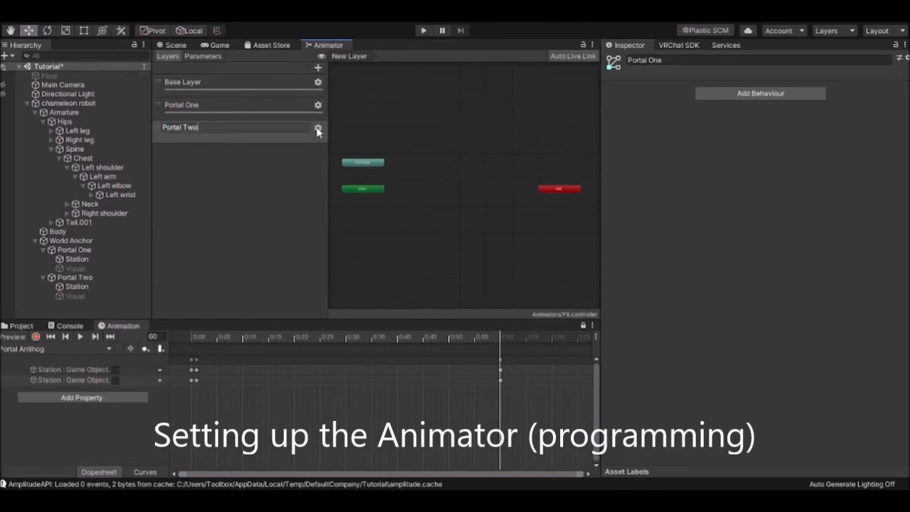
left_click(206, 127)
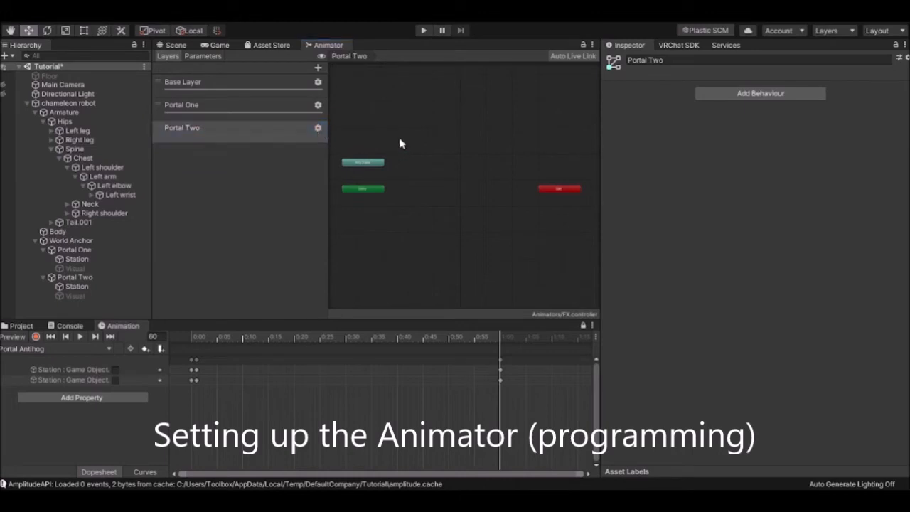
mouse_move(273, 177)
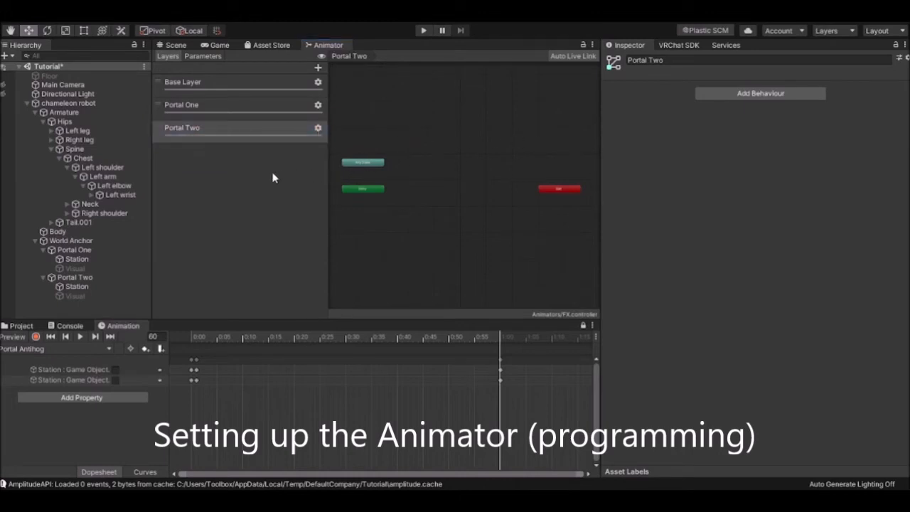
mouse_move(465, 199)
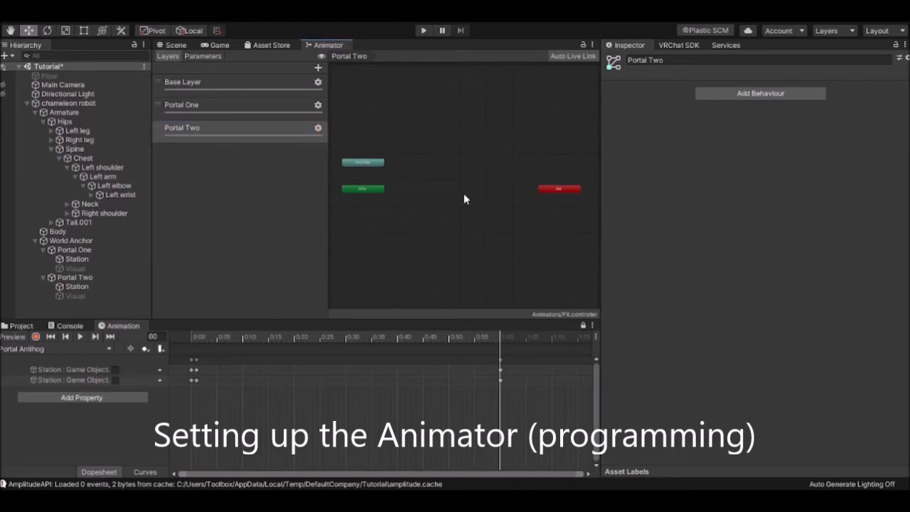
left_click(428, 189)
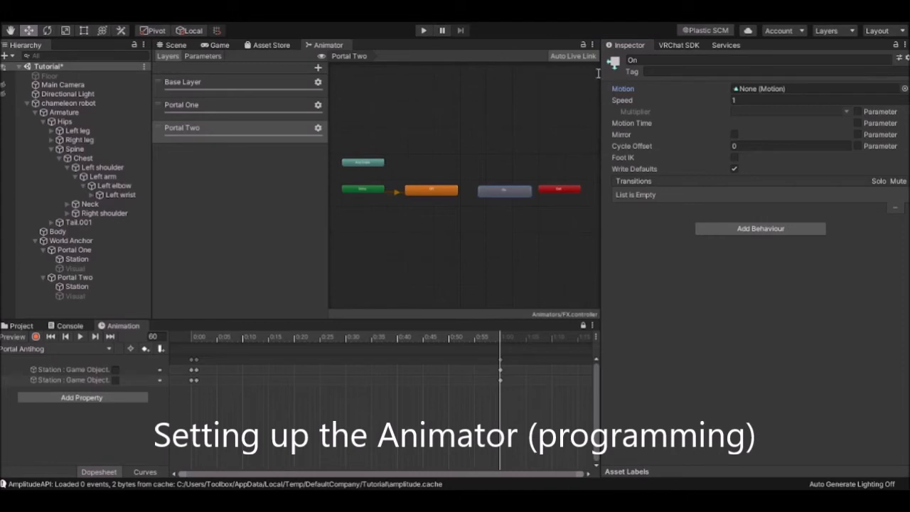
left_click(503, 191)
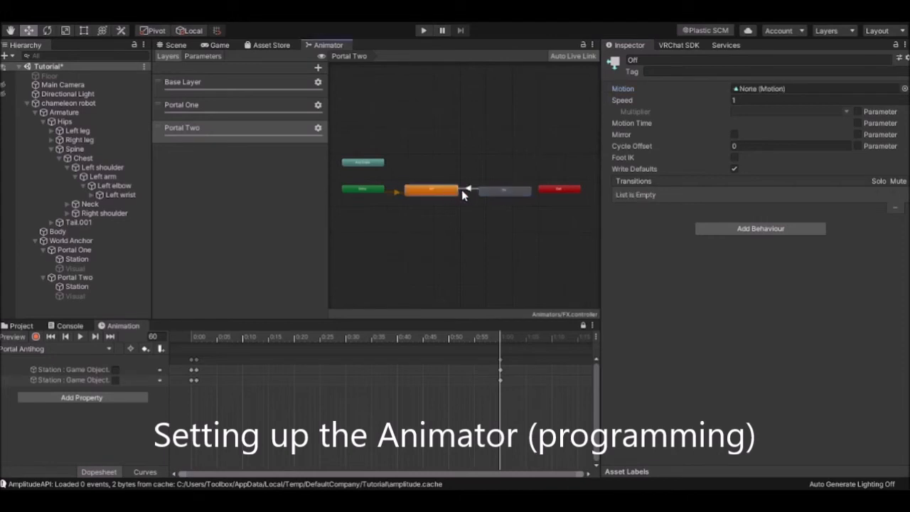
left_click(467, 191)
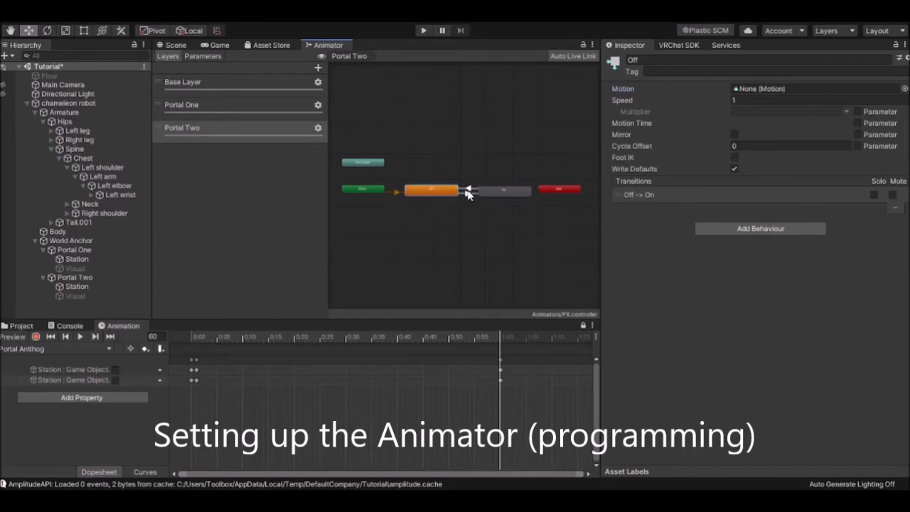
left_click(465, 191)
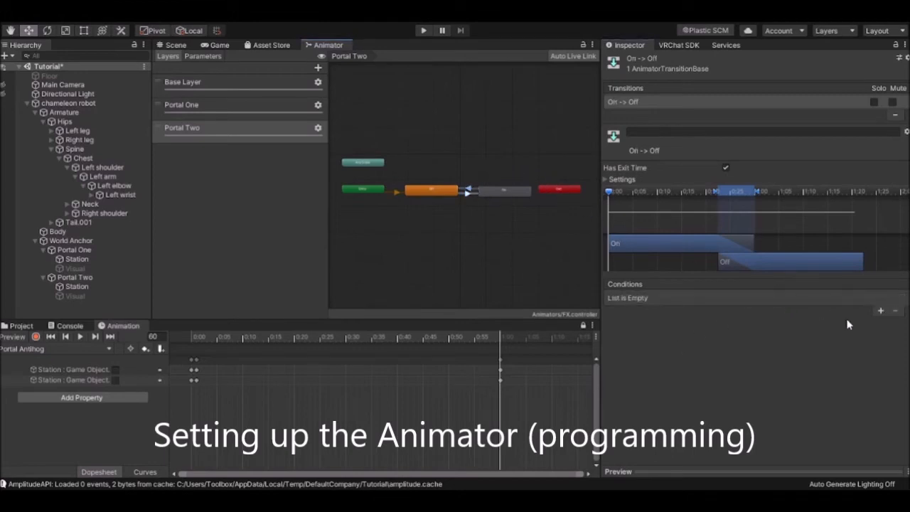
left_click(881, 310)
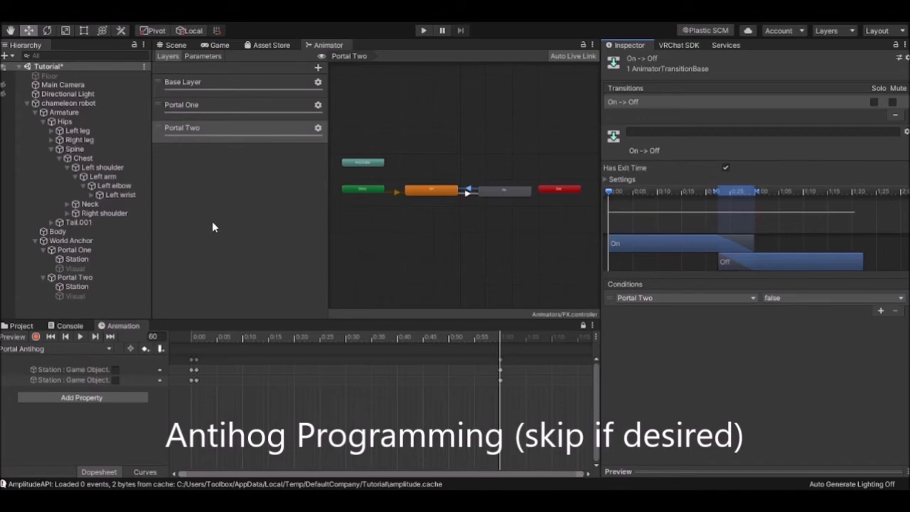
mouse_move(234, 210)
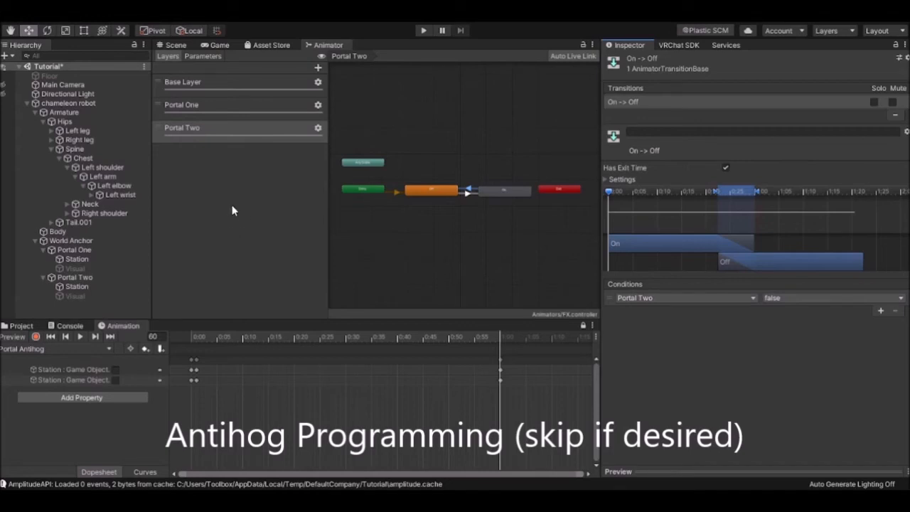
mouse_move(261, 185)
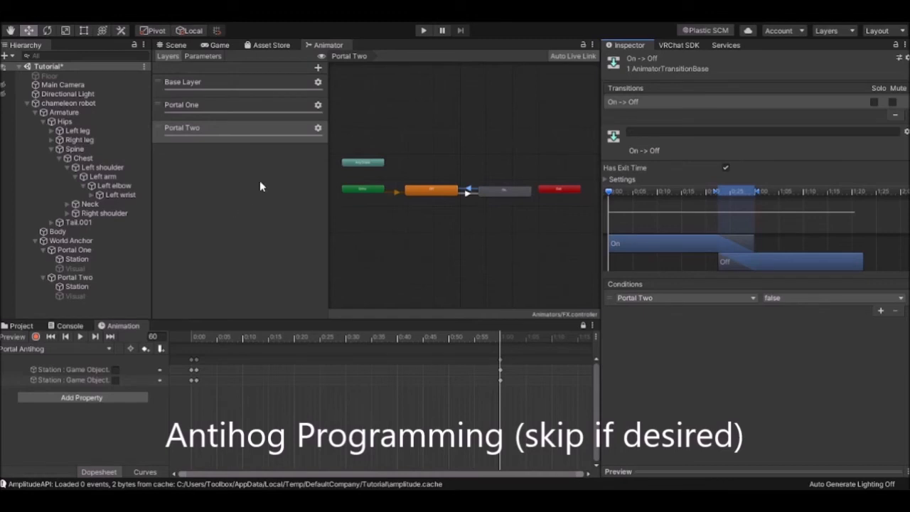
Step: Add a new animator layer and name it Portal Antihog
left_click(317, 66)
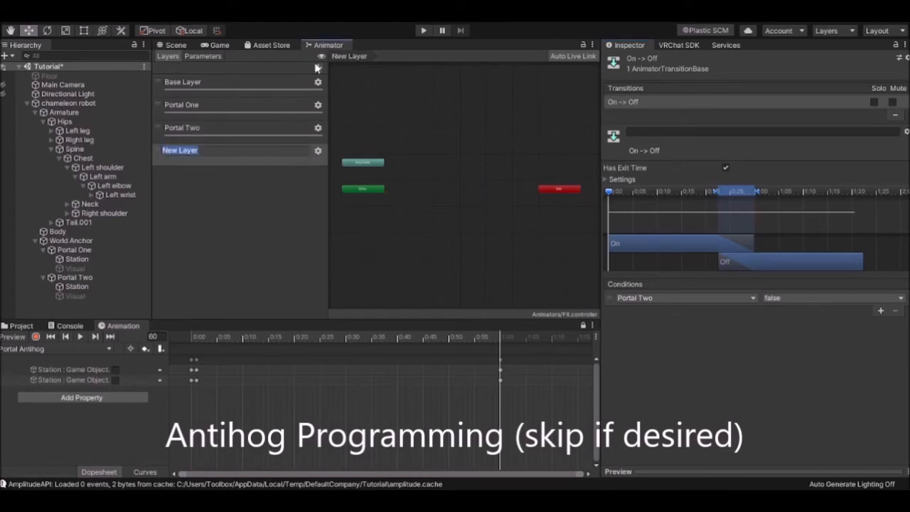
type("Portal Antihog")
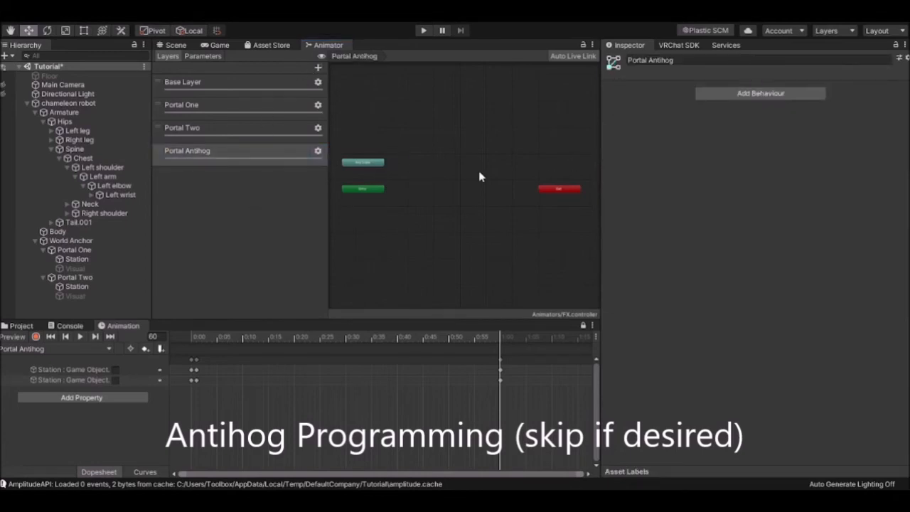
left_click(214, 150)
type("On")
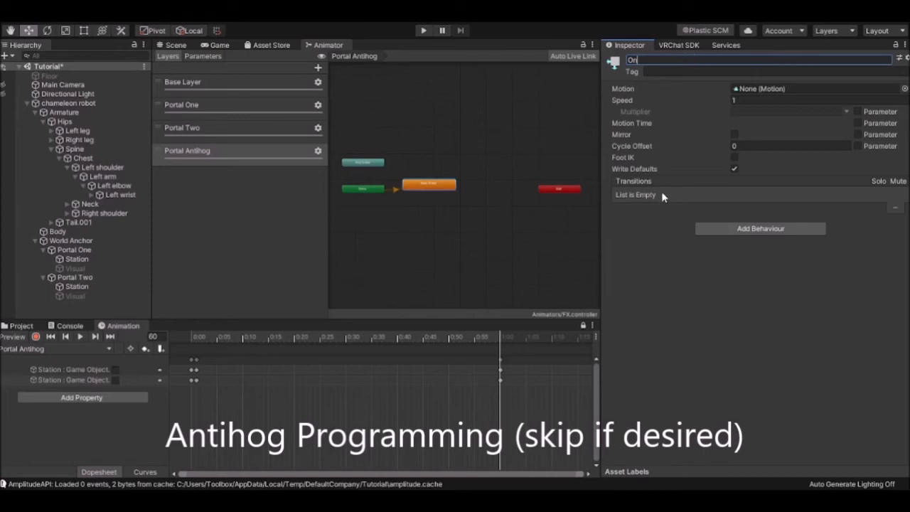
mouse_move(665, 251)
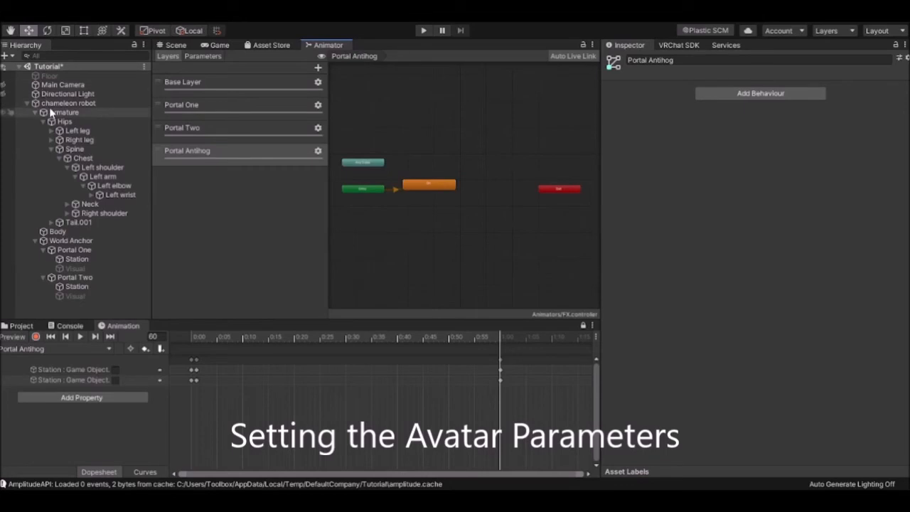
Step: Add two entries named Portal One and Portal Two to the chameleon robot's expression parameters
left_click(68, 102)
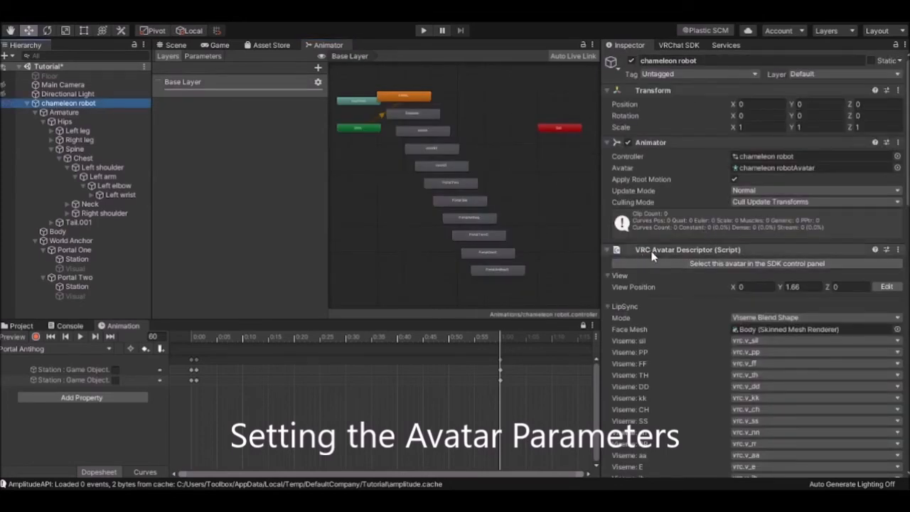
scroll("down", 3)
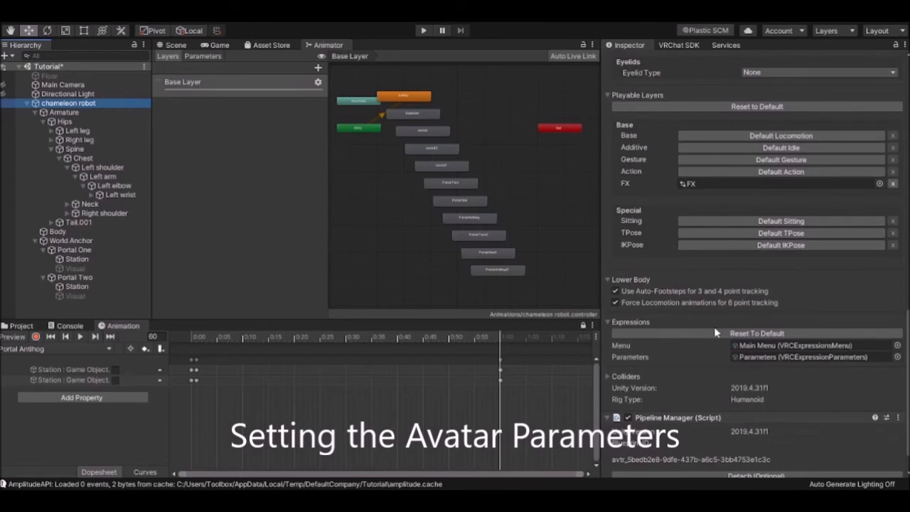
mouse_move(654, 316)
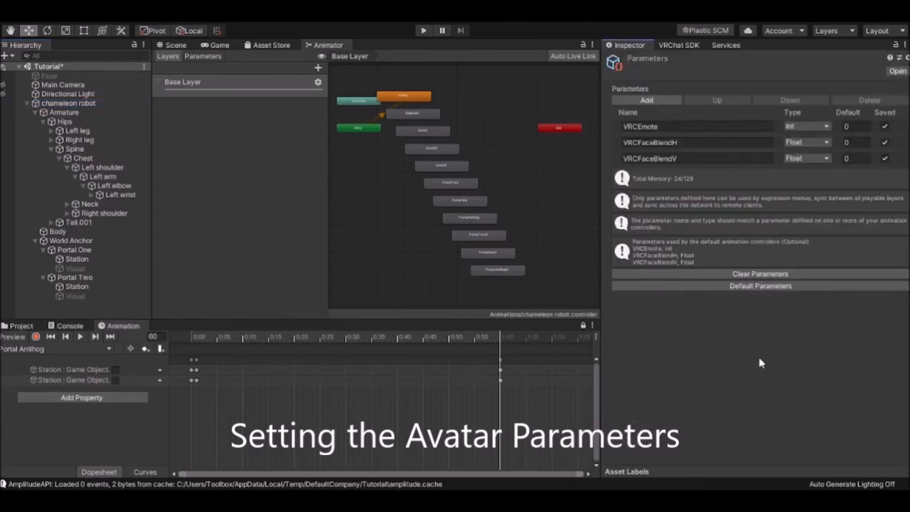
mouse_move(743, 364)
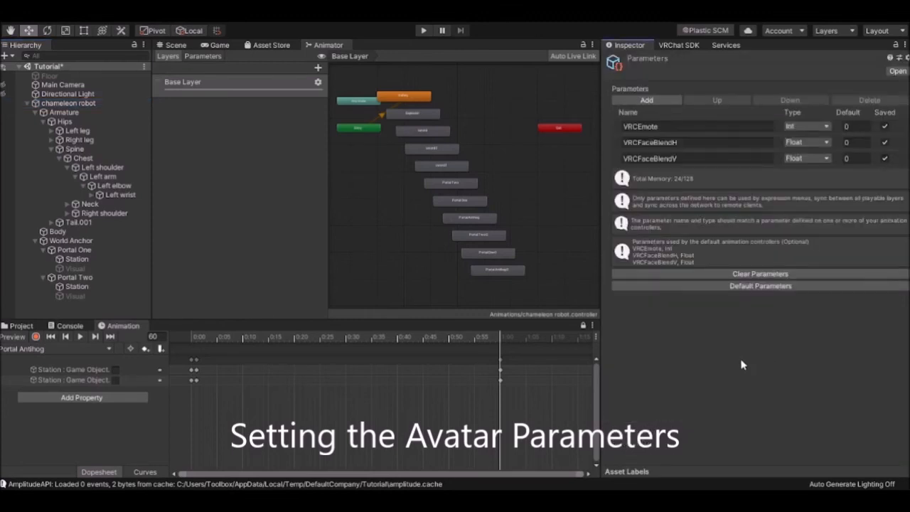
mouse_move(653, 346)
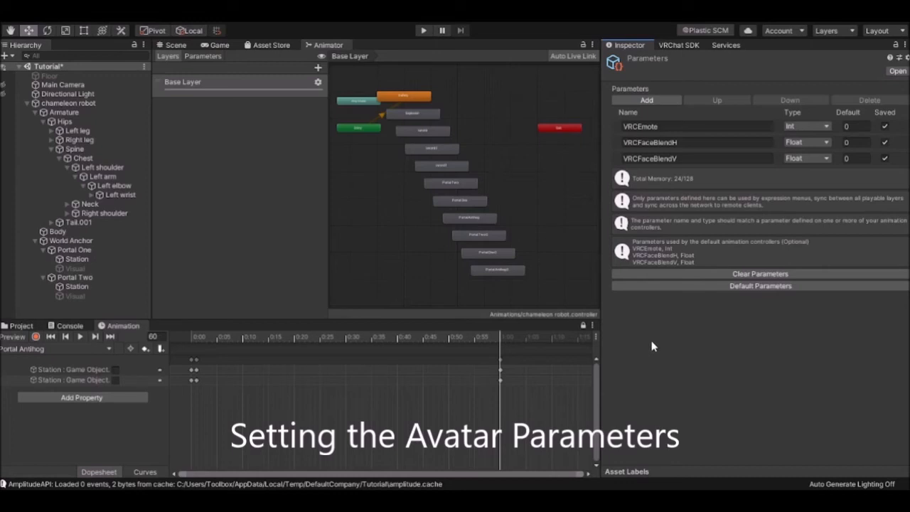
left_click(646, 100)
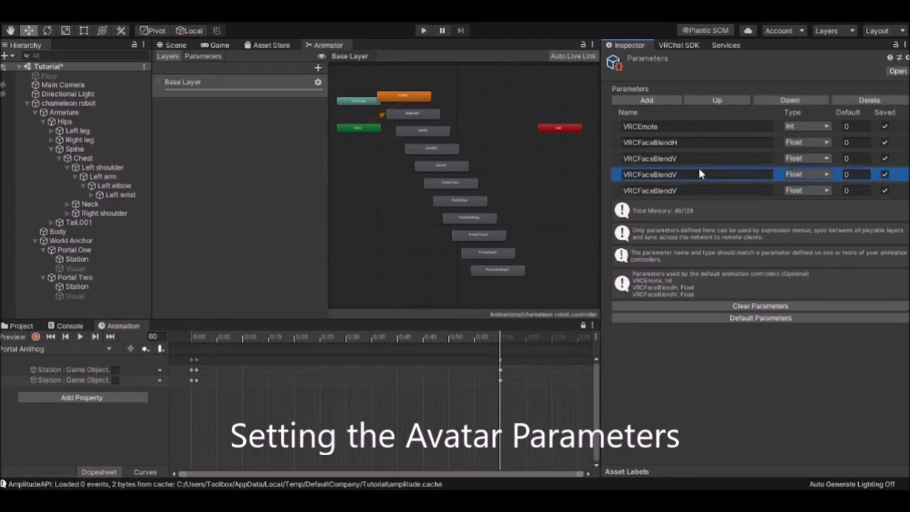
type("Portal One")
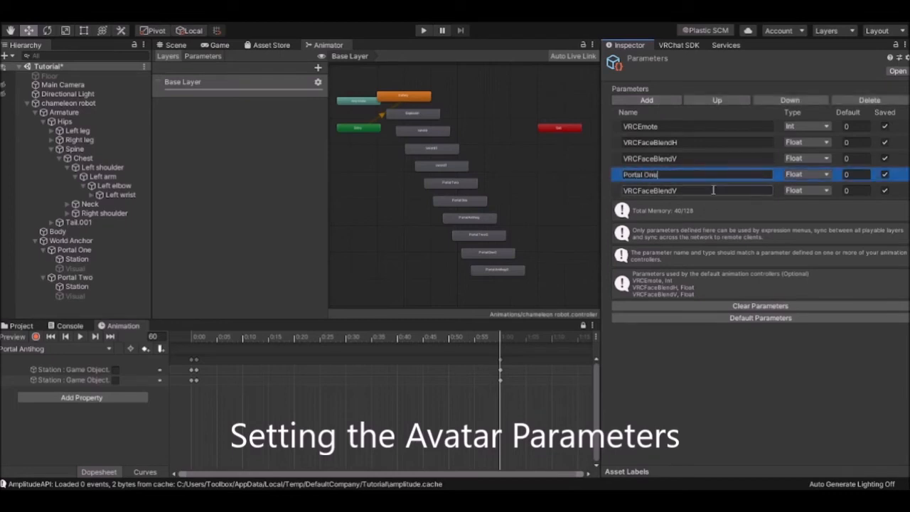
type("Portal Two")
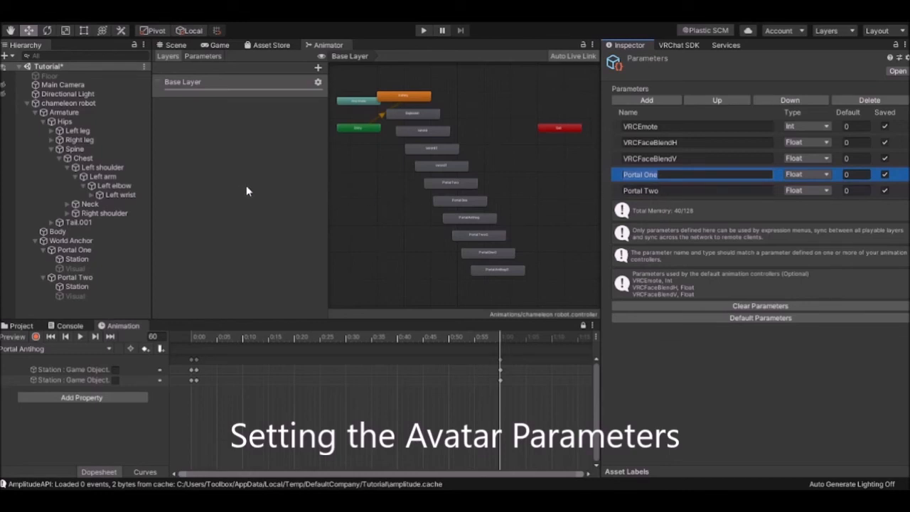
mouse_move(675, 254)
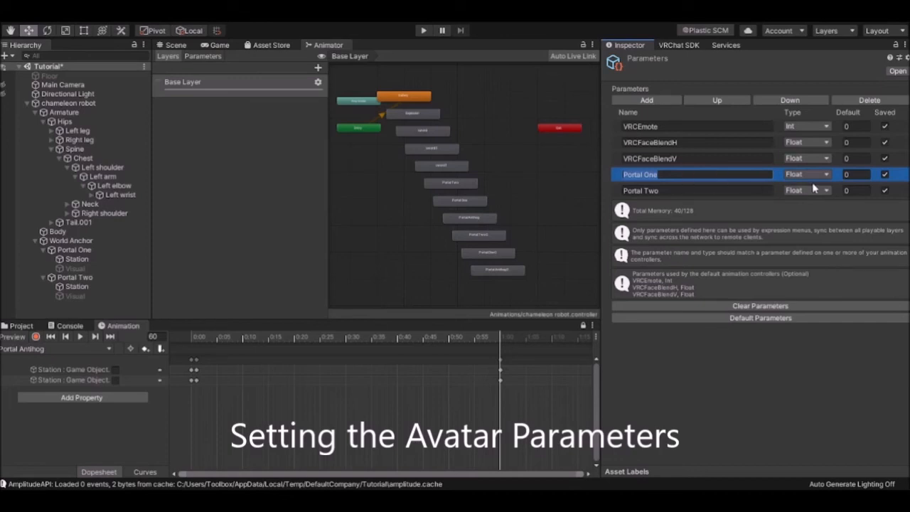
mouse_move(810, 233)
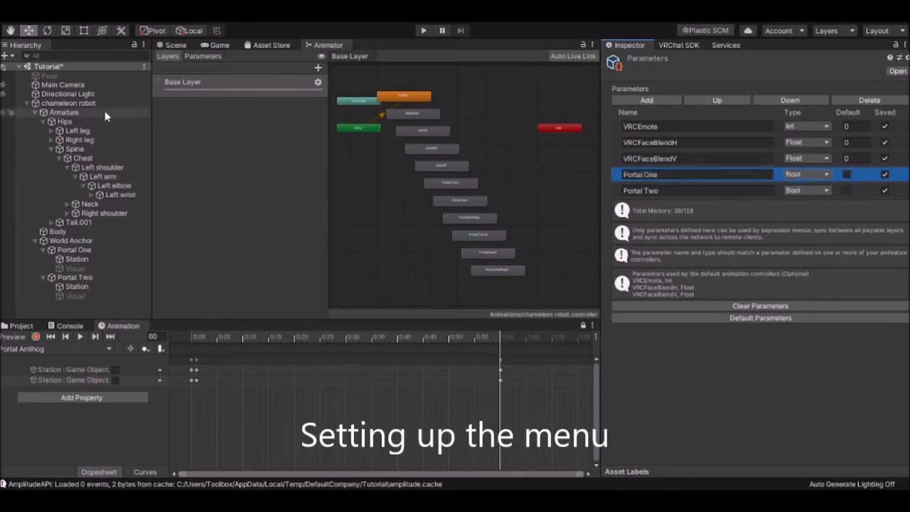
Step: Add a Portal One toggle control to the Main Menu, linked to its parameter
left_click(68, 102)
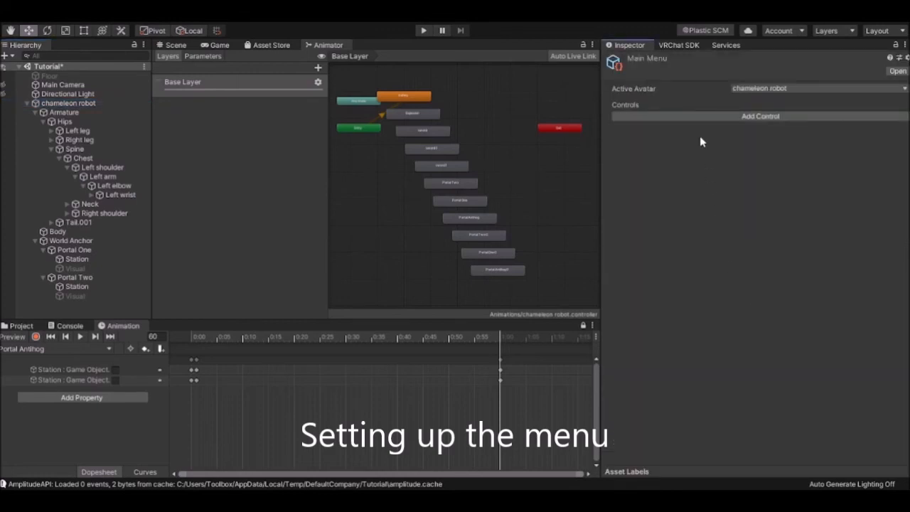
left_click(759, 116)
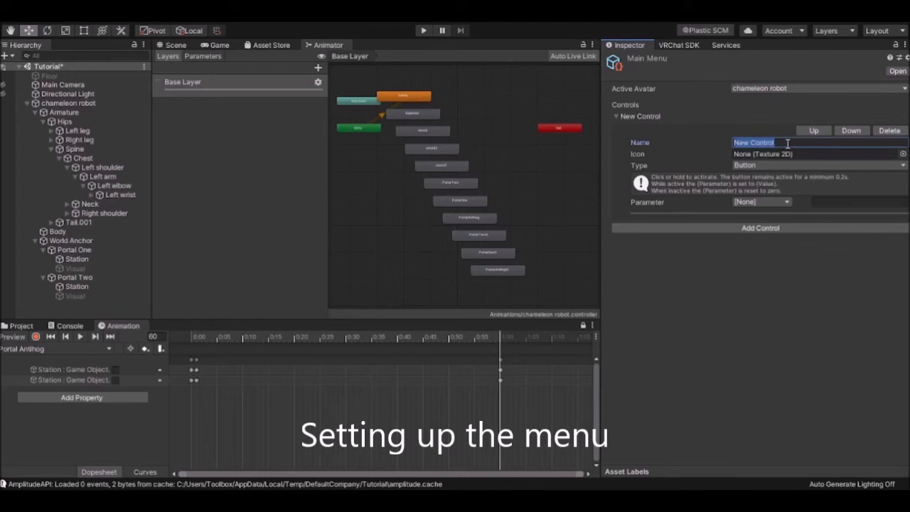
type("Portal One")
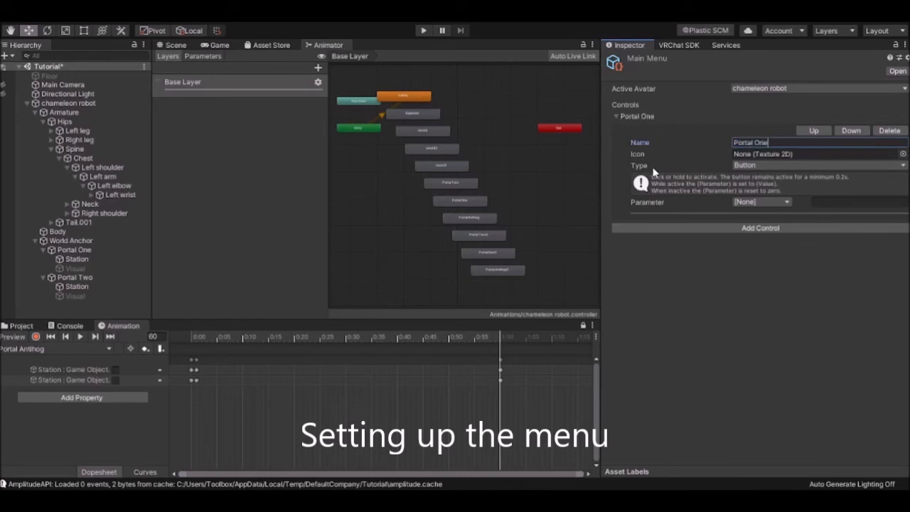
mouse_move(774, 165)
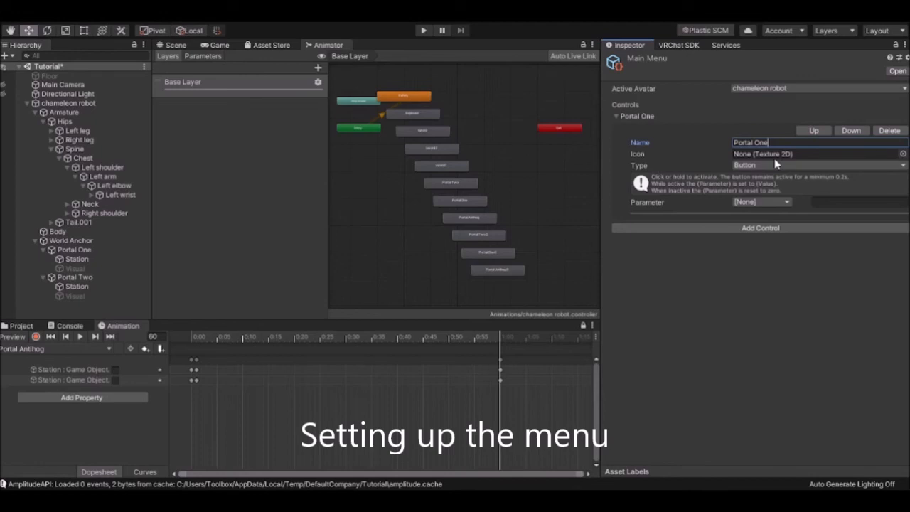
left_click(813, 165)
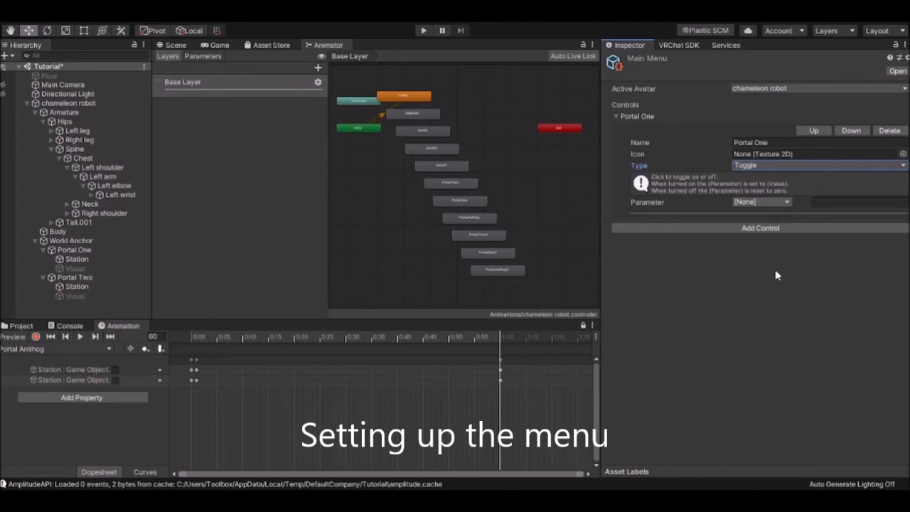
left_click(759, 202)
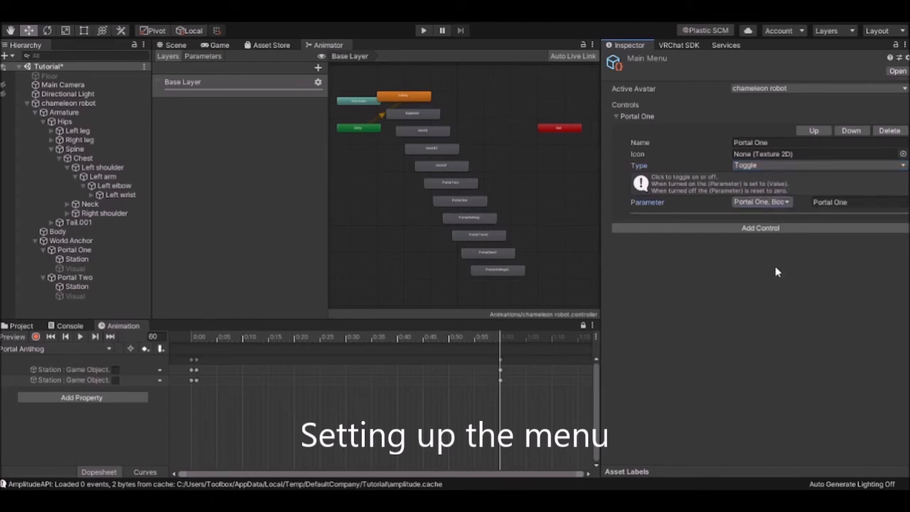
Step: Add a Portal Two toggle control and choose its parameter
left_click(758, 228)
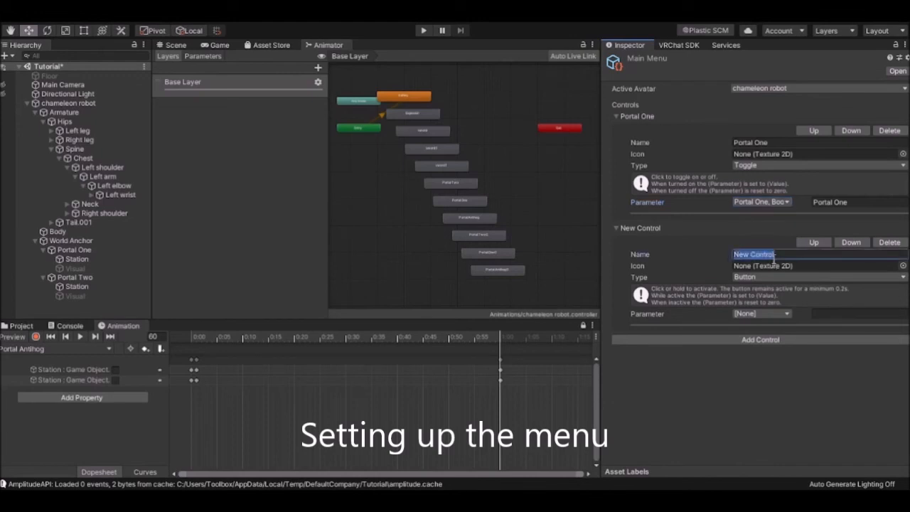
type("Portal Two")
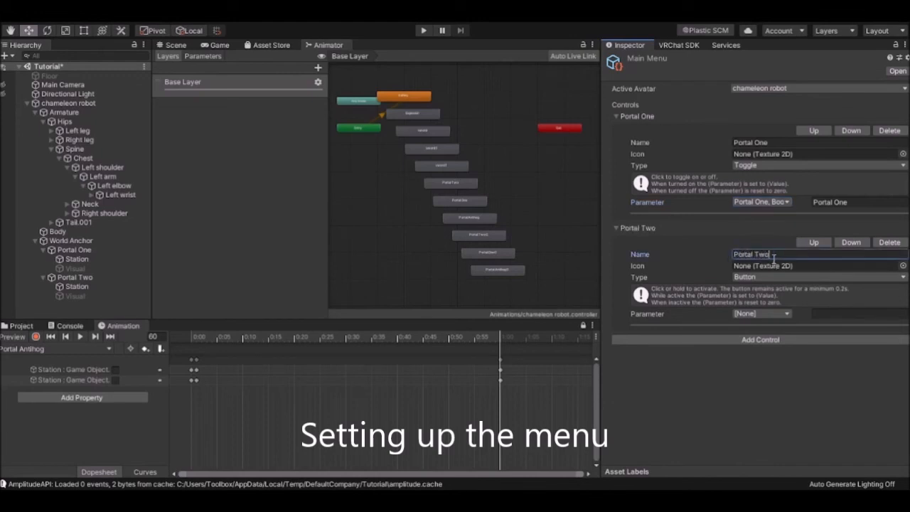
left_click(817, 277)
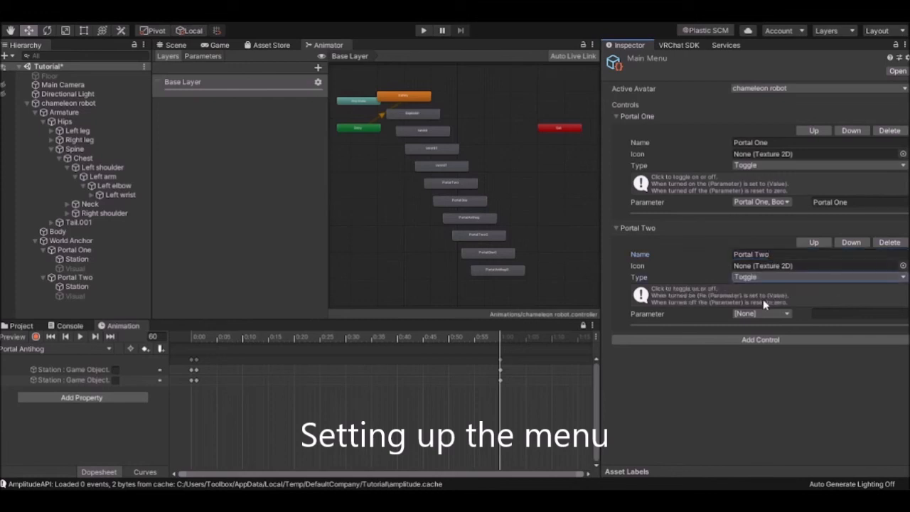
left_click(761, 314)
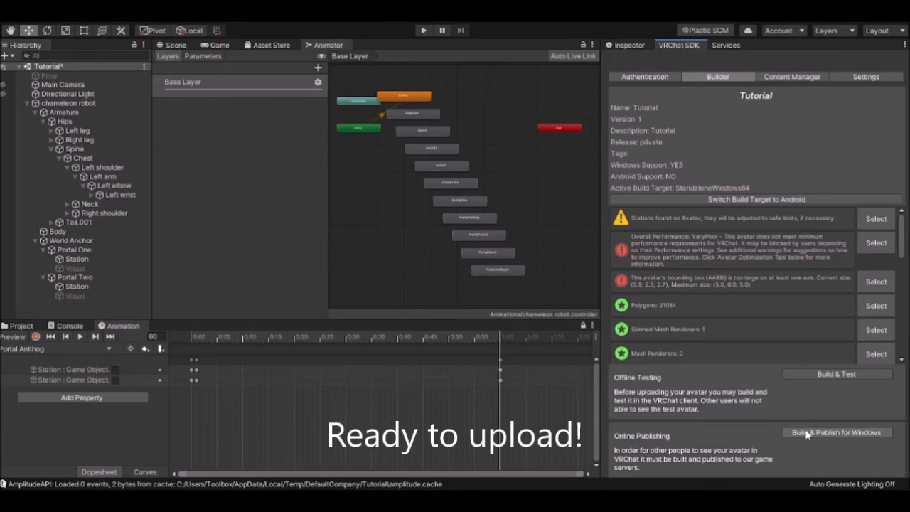
mouse_move(462, 415)
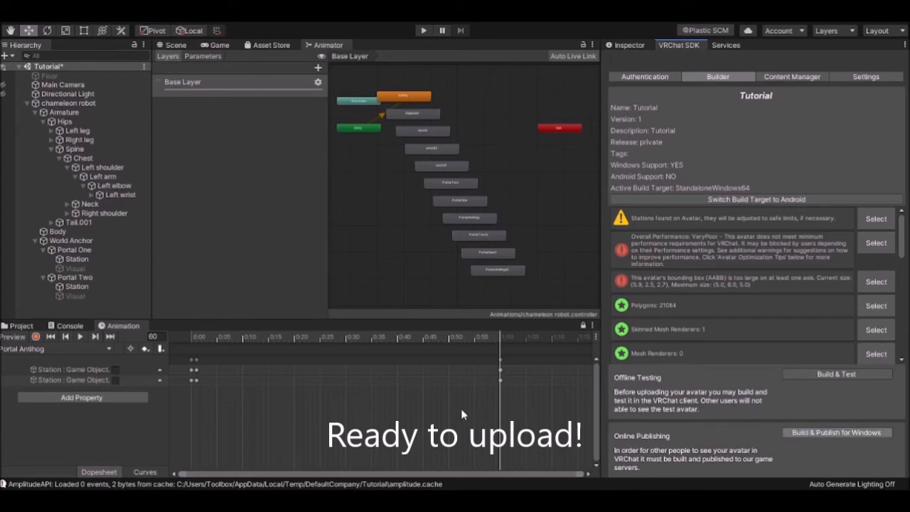
mouse_move(450, 403)
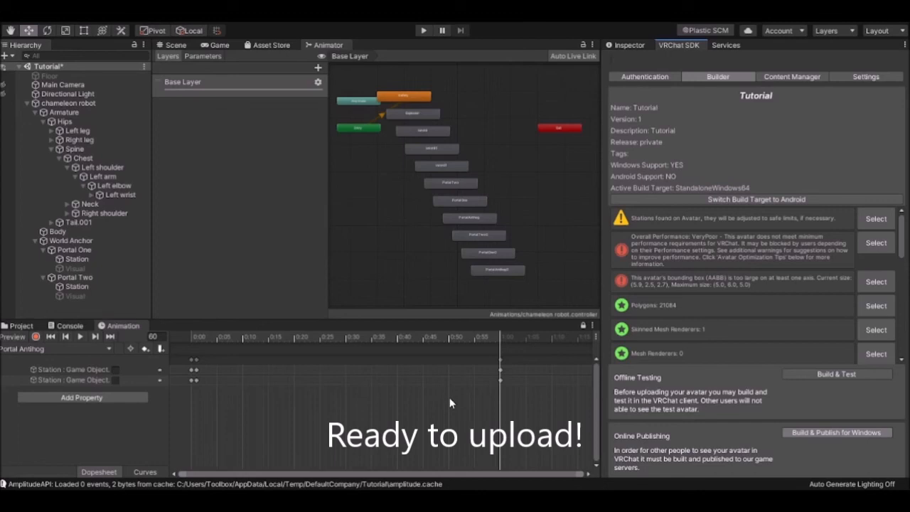
mouse_move(446, 396)
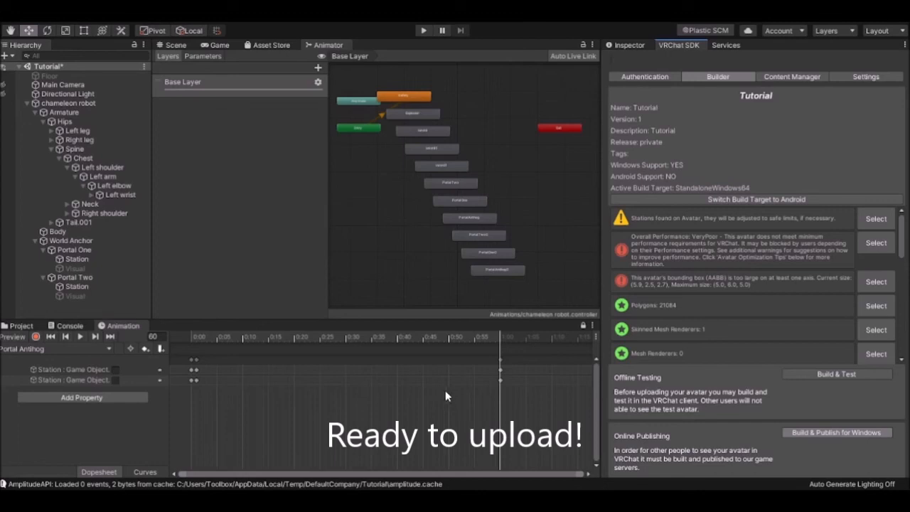